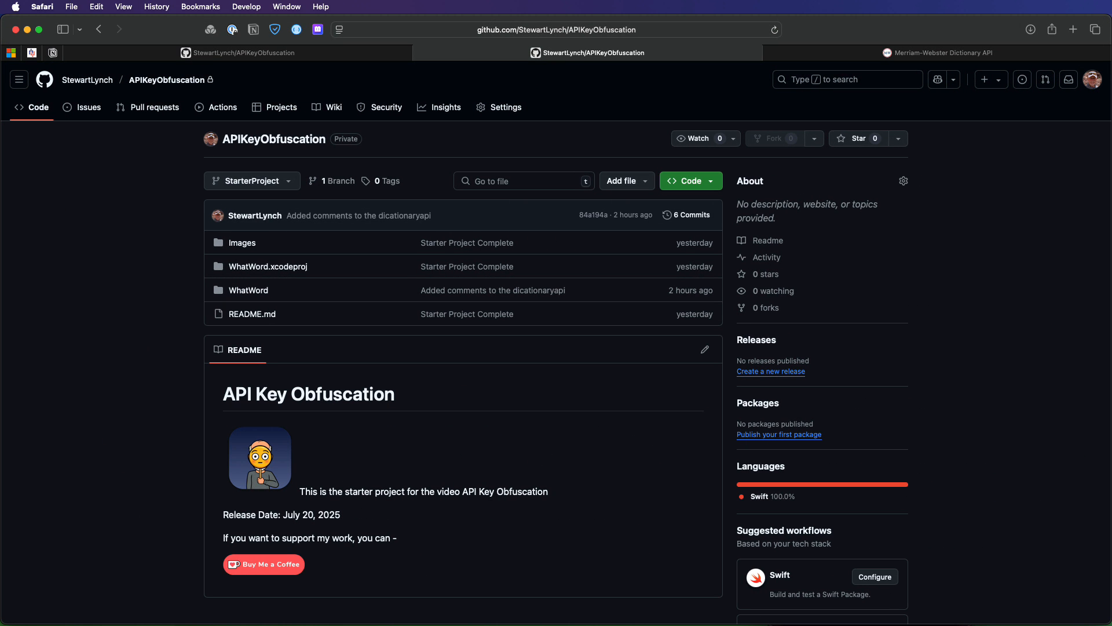
mouse_move(630, 525)
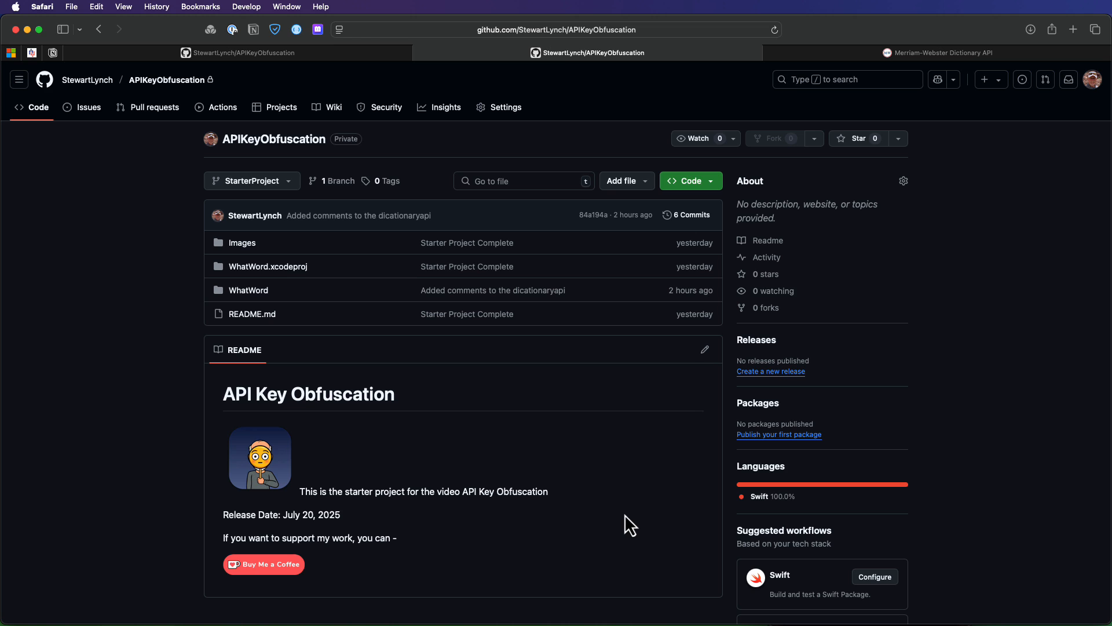
mouse_move(690, 292)
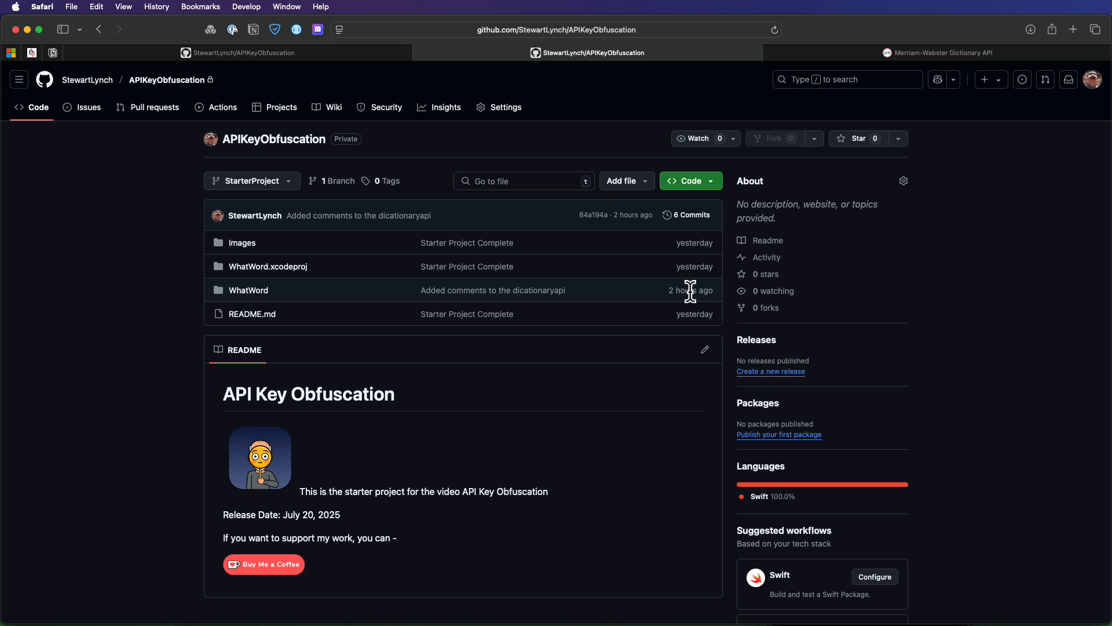
Search the Simulator's Thesaurus app for 'certain' by accepting its suggestion.
click(685, 180)
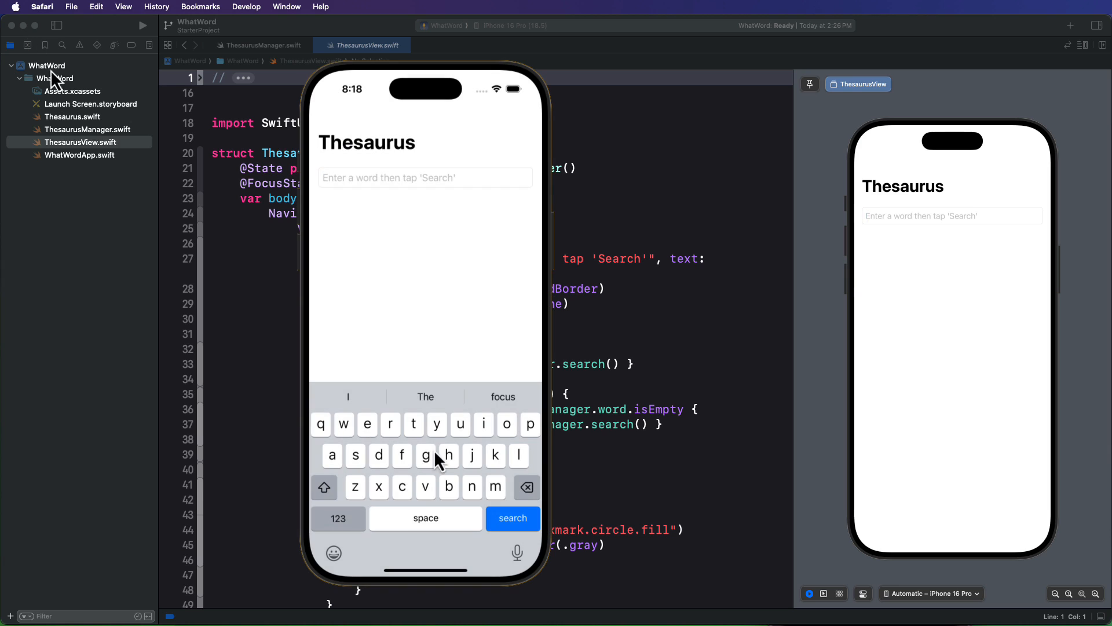
text(ocu)
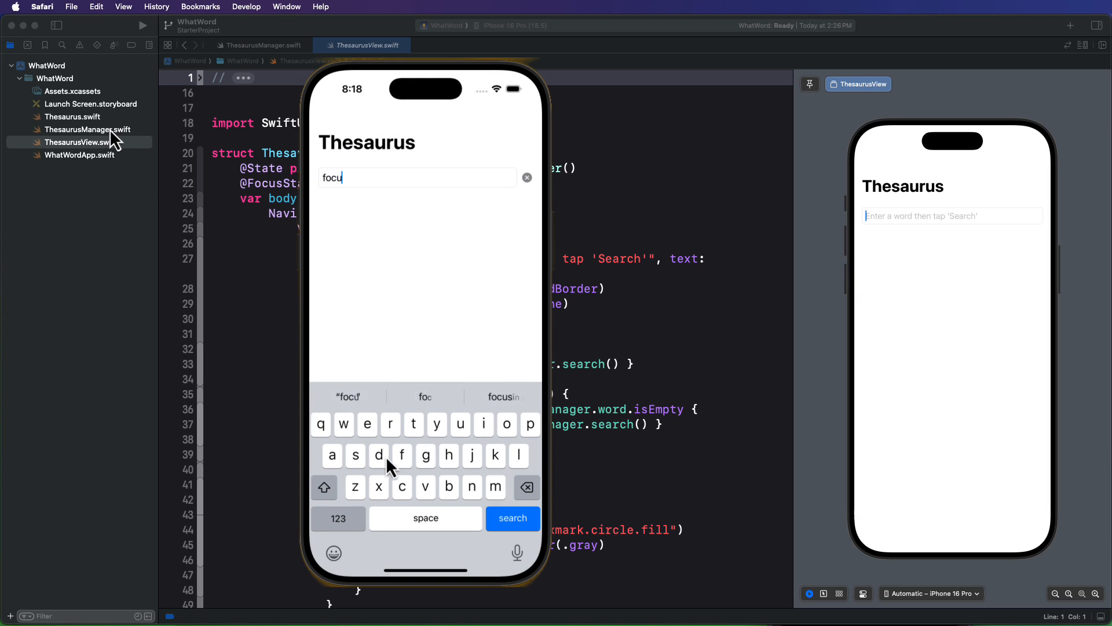
click(513, 518)
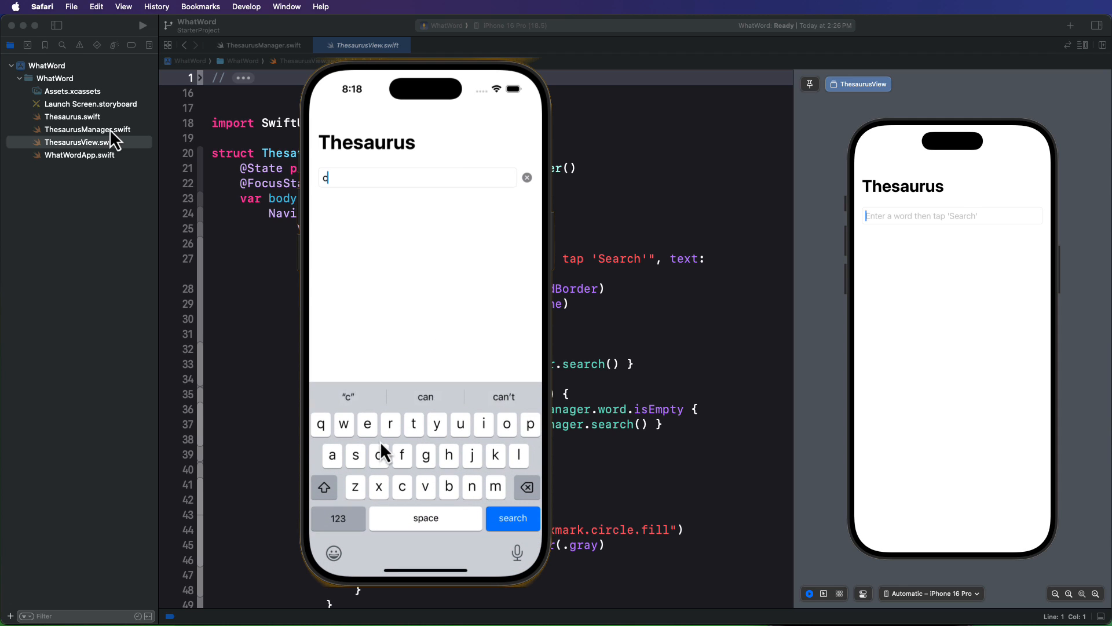
text(e)
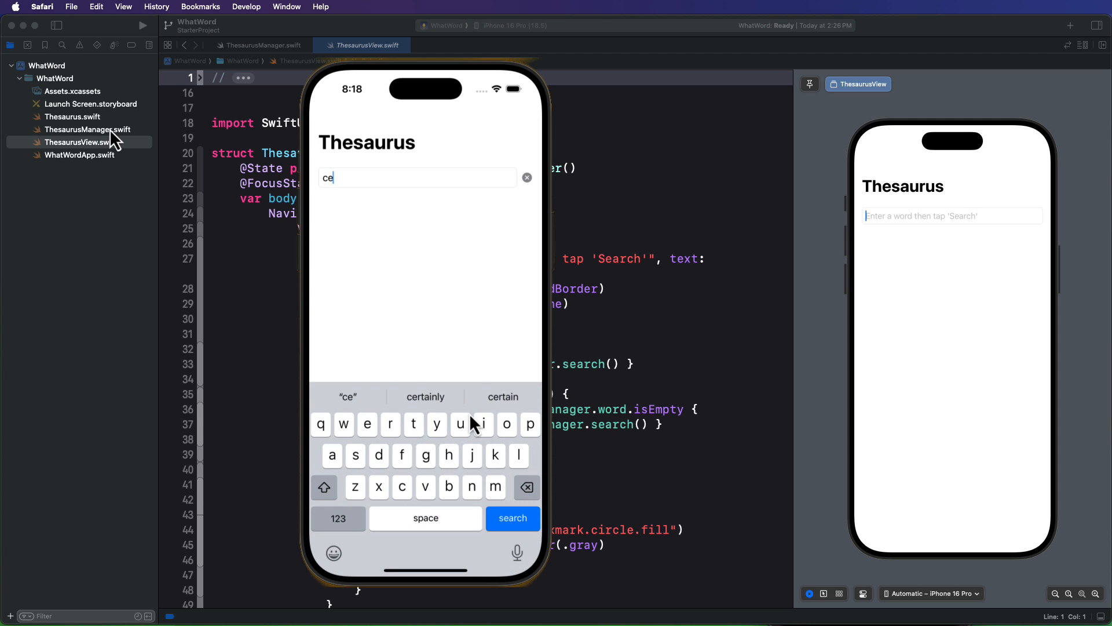
click(502, 396)
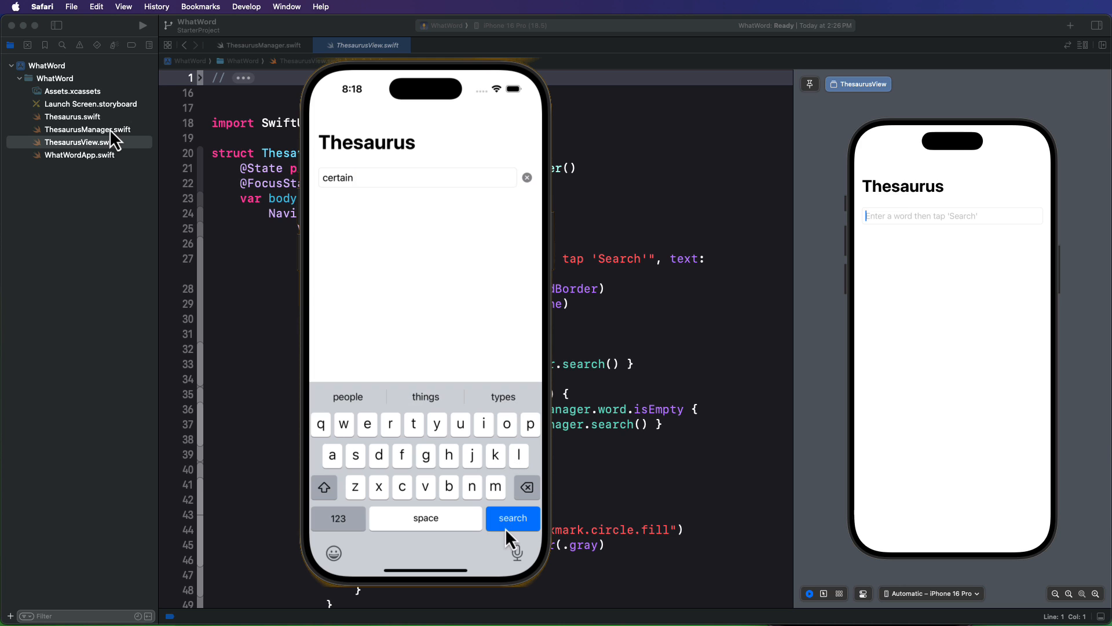
click(512, 517)
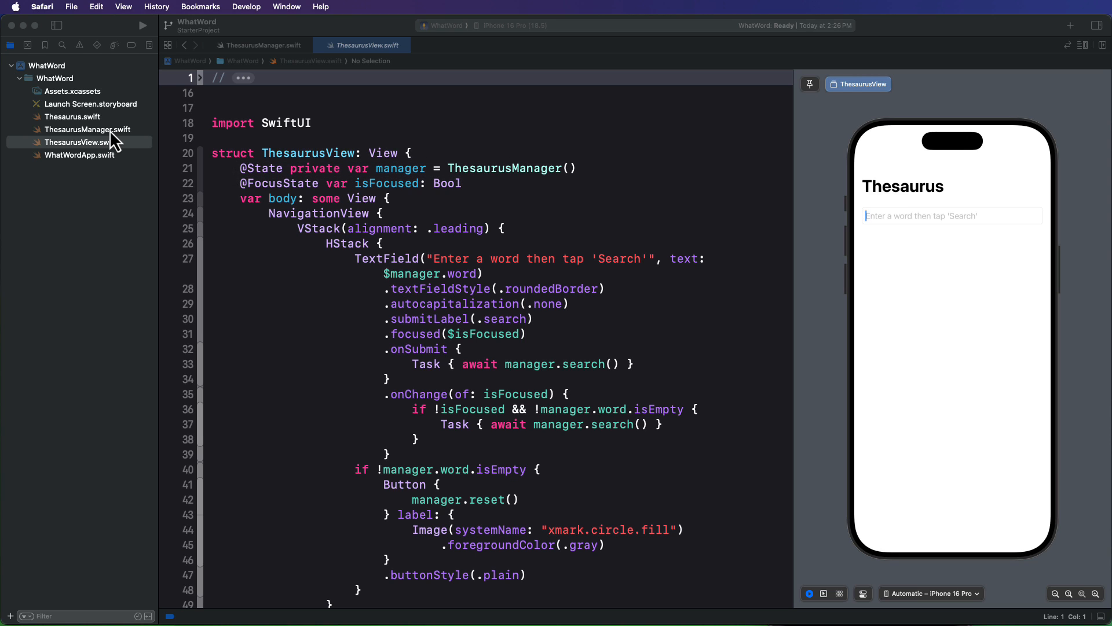
Review ThesaurusManager.swift's apiKey and search(), then open the Thesaurus model file.
click(91, 129)
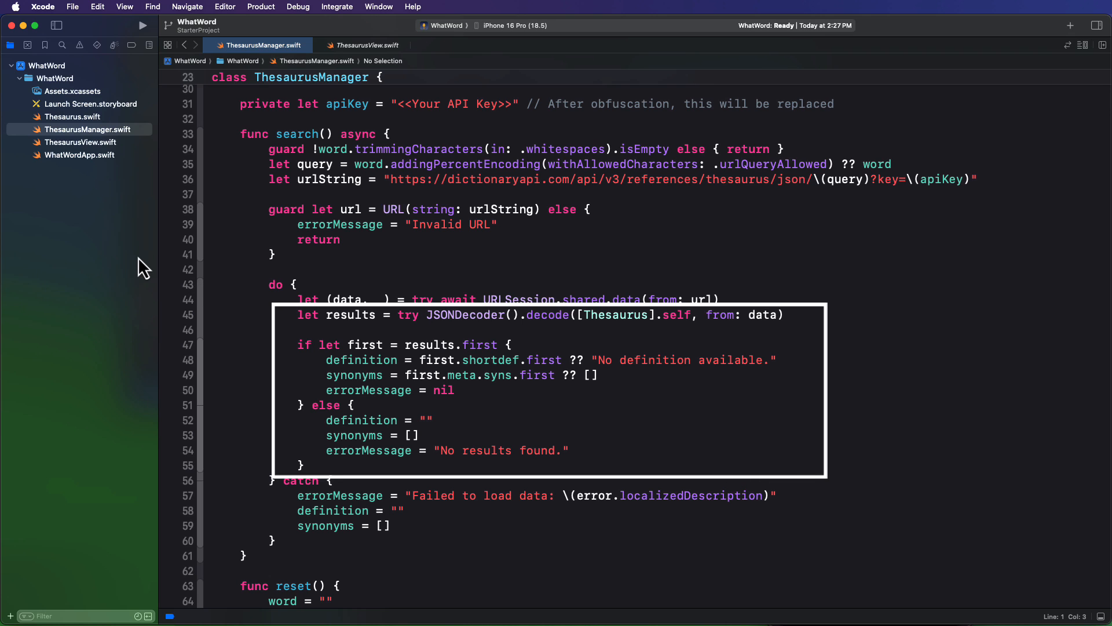
mouse_move(87, 157)
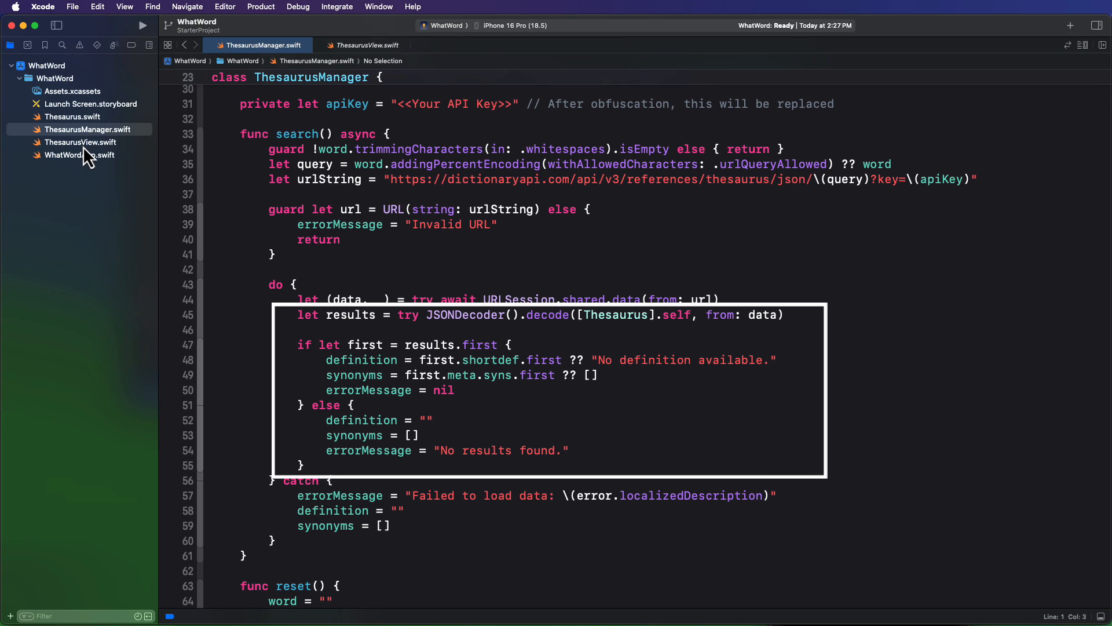
click(73, 116)
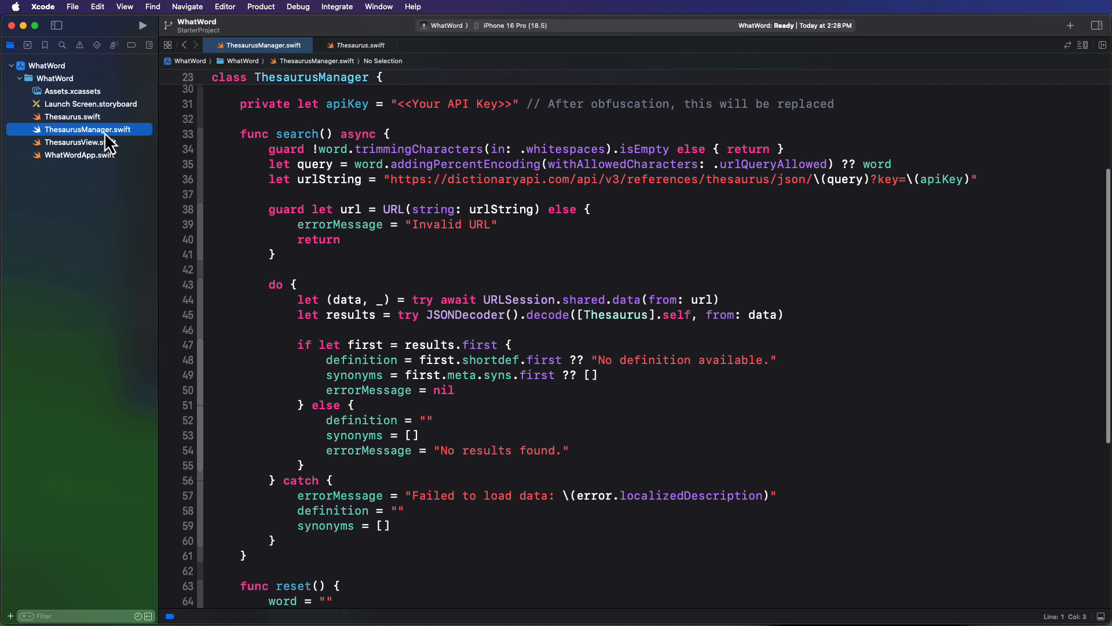
mouse_move(883, 294)
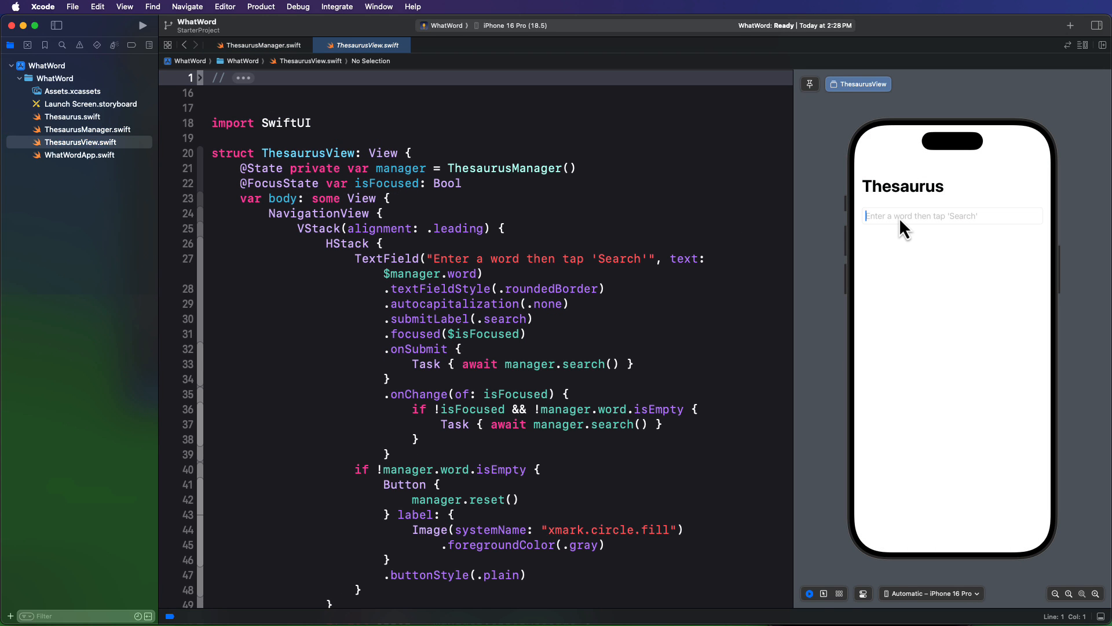
Enter 'developer' in the Thesaurus preview's search field and submit it.
text(d)
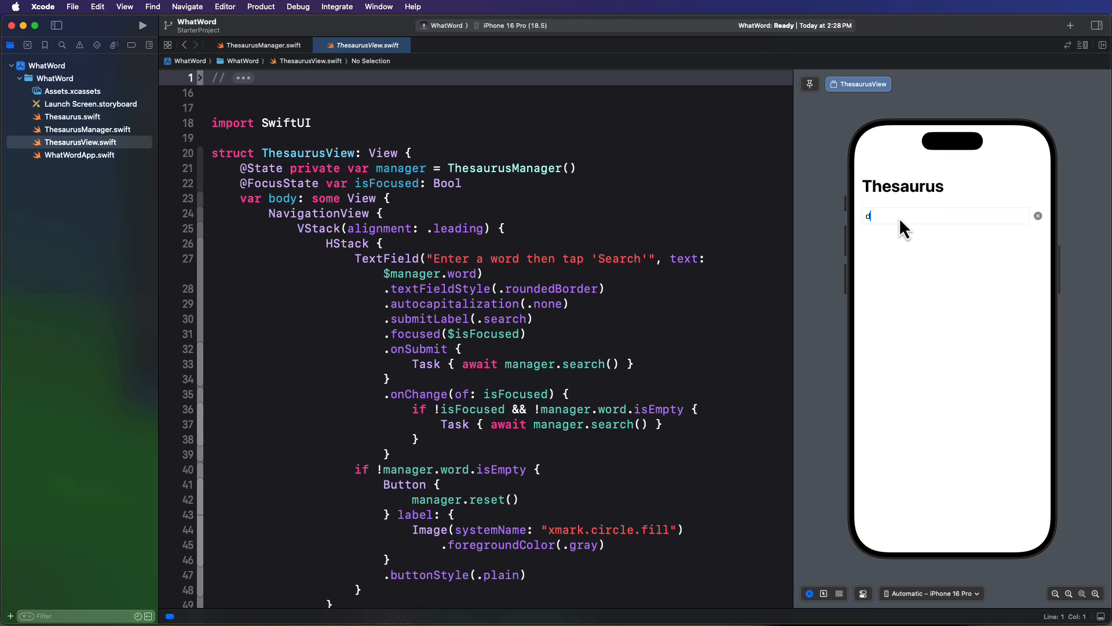
text(eveloper)
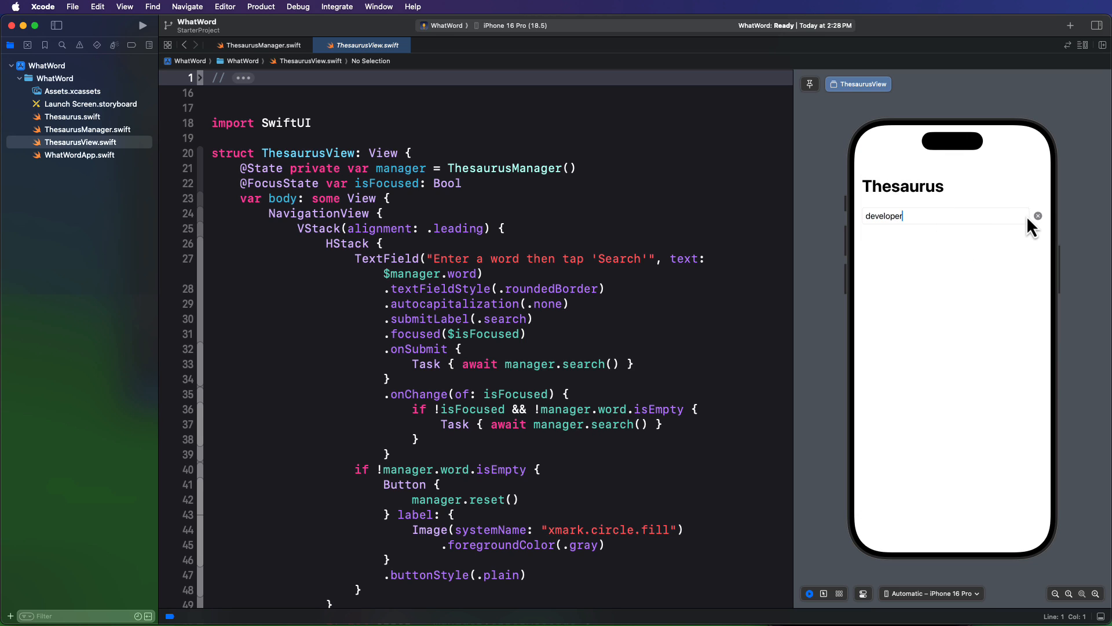
key(Return)
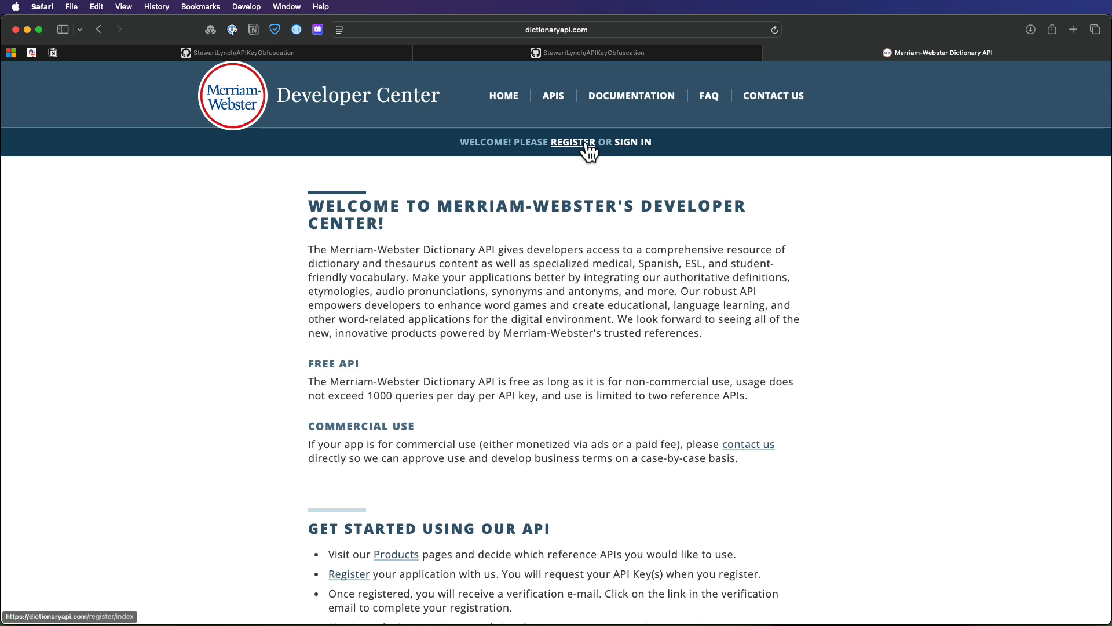
Open the registration form and choose Collegiate Thesaurus as the first requested API key.
click(576, 142)
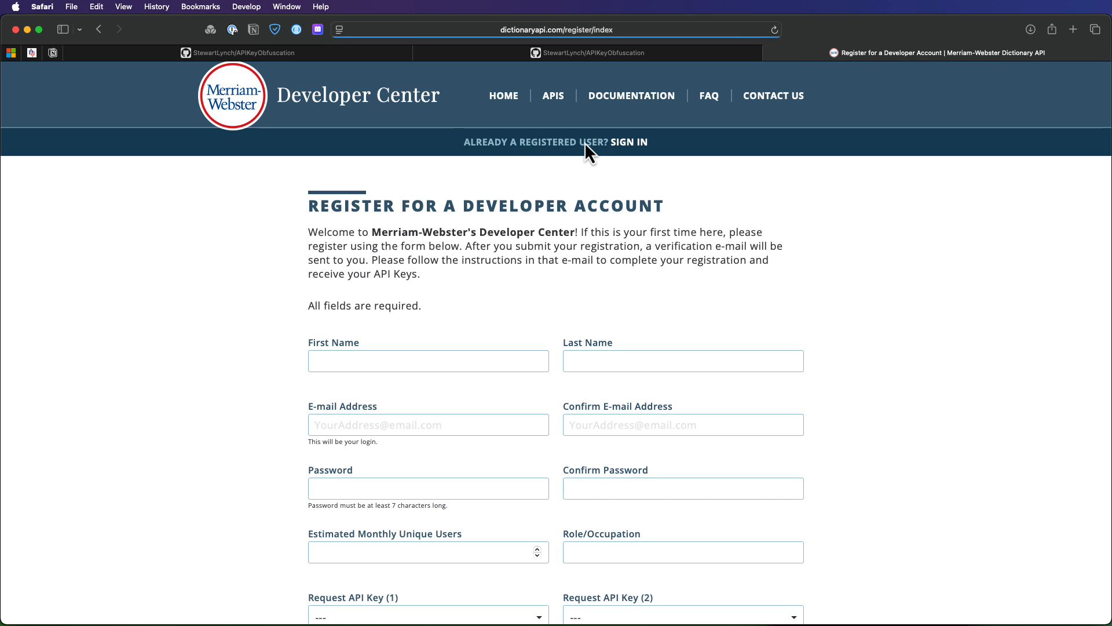
scroll(down, 3)
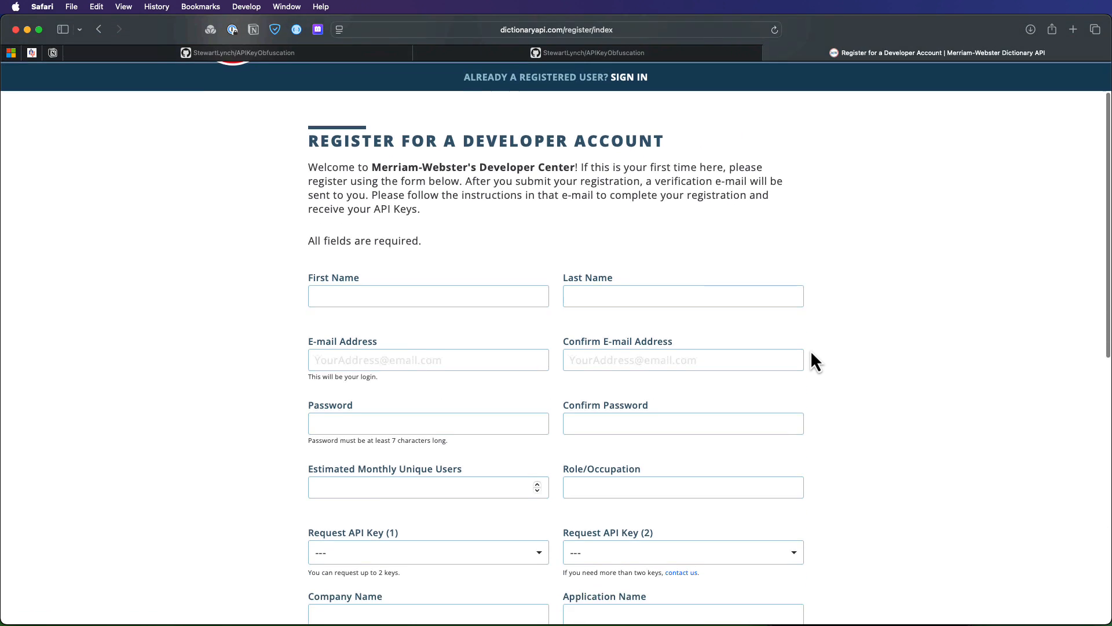
scroll(down, 3)
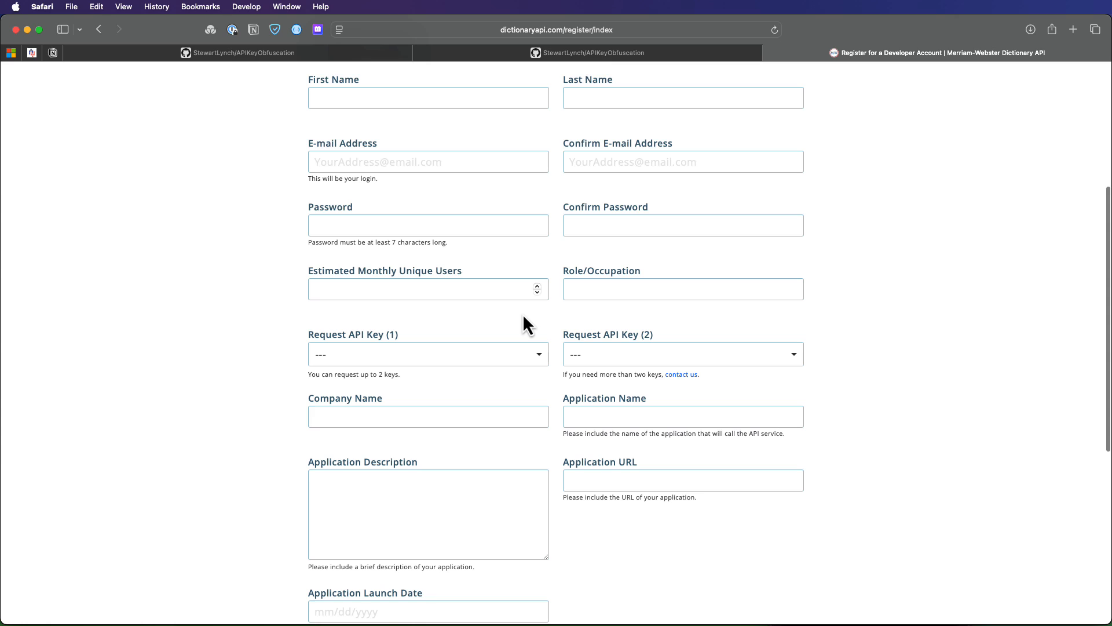
mouse_move(543, 358)
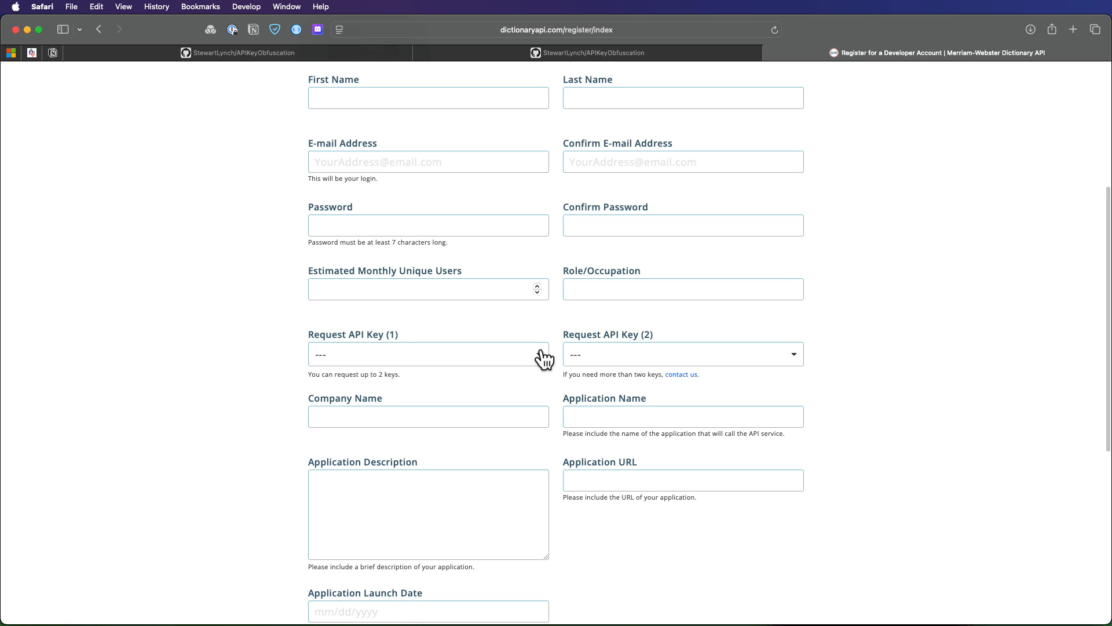
click(428, 354)
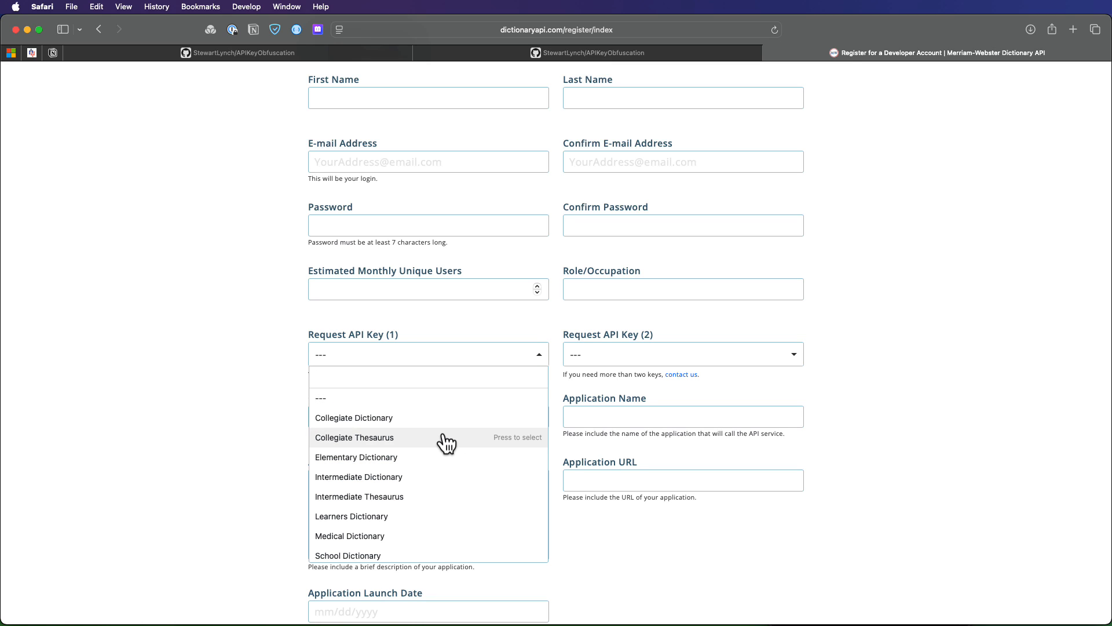
click(354, 436)
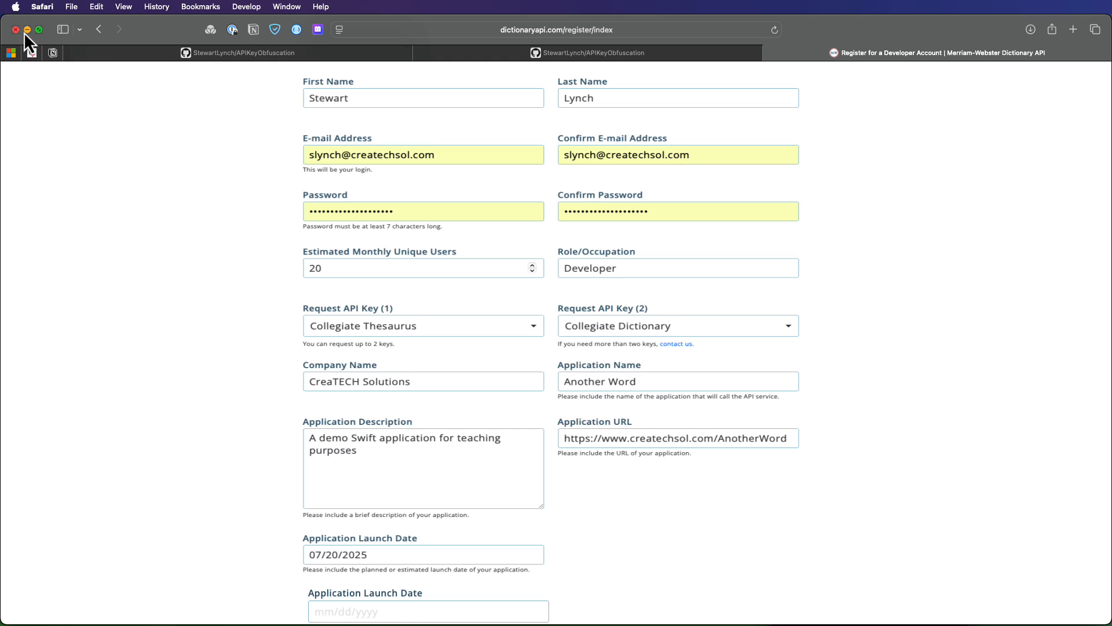
mouse_move(31, 45)
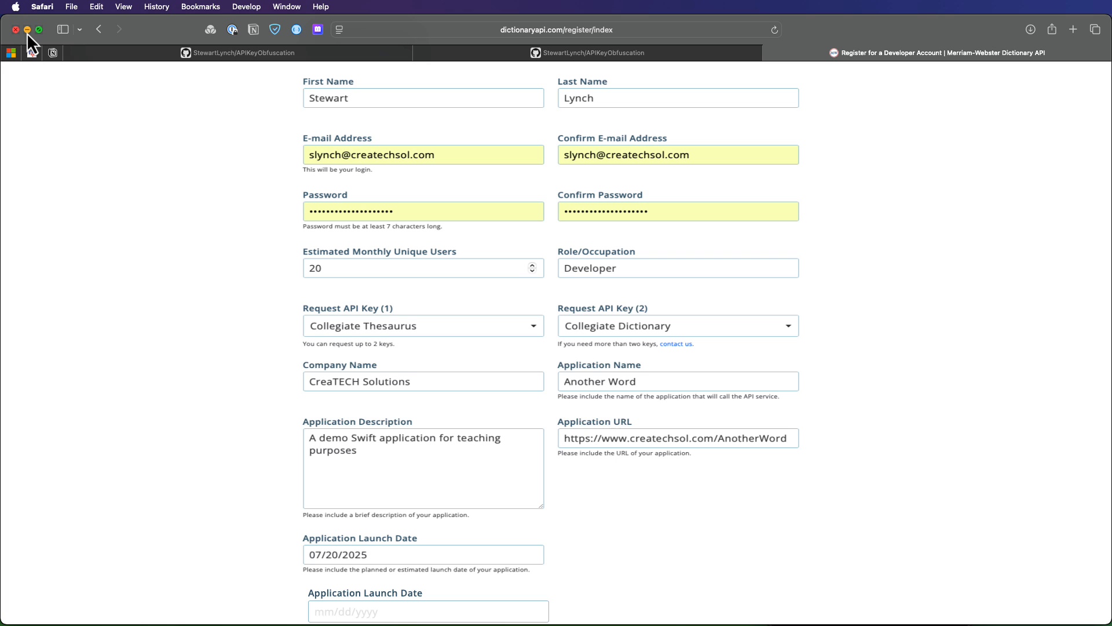
Sign in to the Developer Center with saved login details and open the Your Keys page.
click(98, 29)
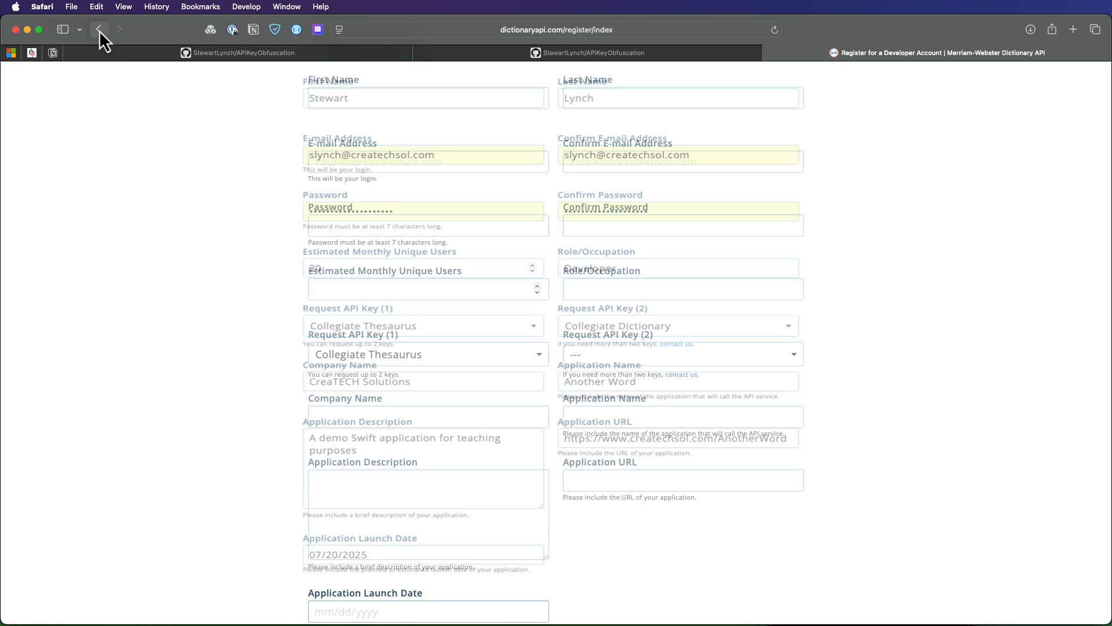
click(98, 29)
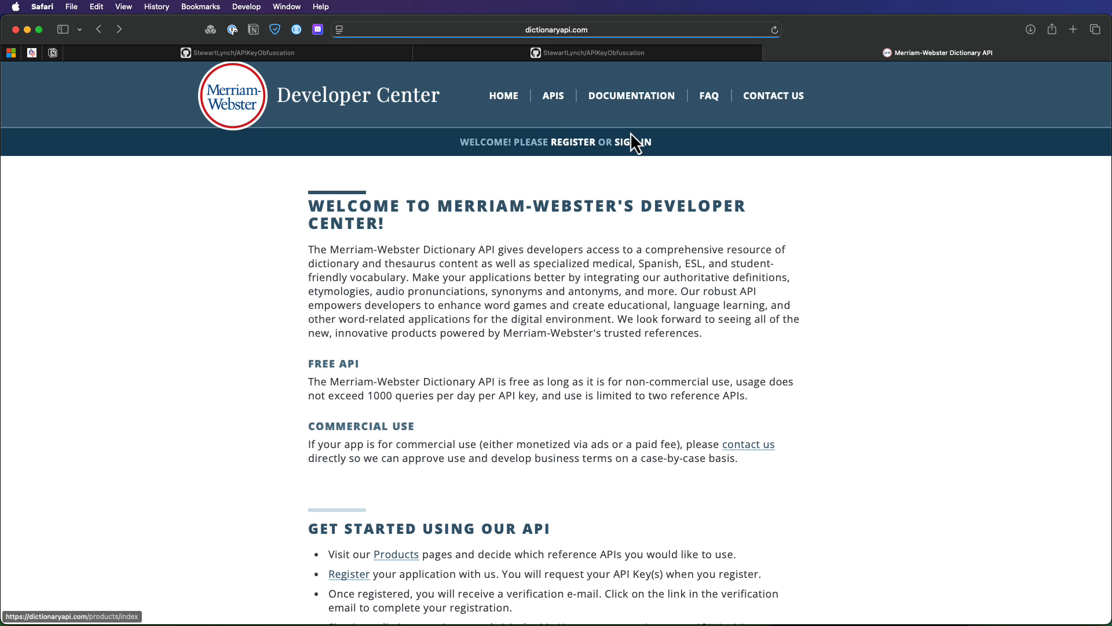
mouse_move(633, 142)
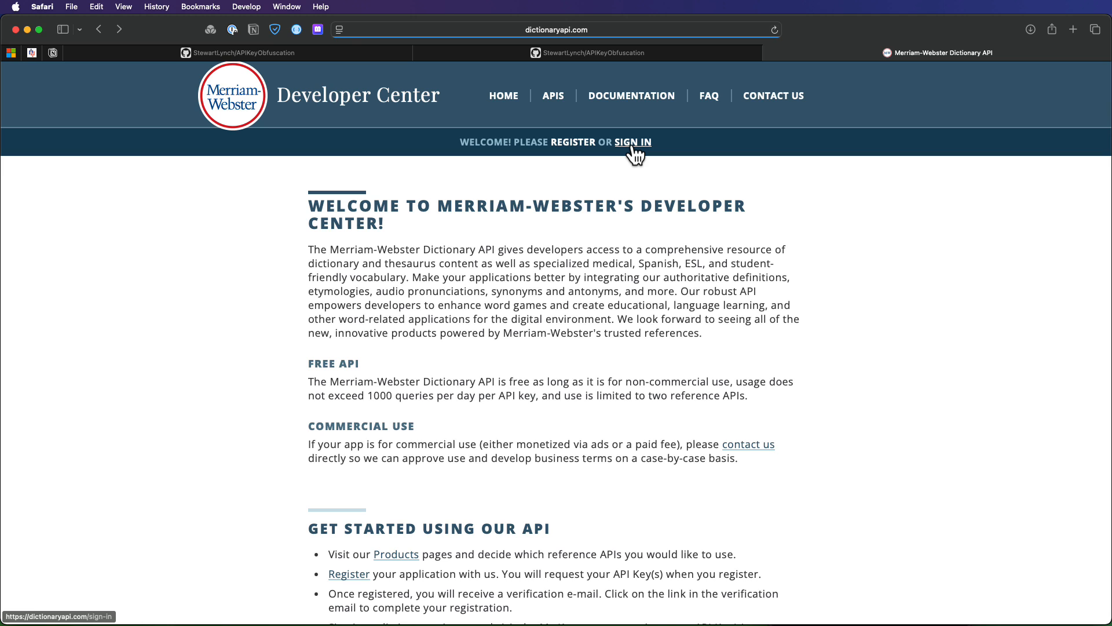
click(633, 142)
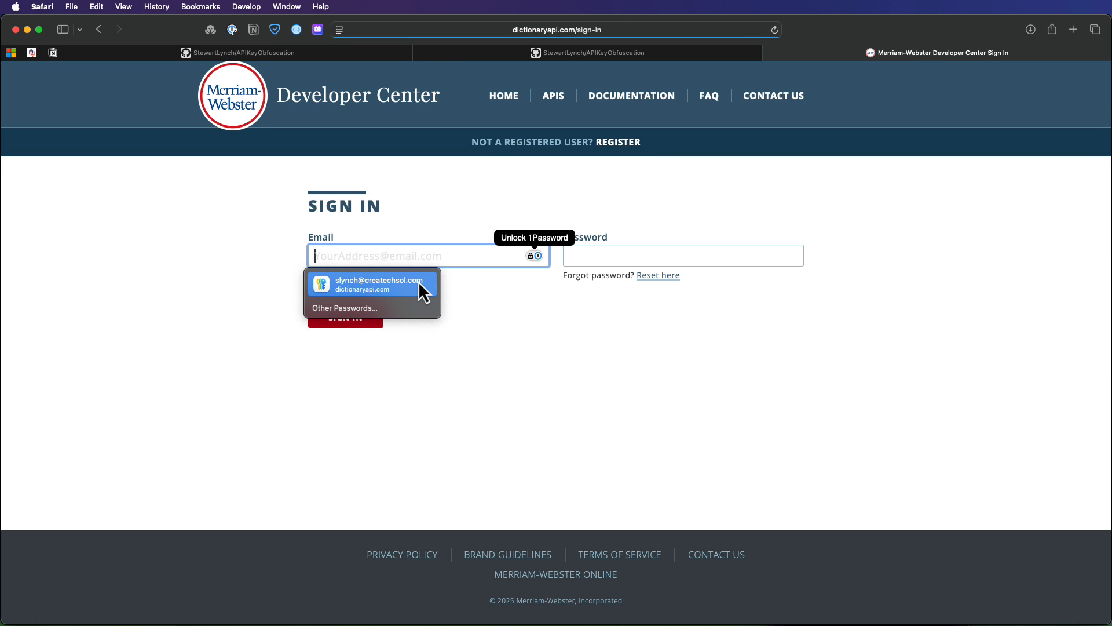
click(376, 282)
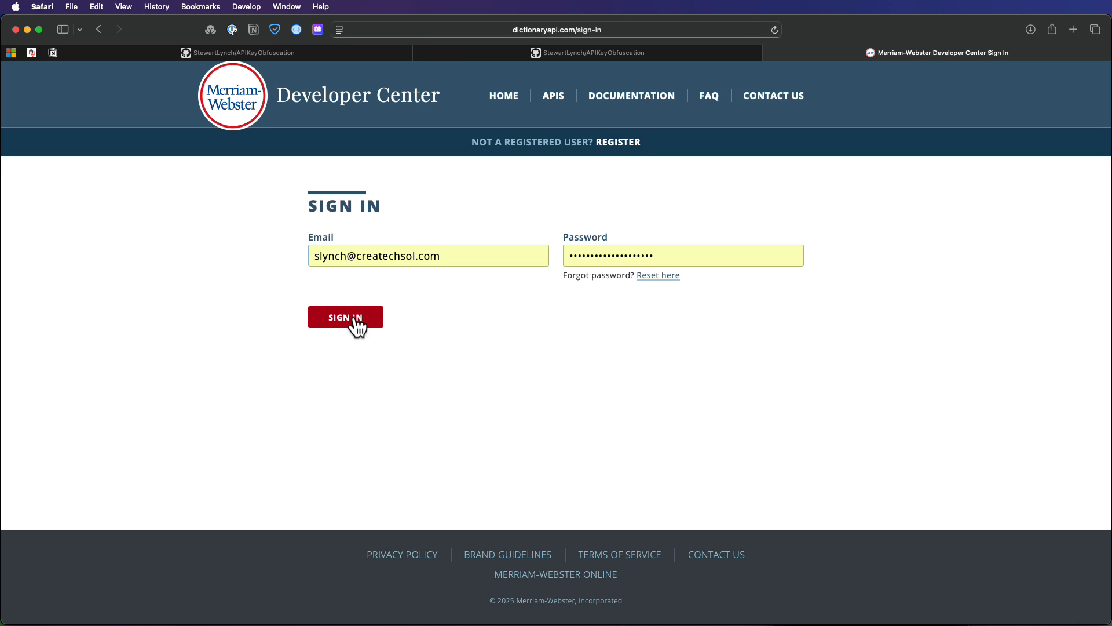
click(345, 316)
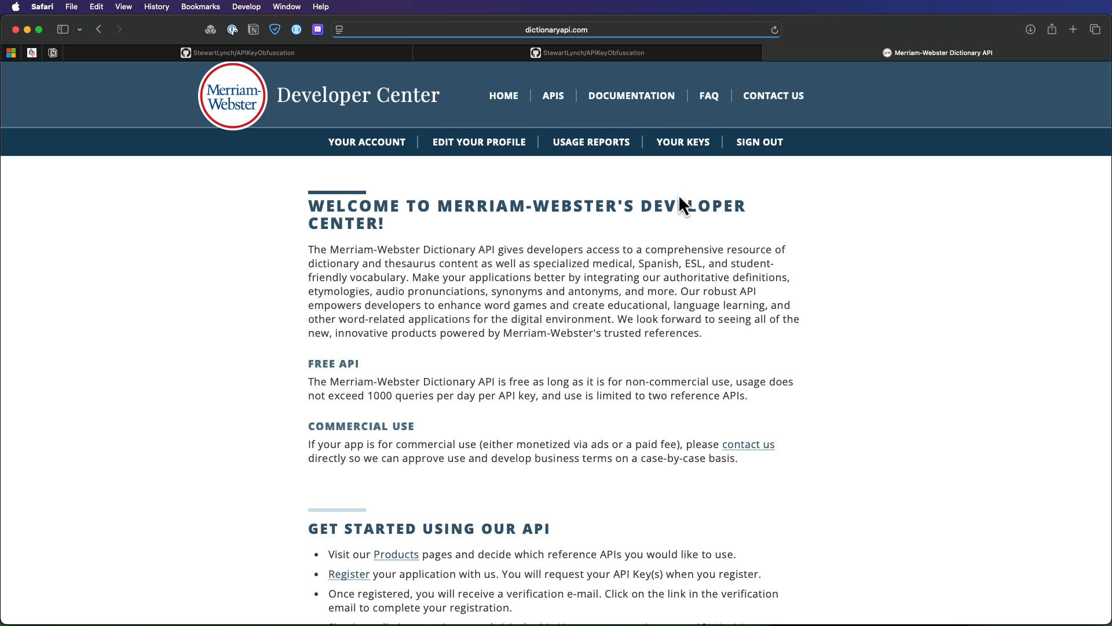
click(682, 141)
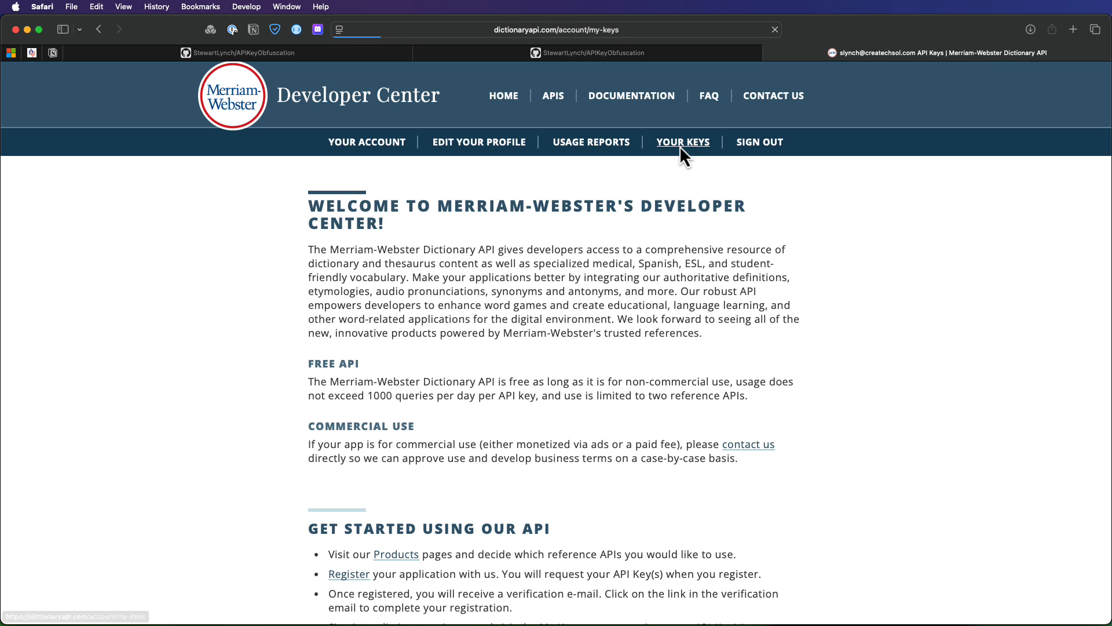
click(683, 142)
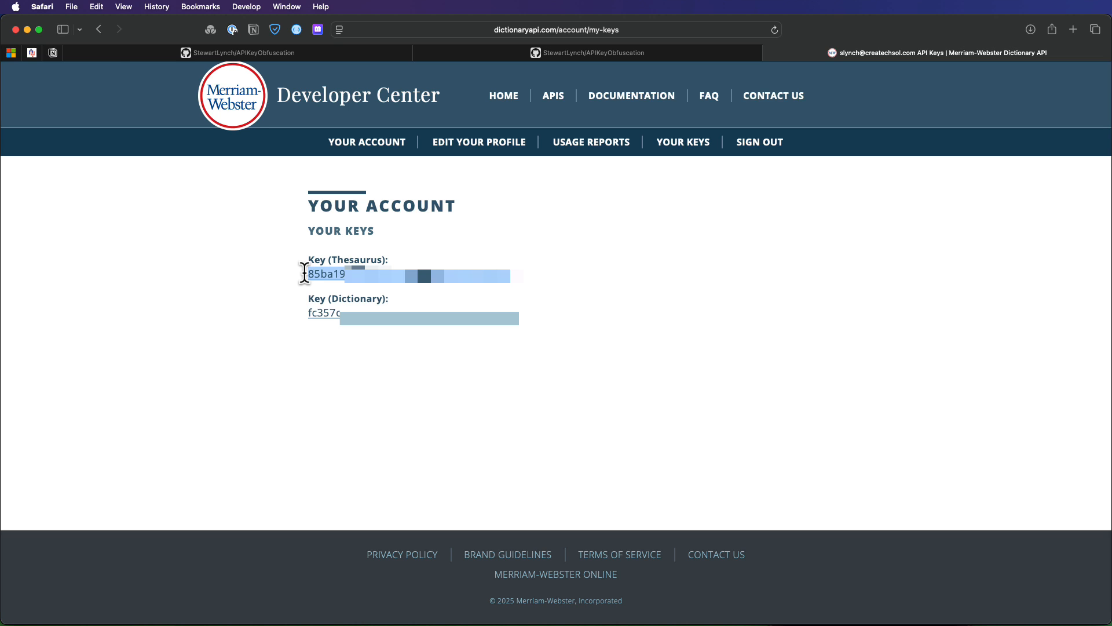
mouse_move(30, 41)
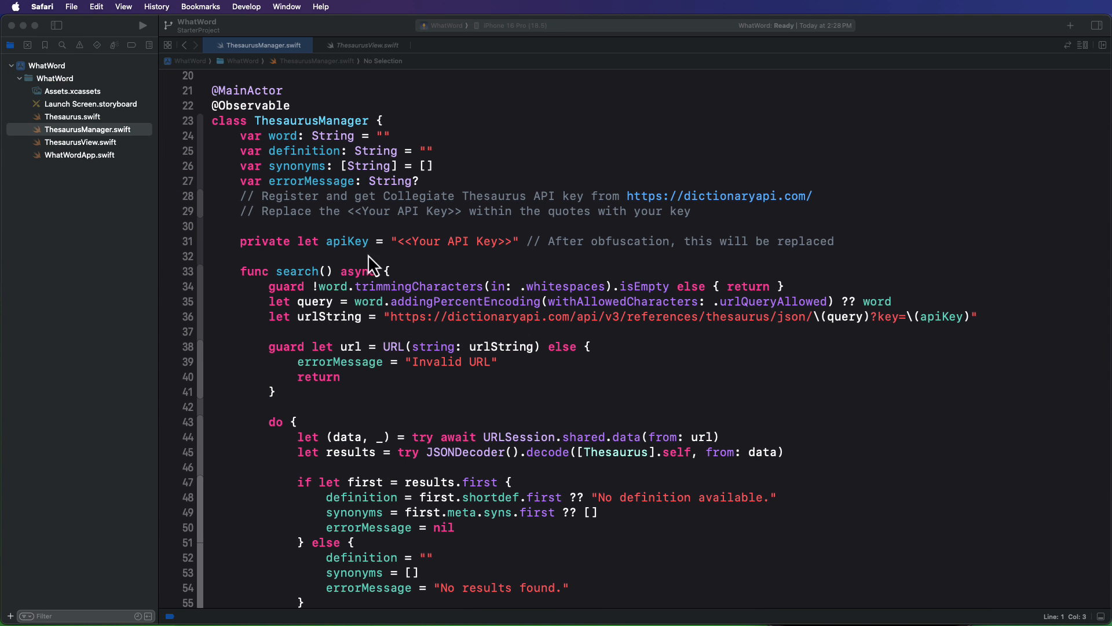
Replace the apiKey placeholder with the real key, then preview searches for 'developer' and 'focus'.
click(401, 241)
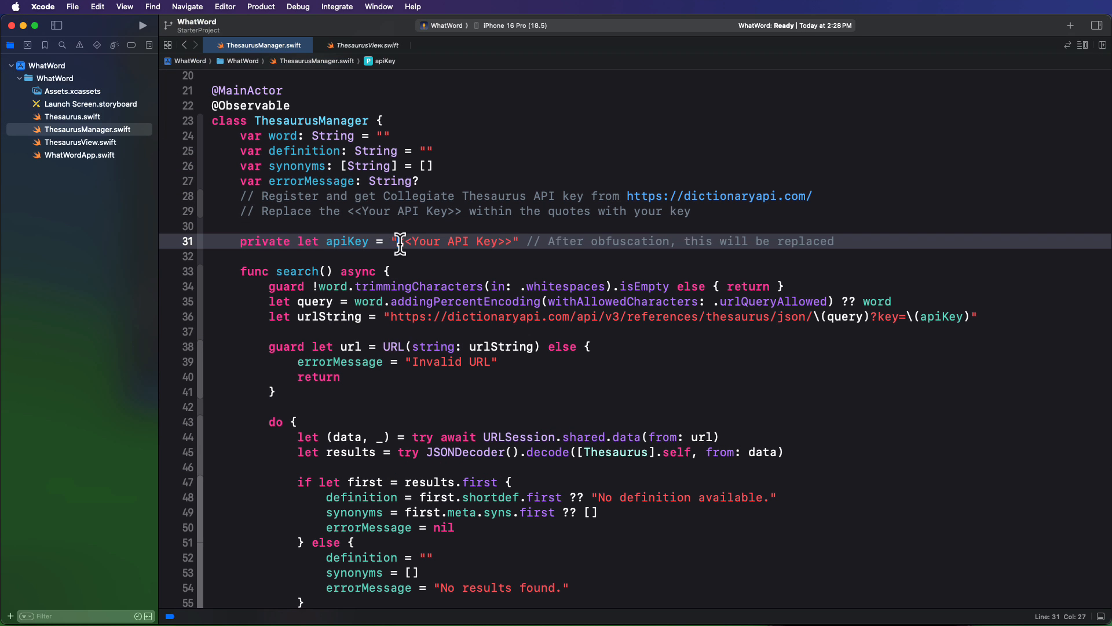
double_click(456, 241)
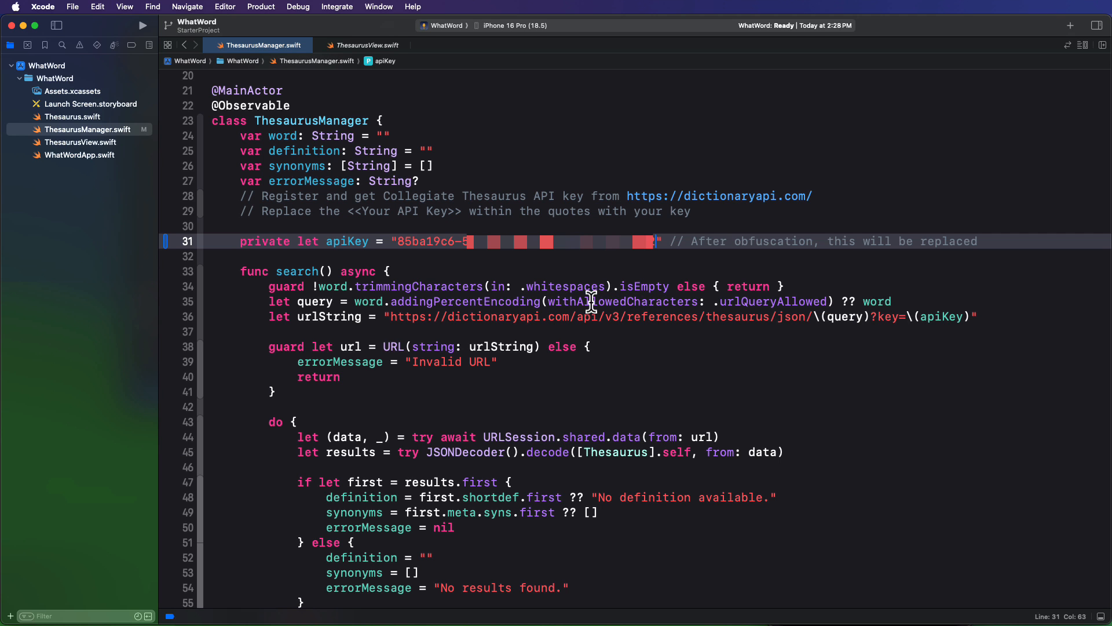
mouse_move(369, 273)
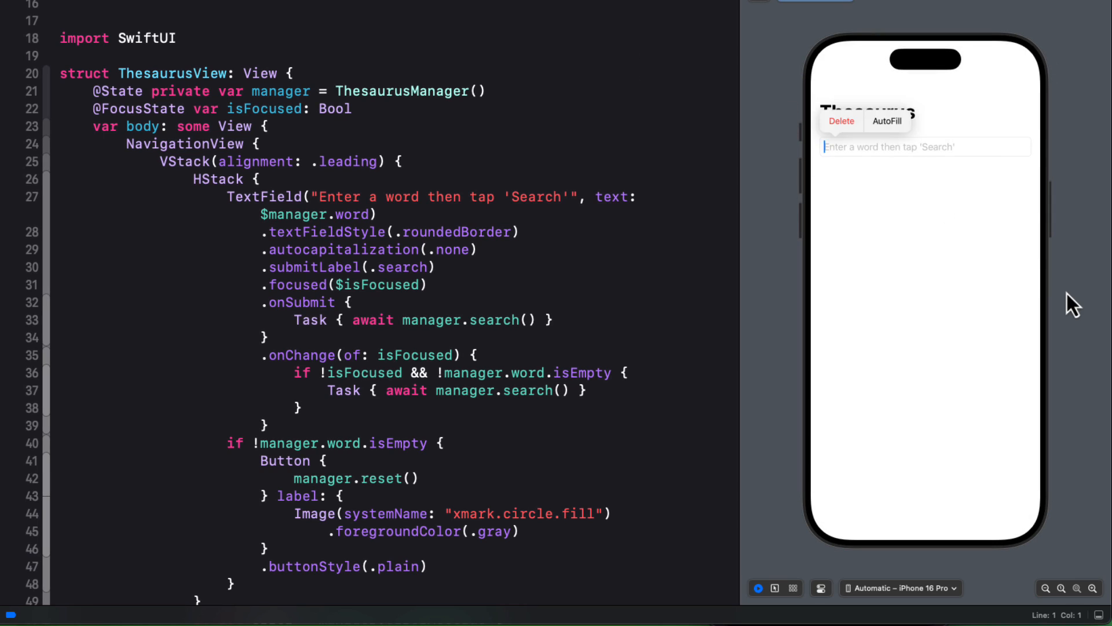
text(developer)
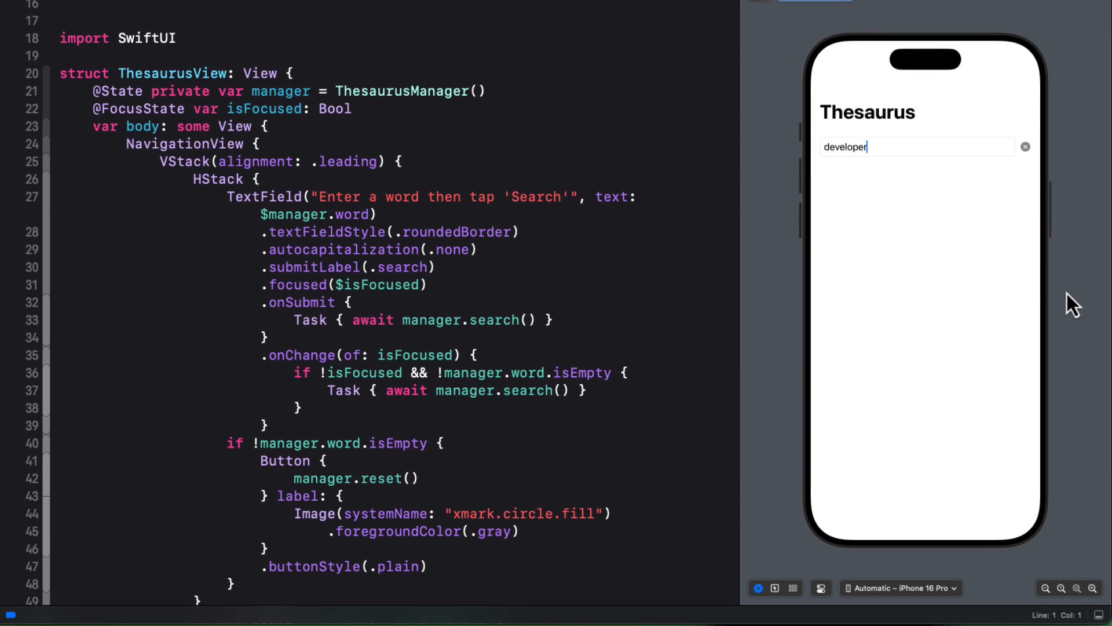
key(Return)
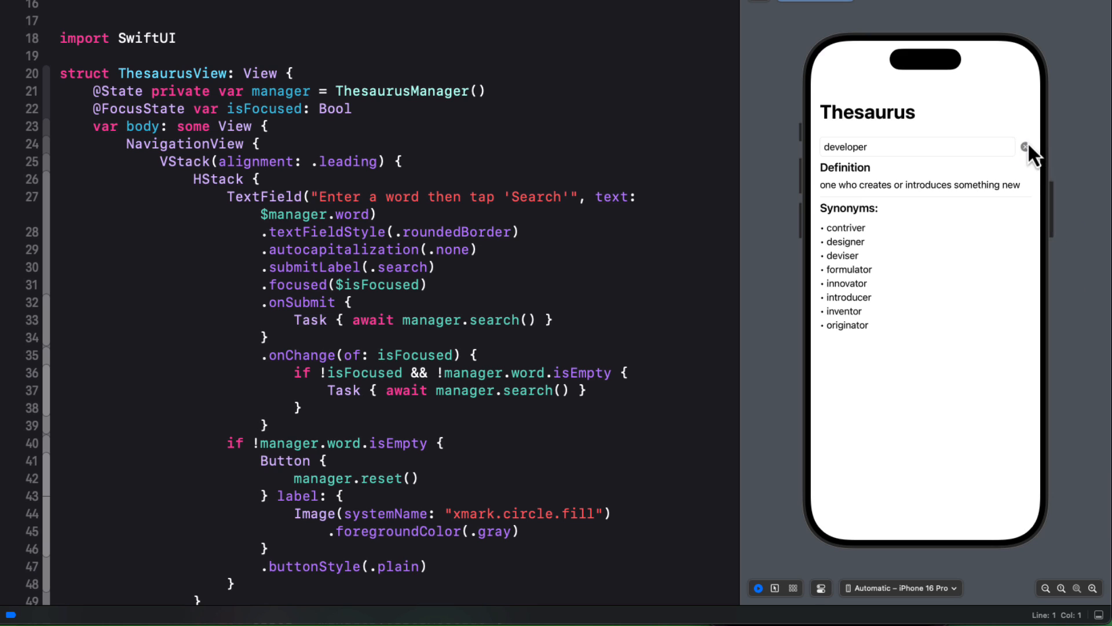
text(focus)
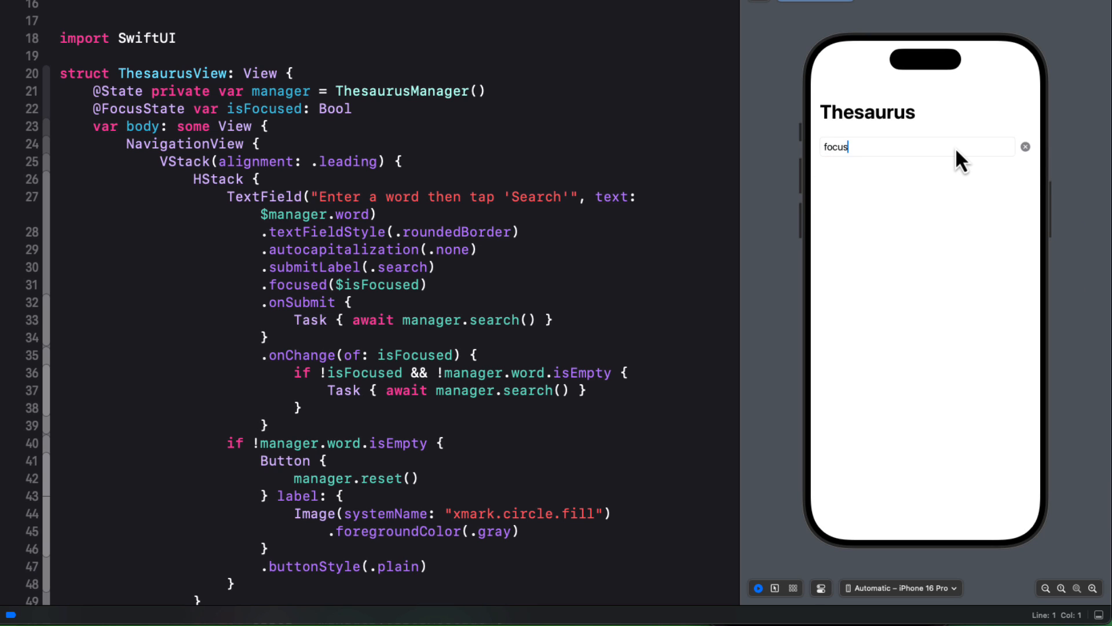
key(Return)
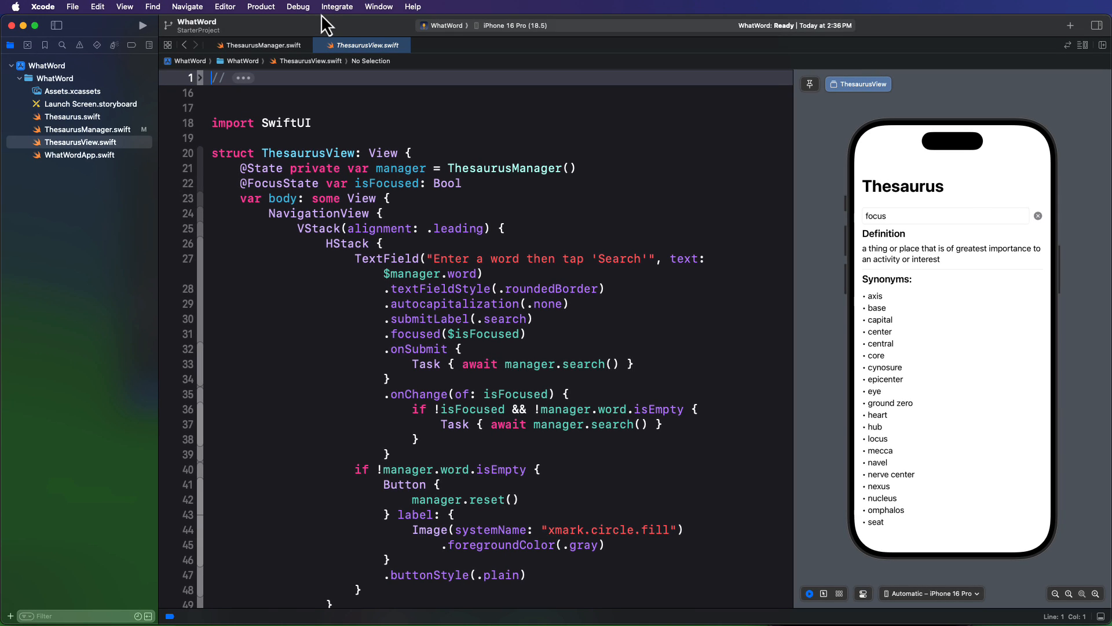
mouse_move(268, 14)
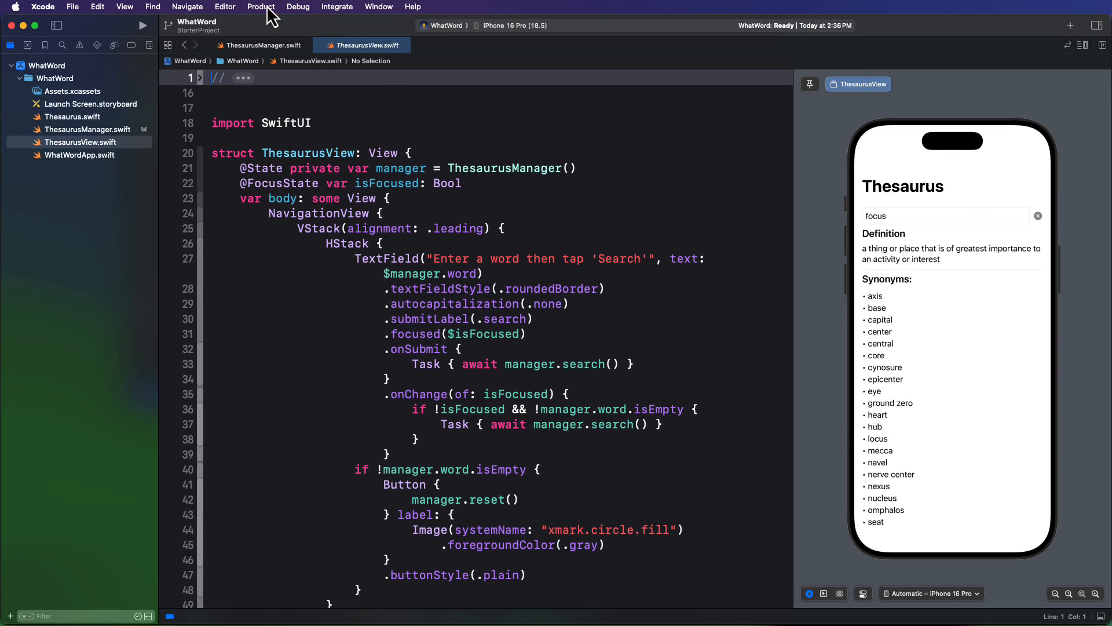
Archive WhatWord, distribute it with the Debugging method, and export to the Desktop.
click(260, 6)
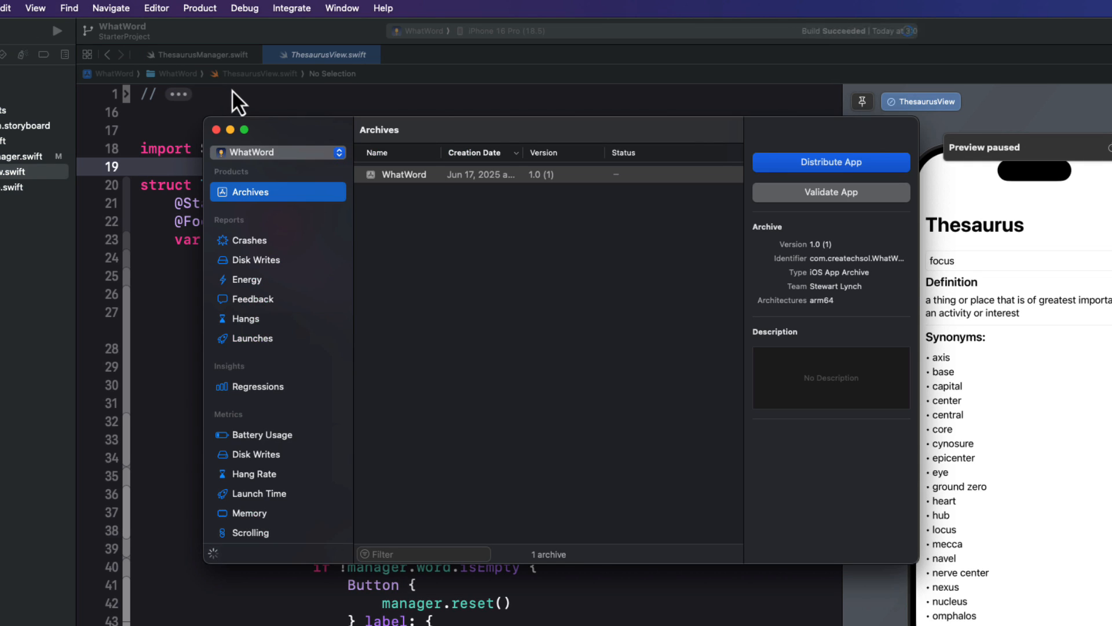
click(496, 174)
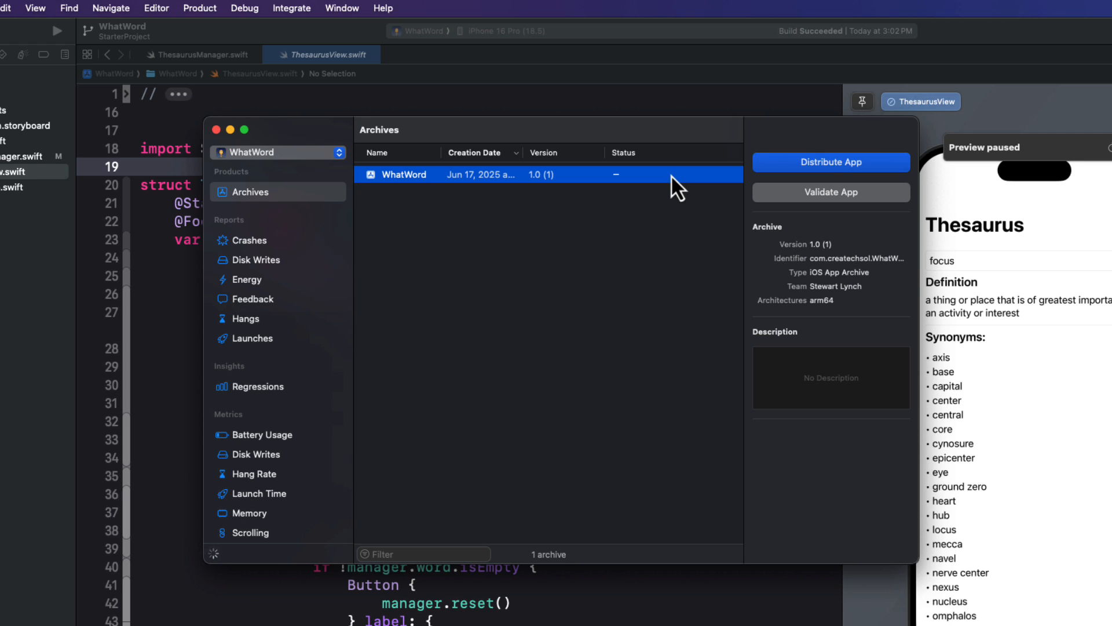
mouse_move(830, 174)
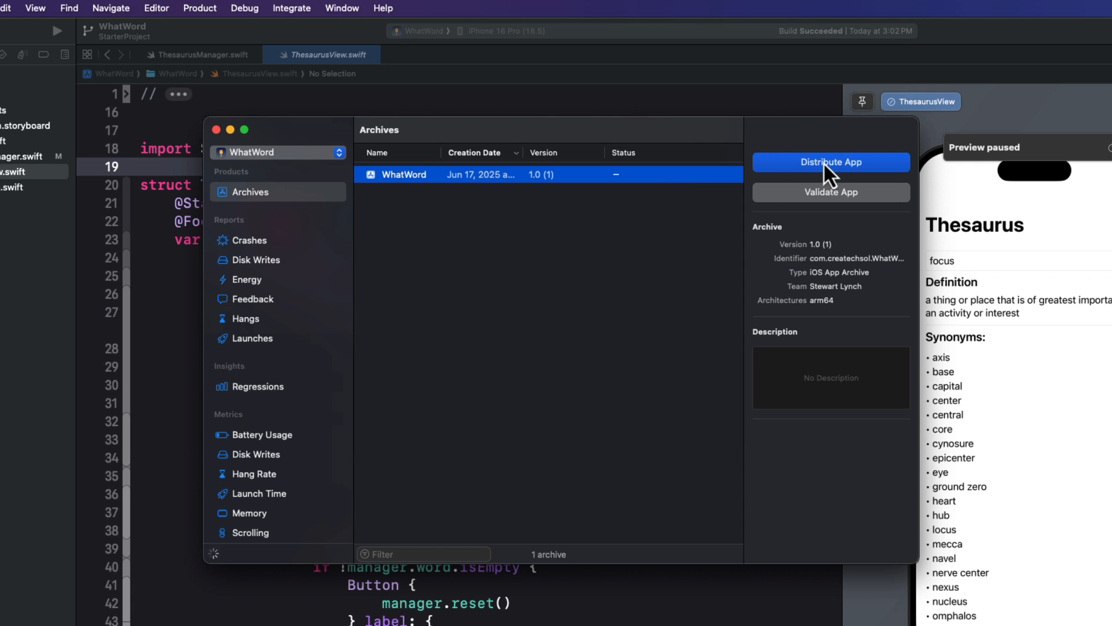
click(830, 162)
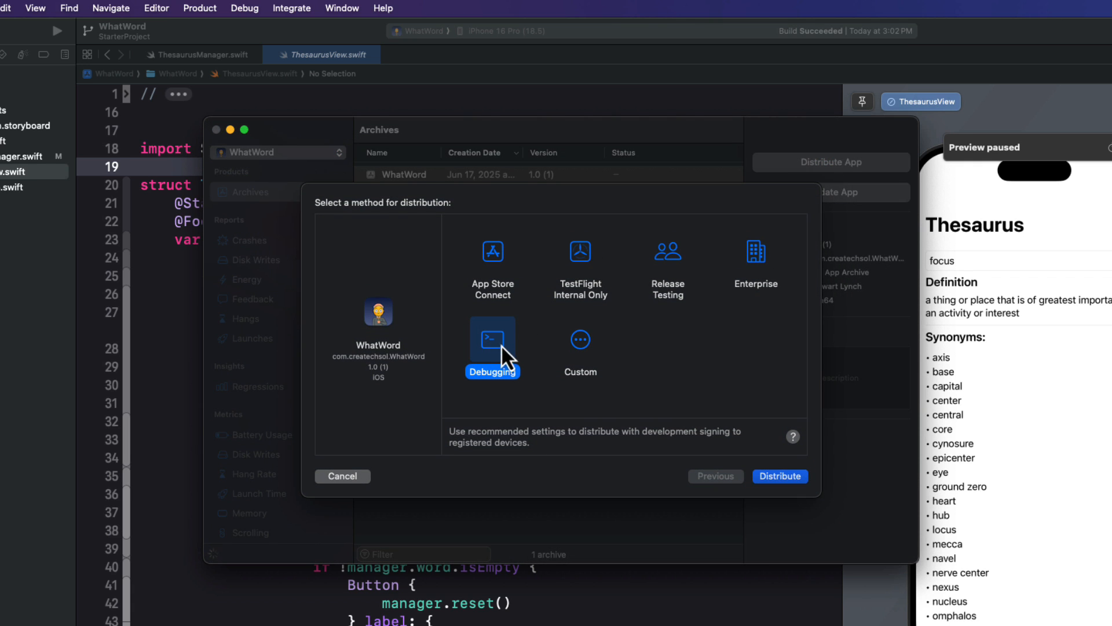
click(779, 477)
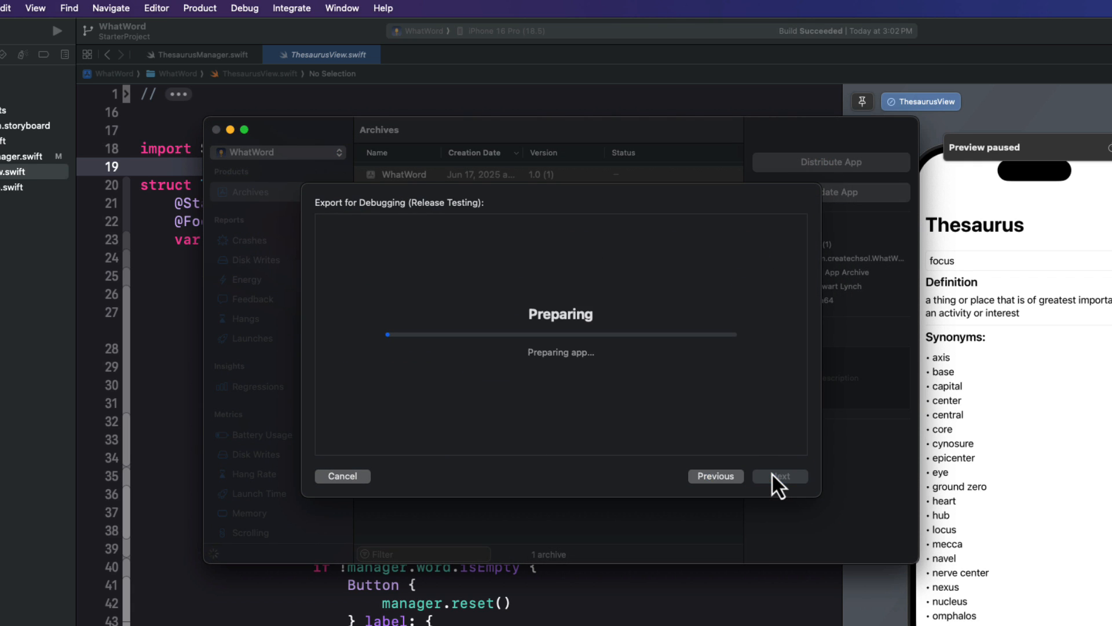
click(779, 476)
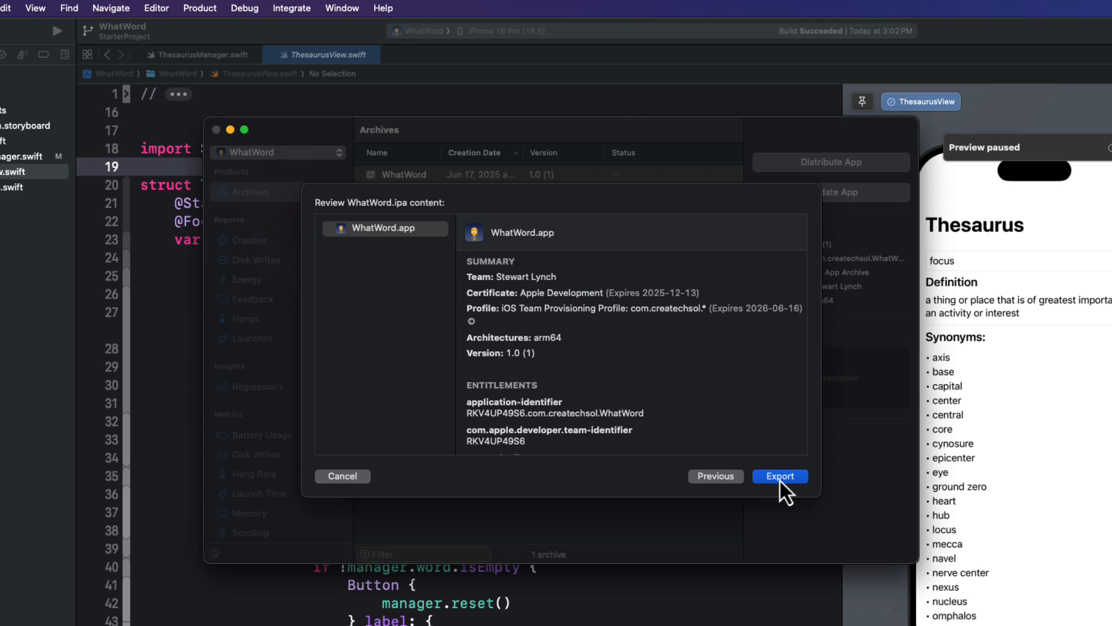
click(778, 475)
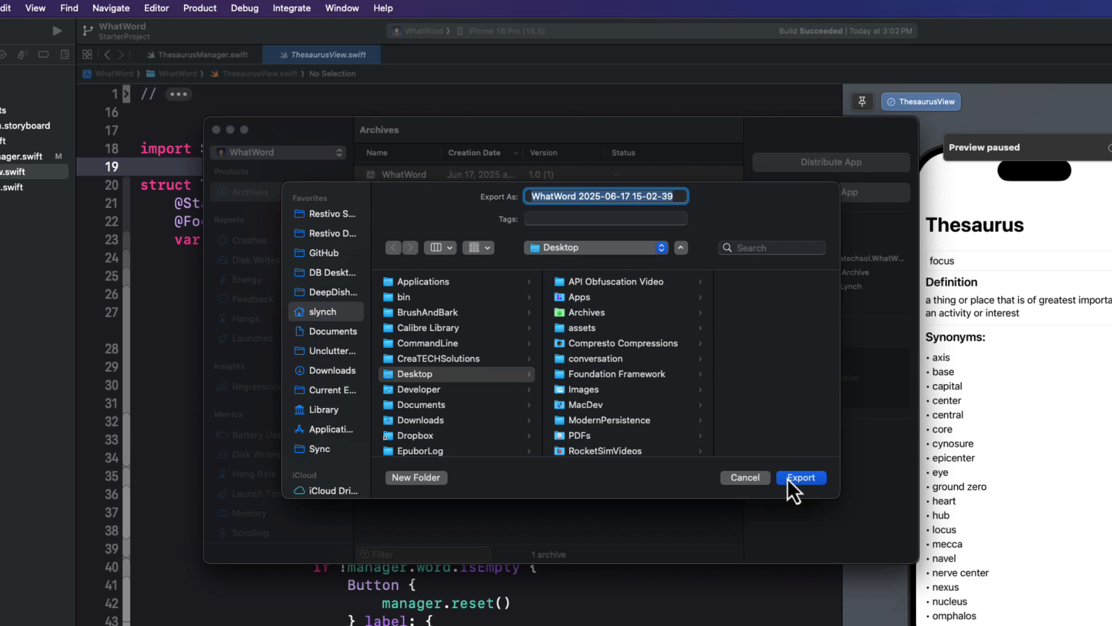
click(800, 477)
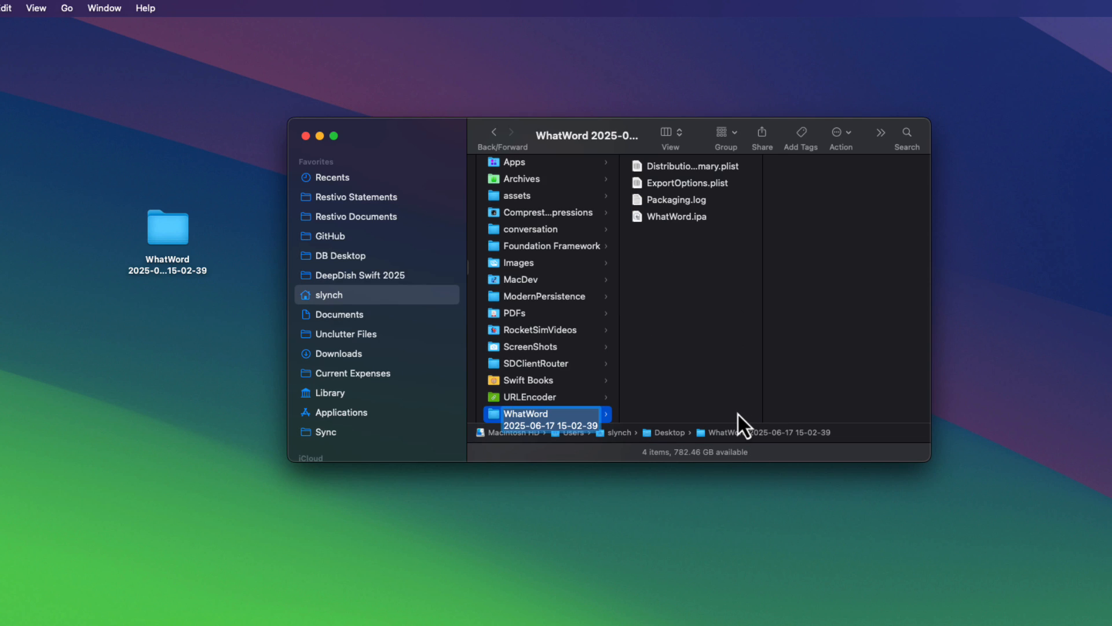
Open the dated WhatWord export folder and right-click it in the path bar.
click(676, 216)
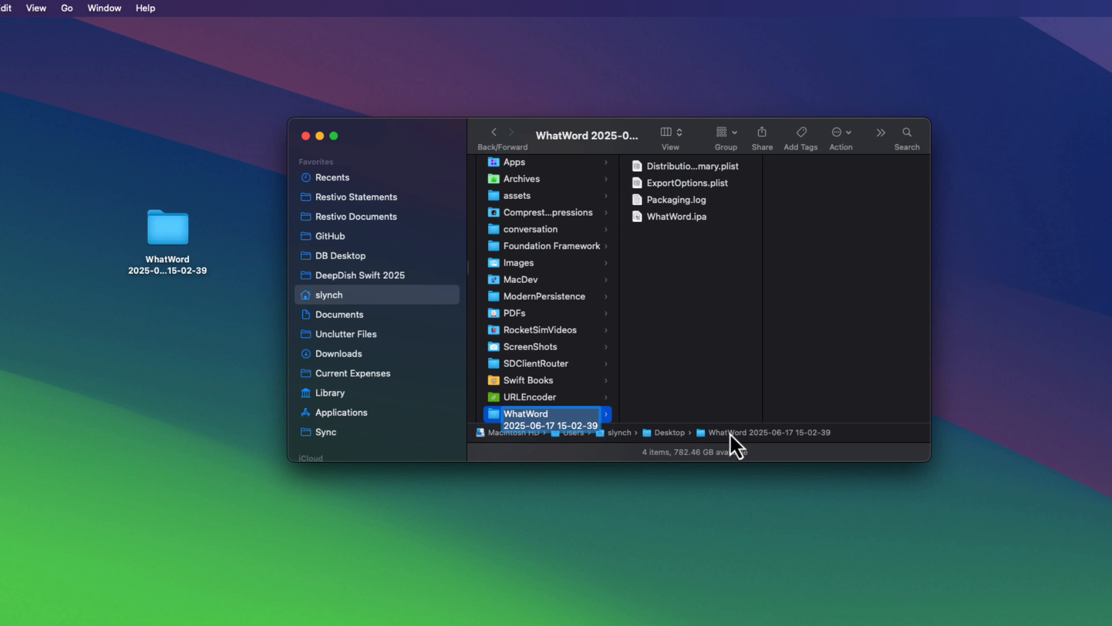
right_click(720, 432)
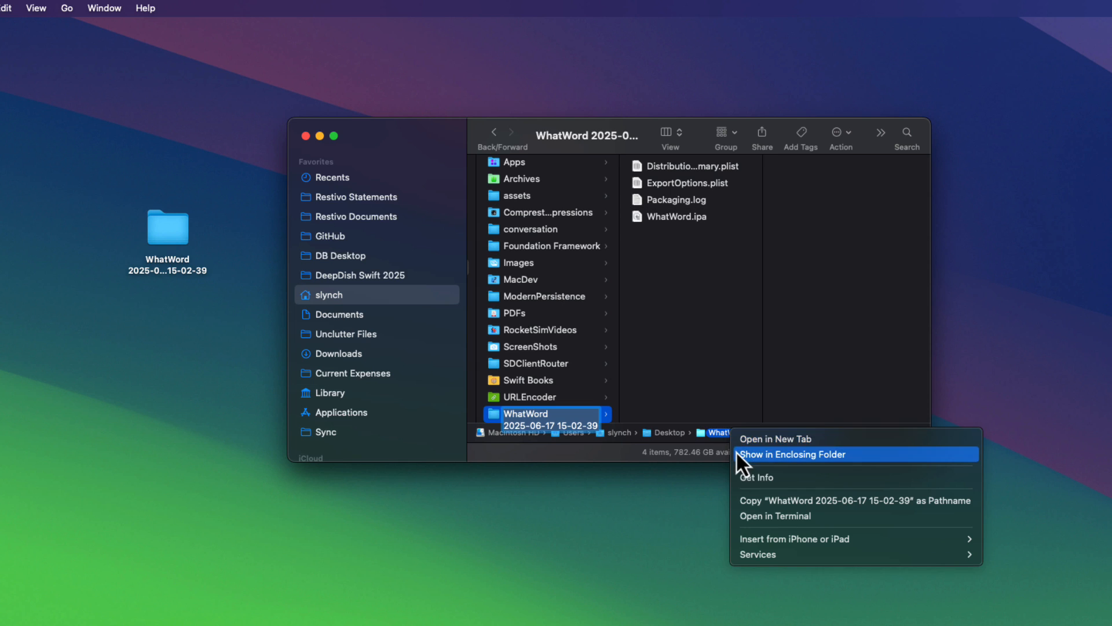
Open Terminal at the export folder and unzip WhatWord.ipa.
click(779, 515)
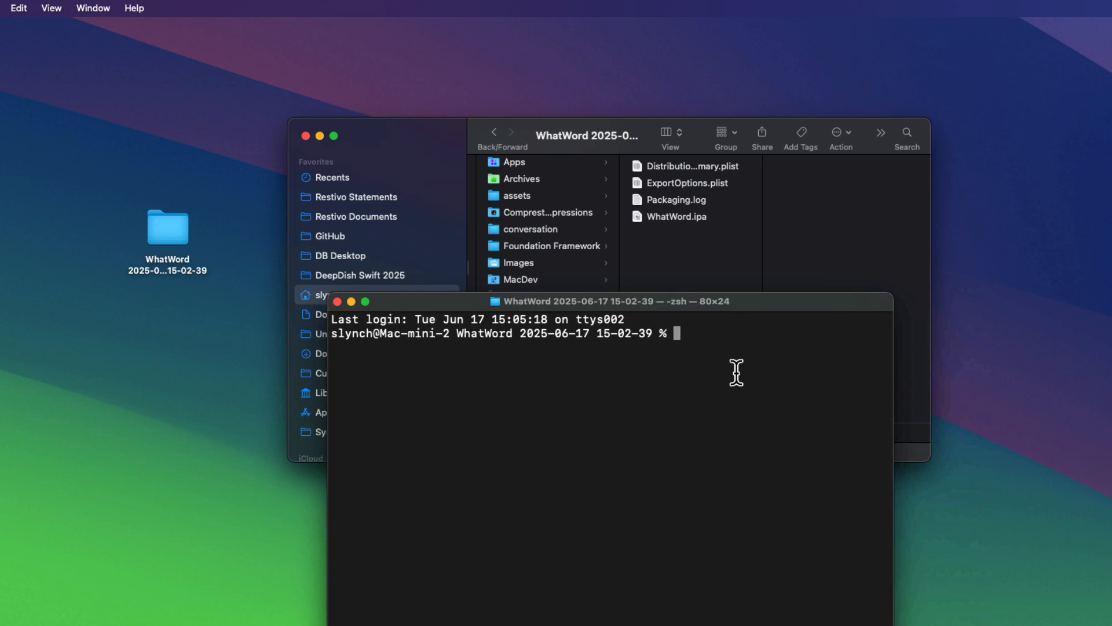
text(unz)
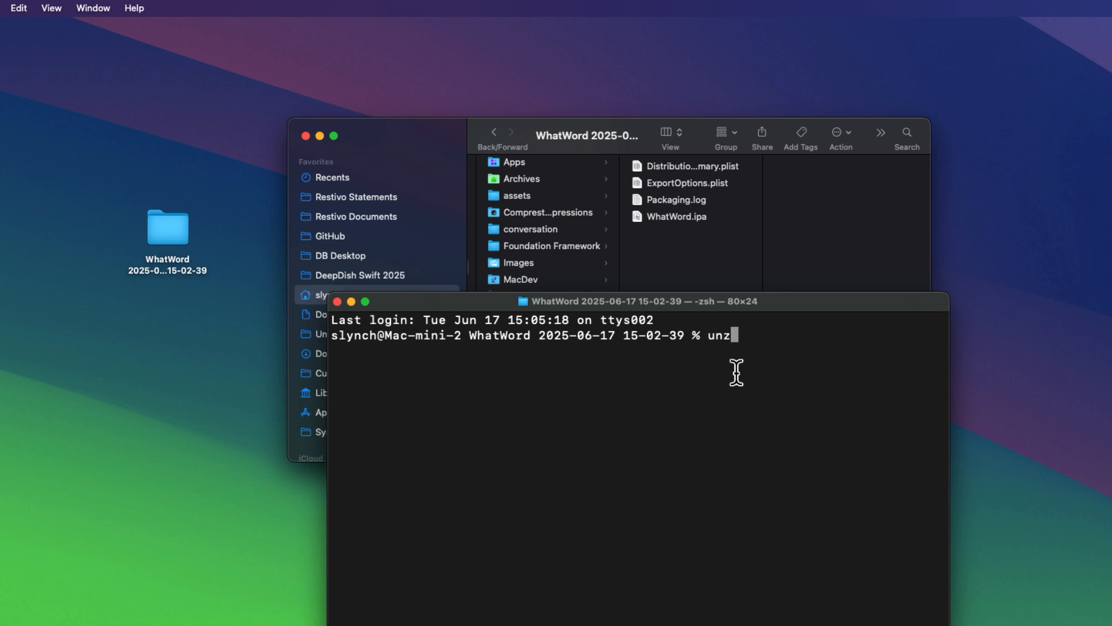
text(ip Wha)
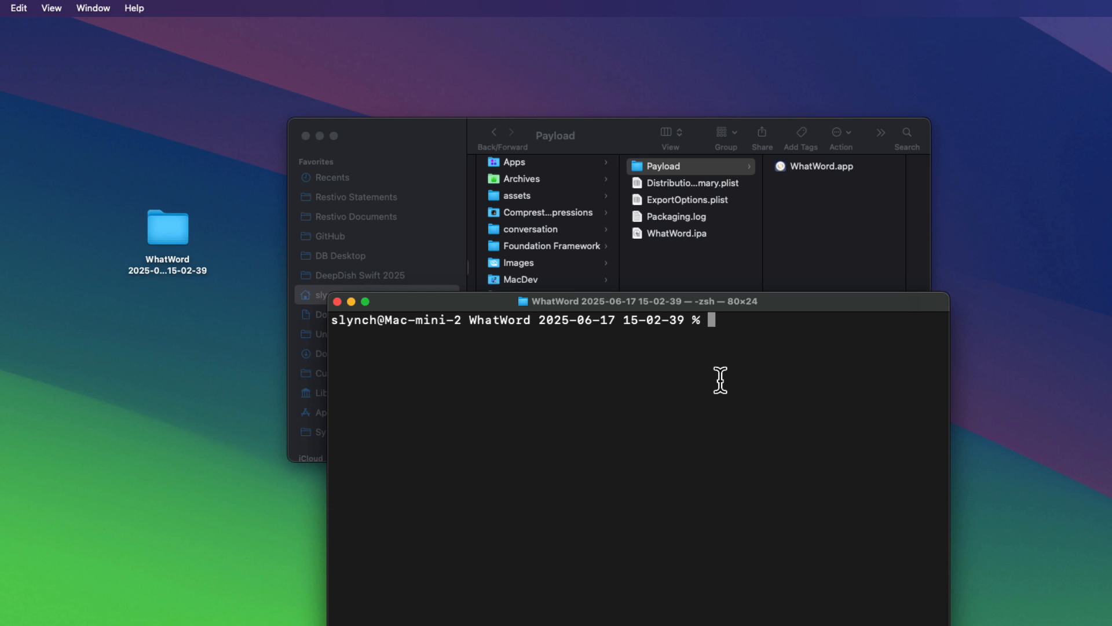
Enter Payload, list it with ls -l, then move into WhatWord.app and list it.
text(cd Payload)
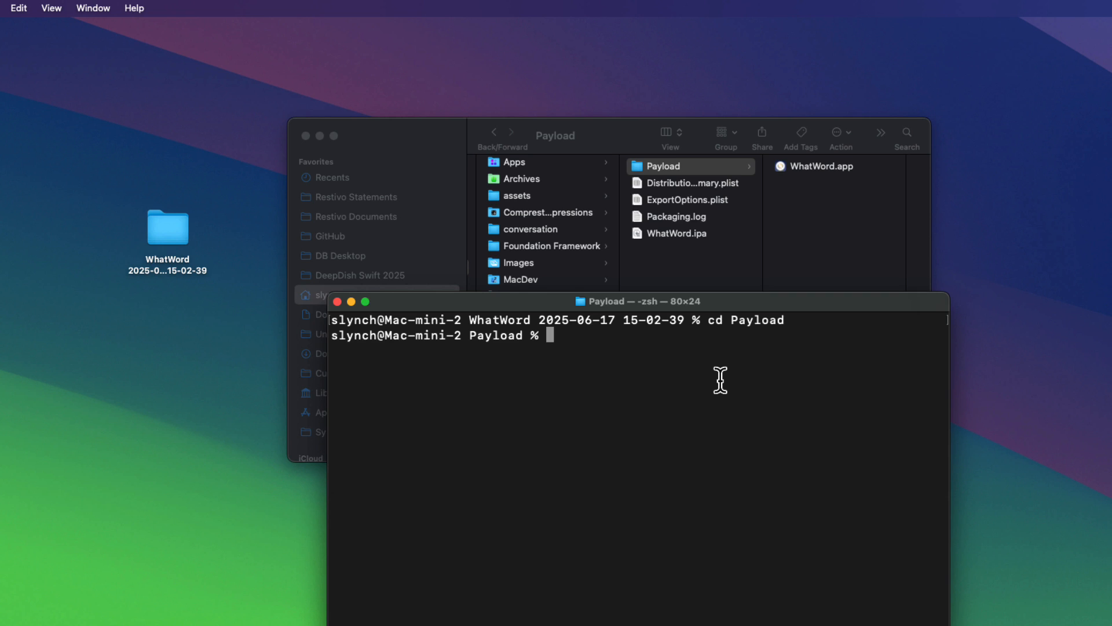
text(ls -l)
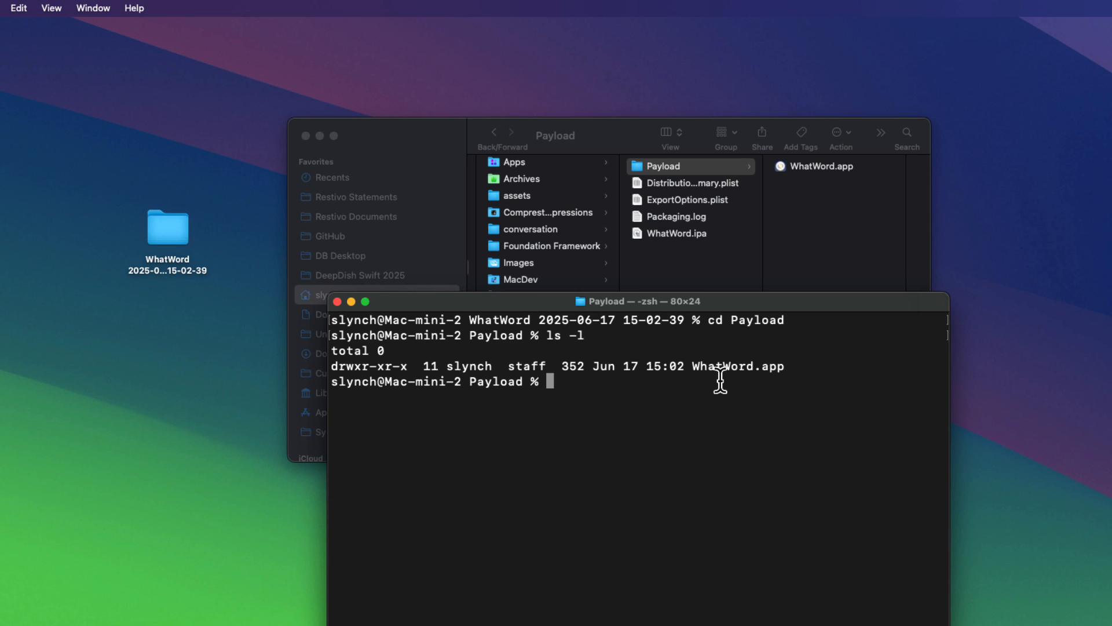
text(cd)
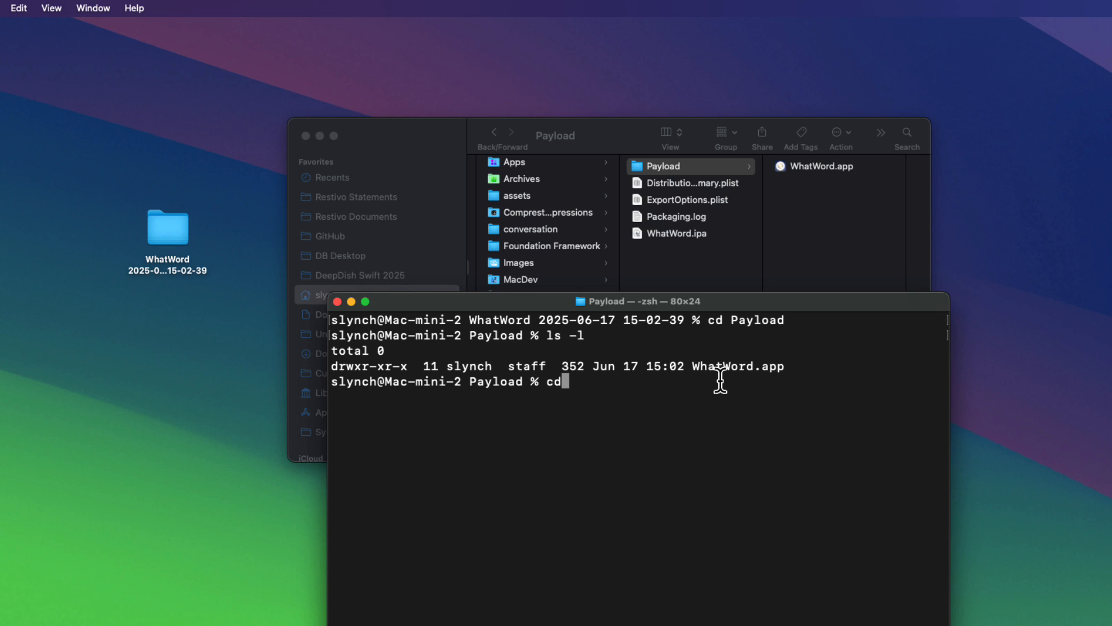
text(WhatWord.app)
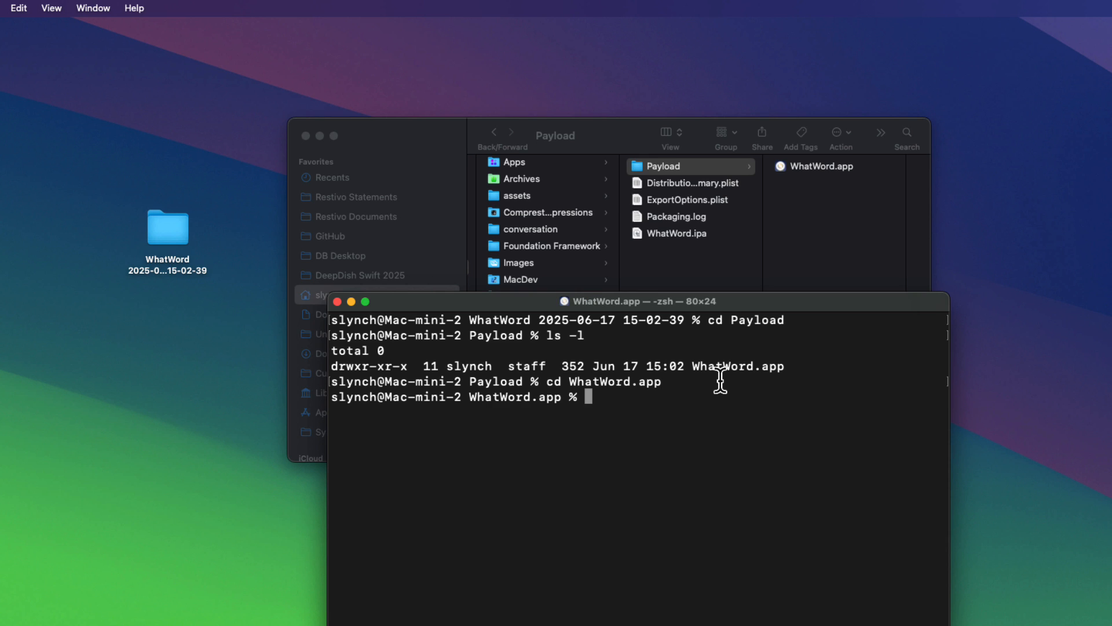
text(ls)
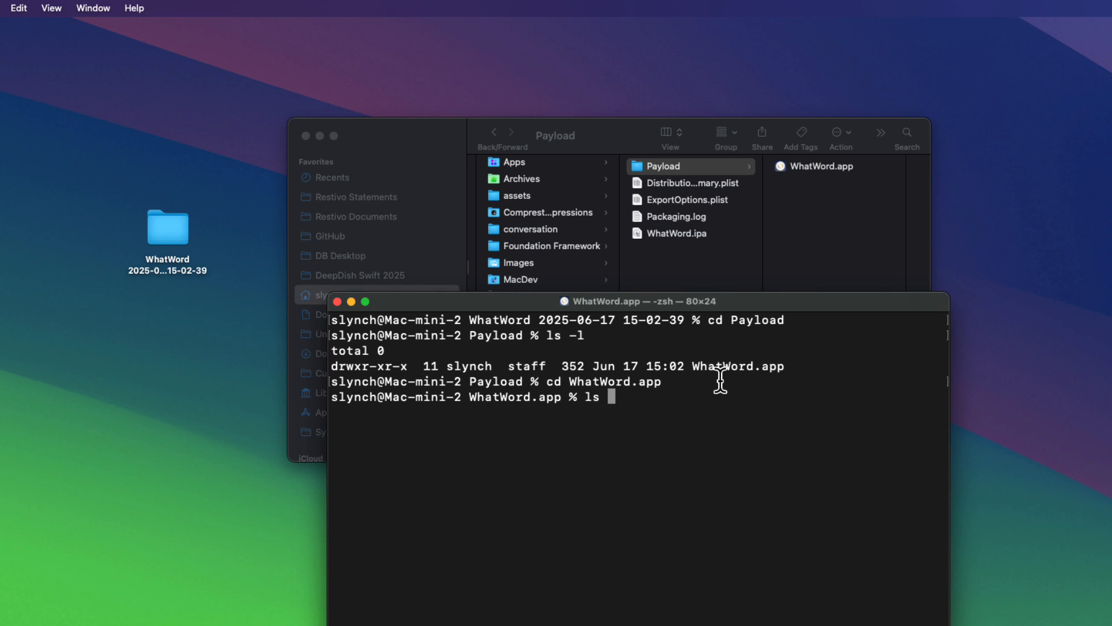
List the WhatWord.app bundle, then dump the WhatWord binary's strings to ~/Desktop/ipa_strings.txt.
key(Return)
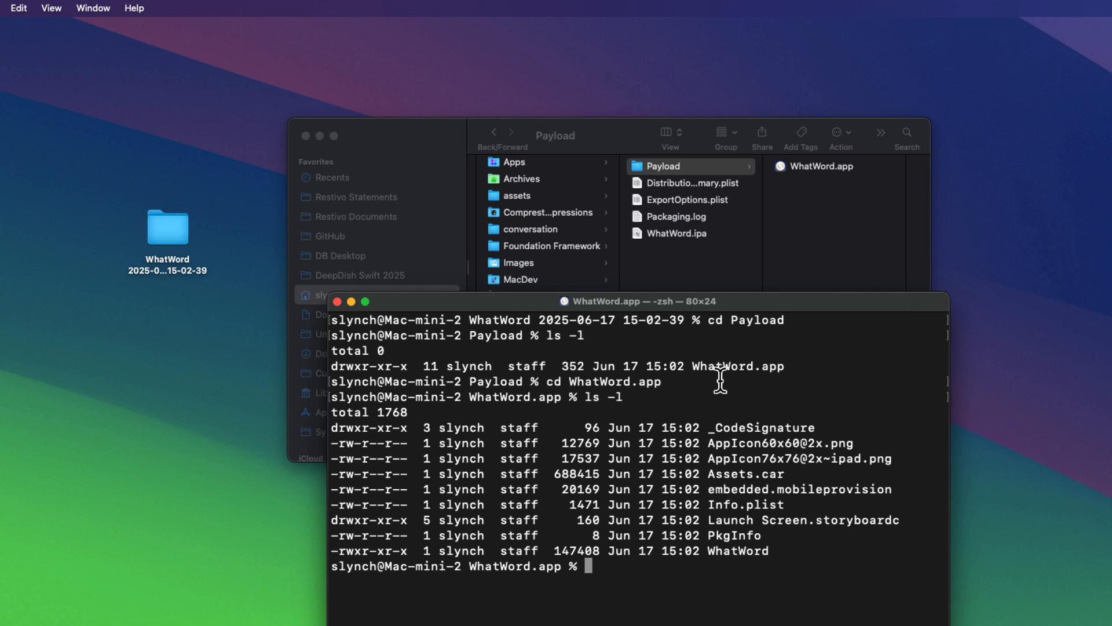
mouse_move(761, 468)
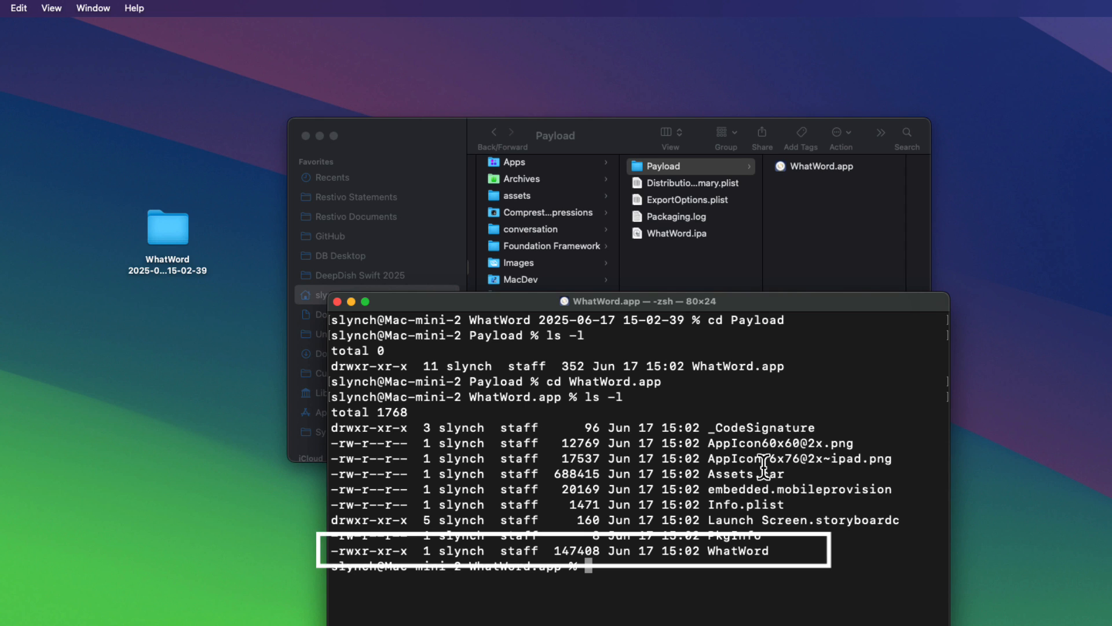
key(Return)
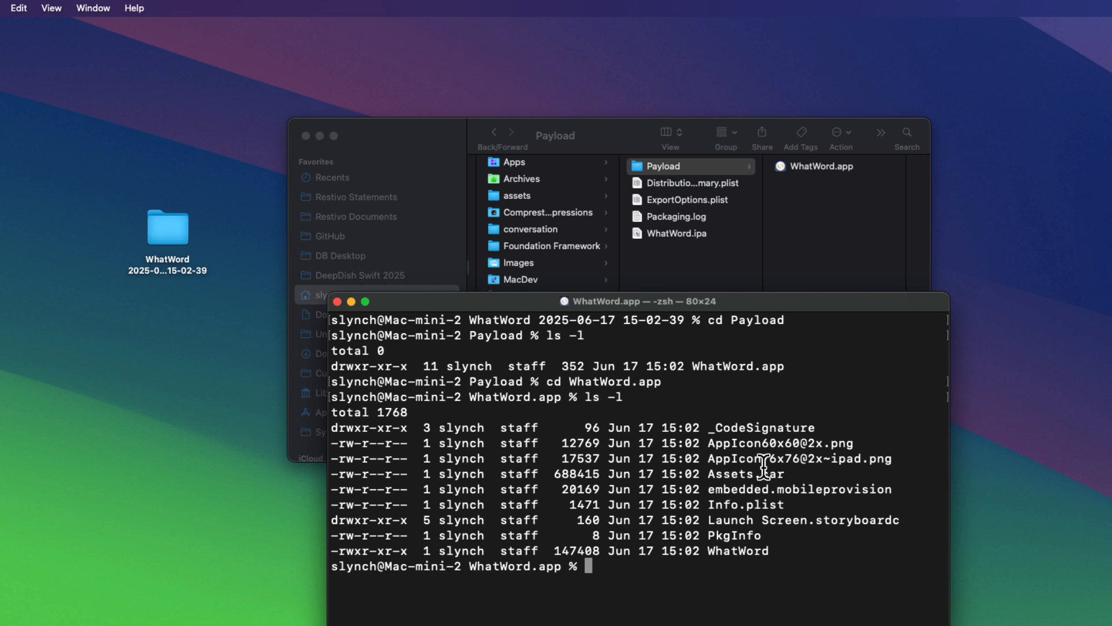
text(strings)
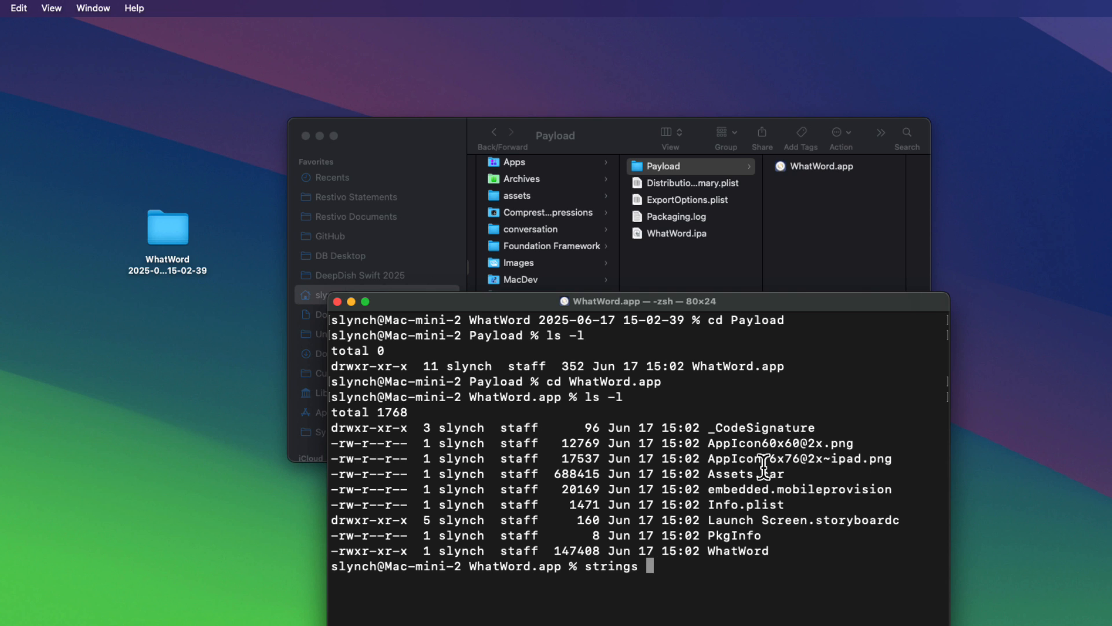
text(WhatWord ->)
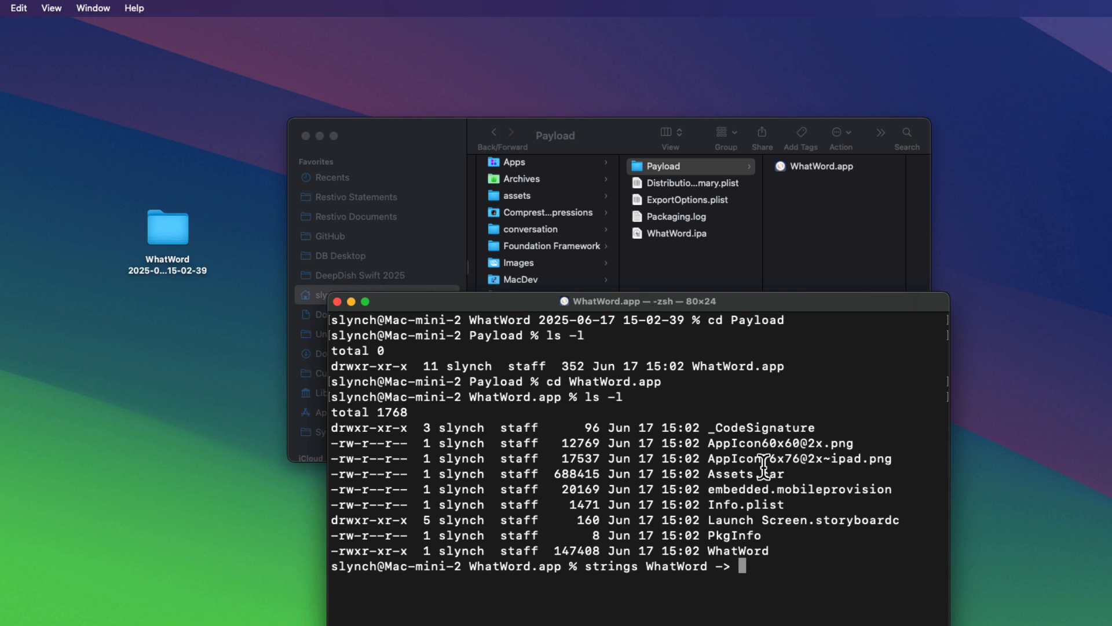
text(~/Des)
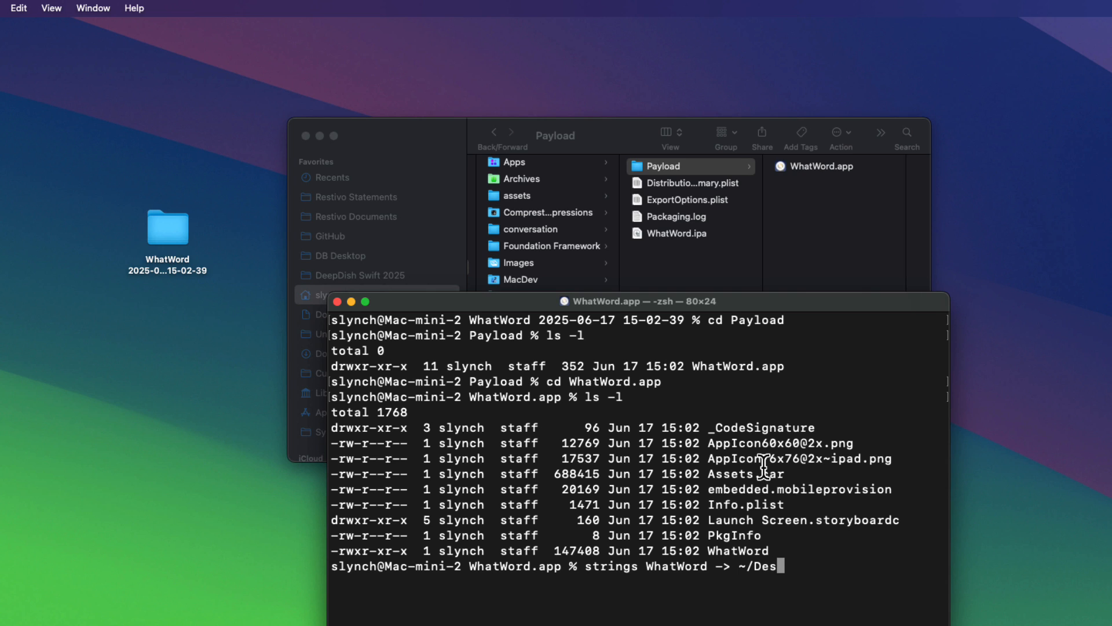
text(ktop)
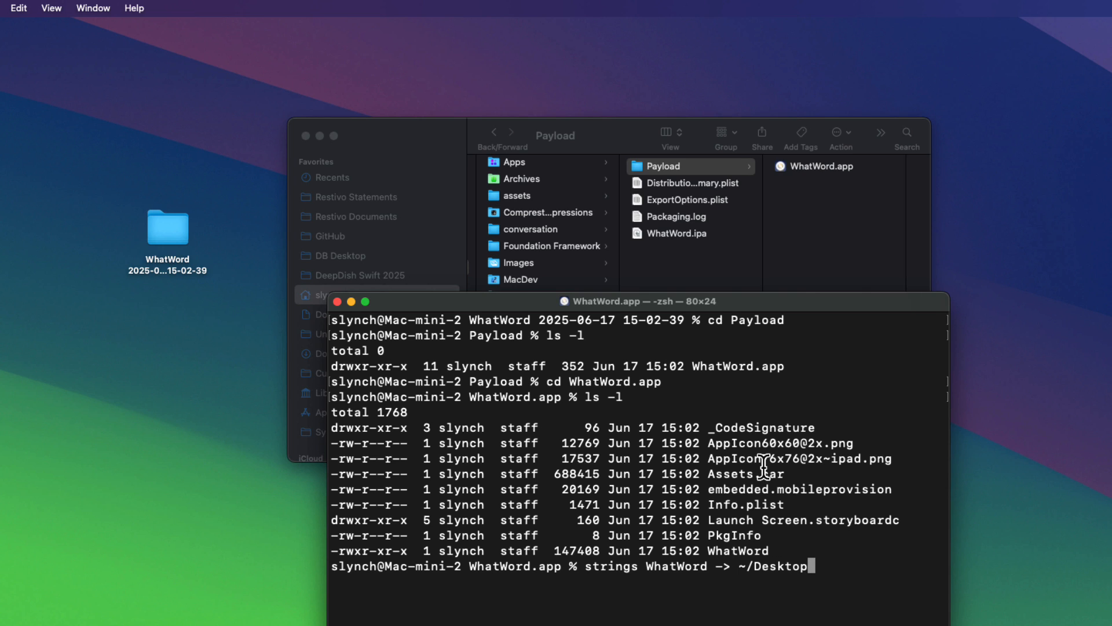
text(/ipa_)
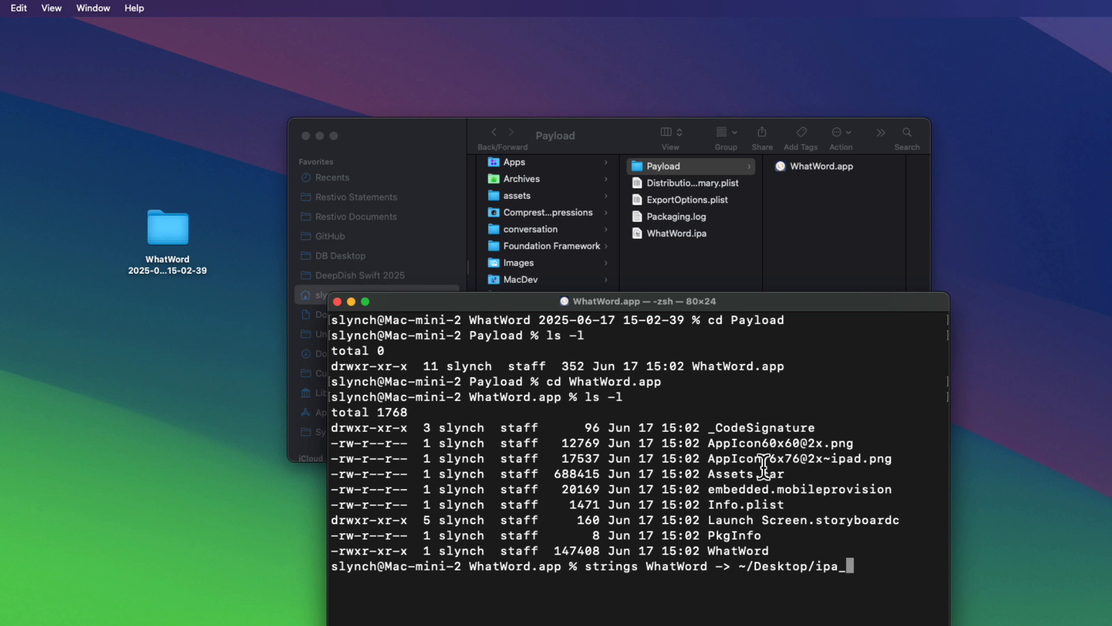
text(strings.txt)
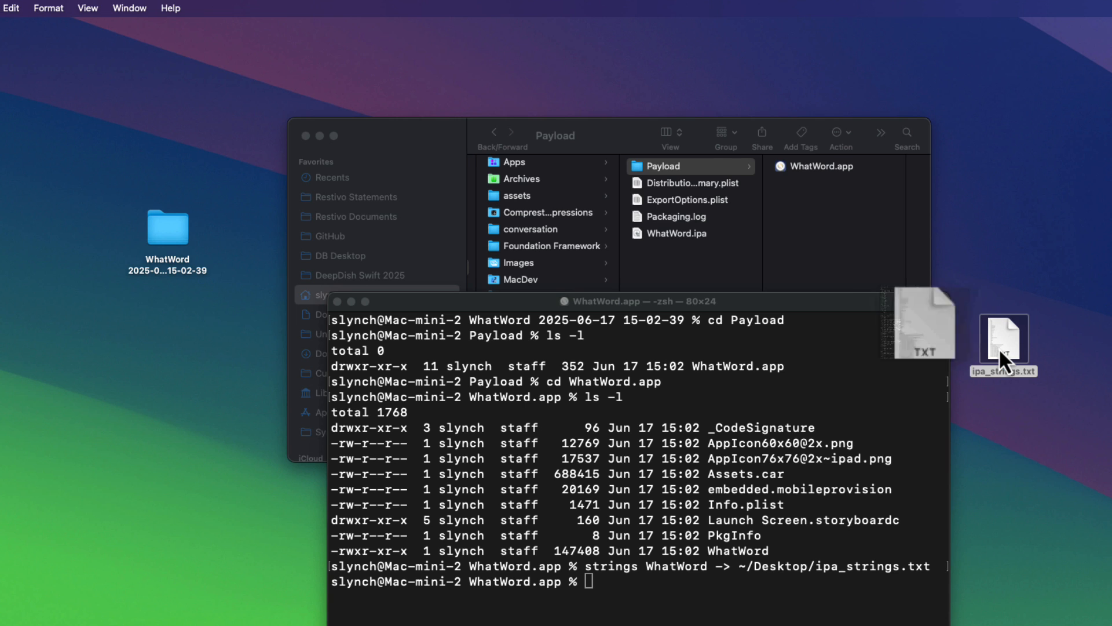
double_click(1003, 334)
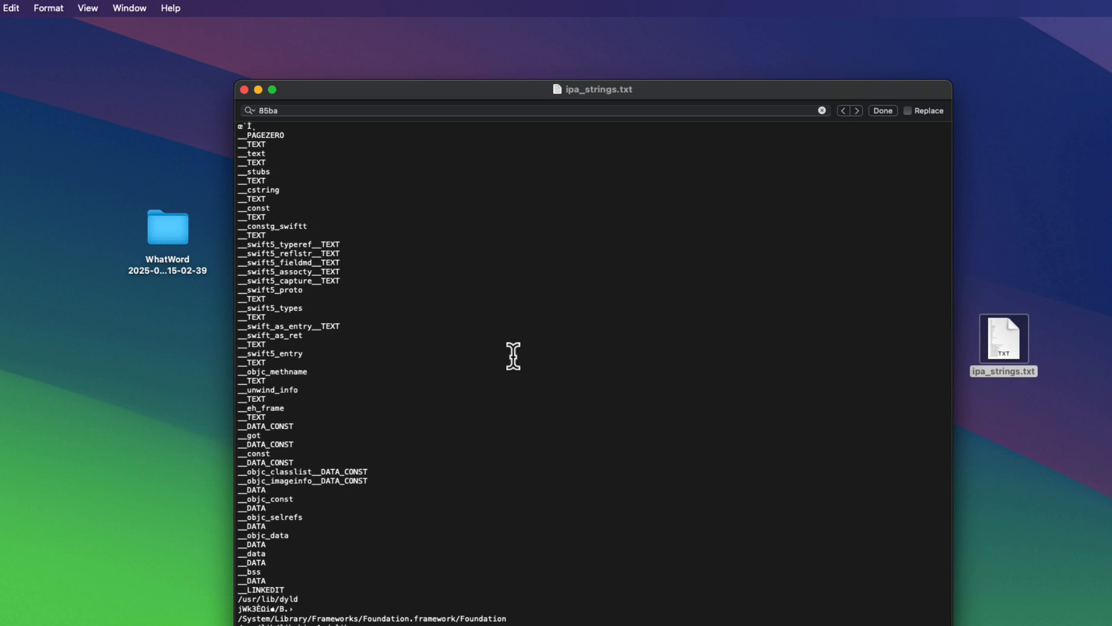
scroll(down, 3)
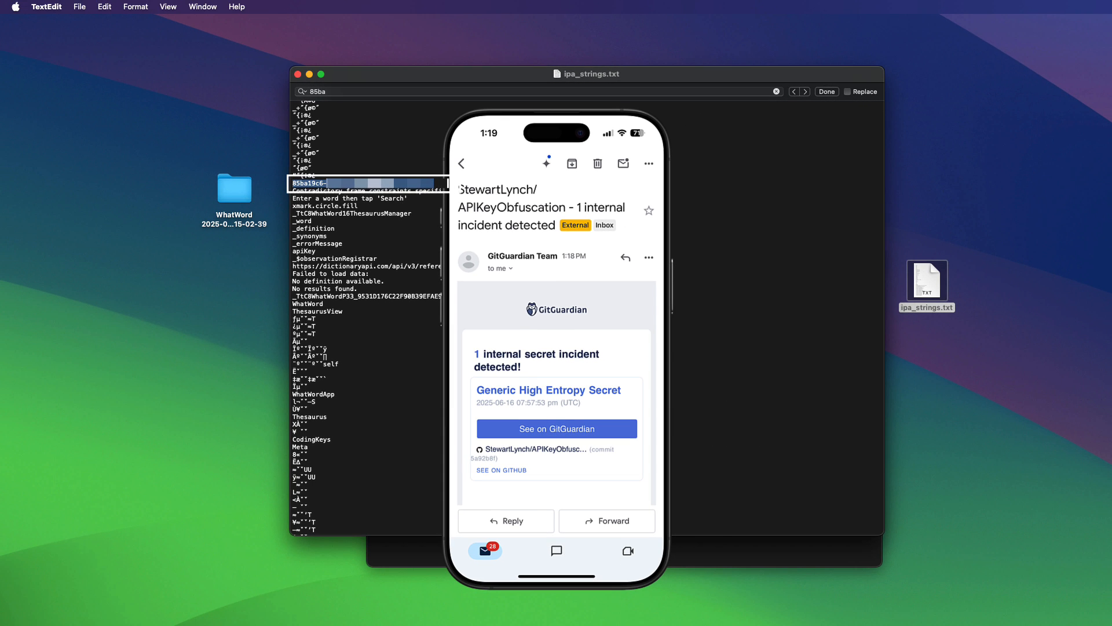
Inspect the uncommitted ThesaurusManager.swift diff exposing the real API key via Integrate > Commit.
click(804, 91)
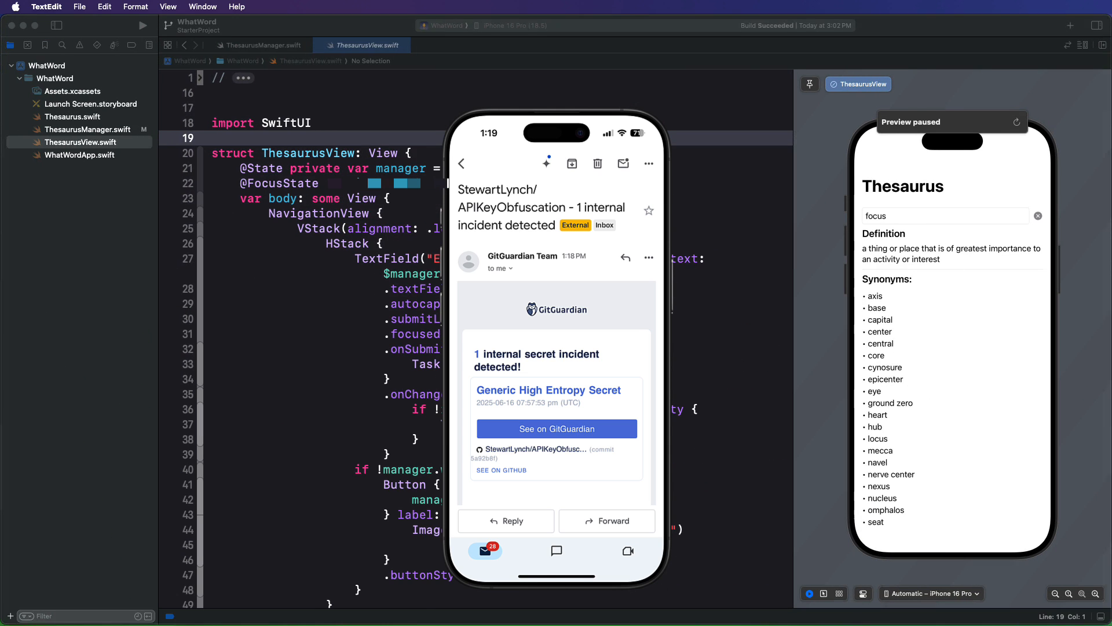
click(338, 6)
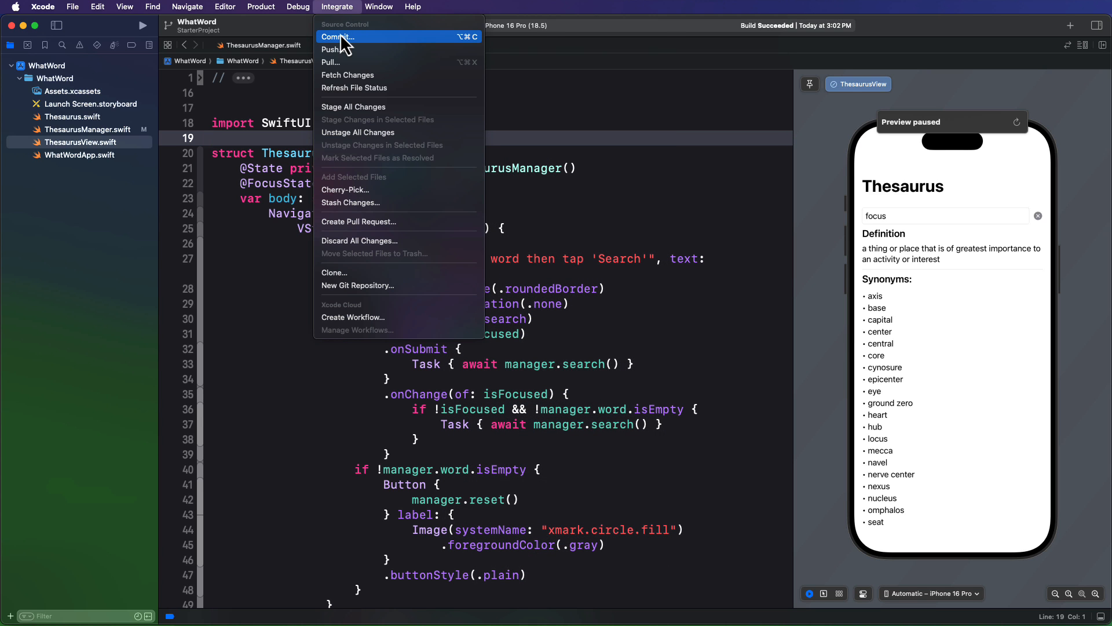
click(338, 36)
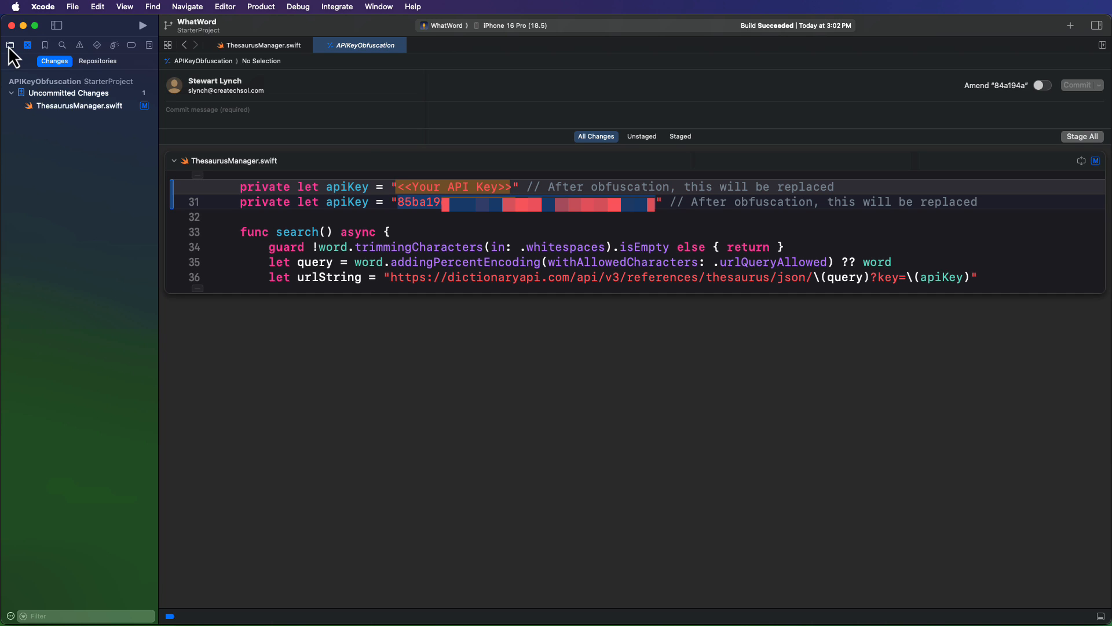
click(10, 44)
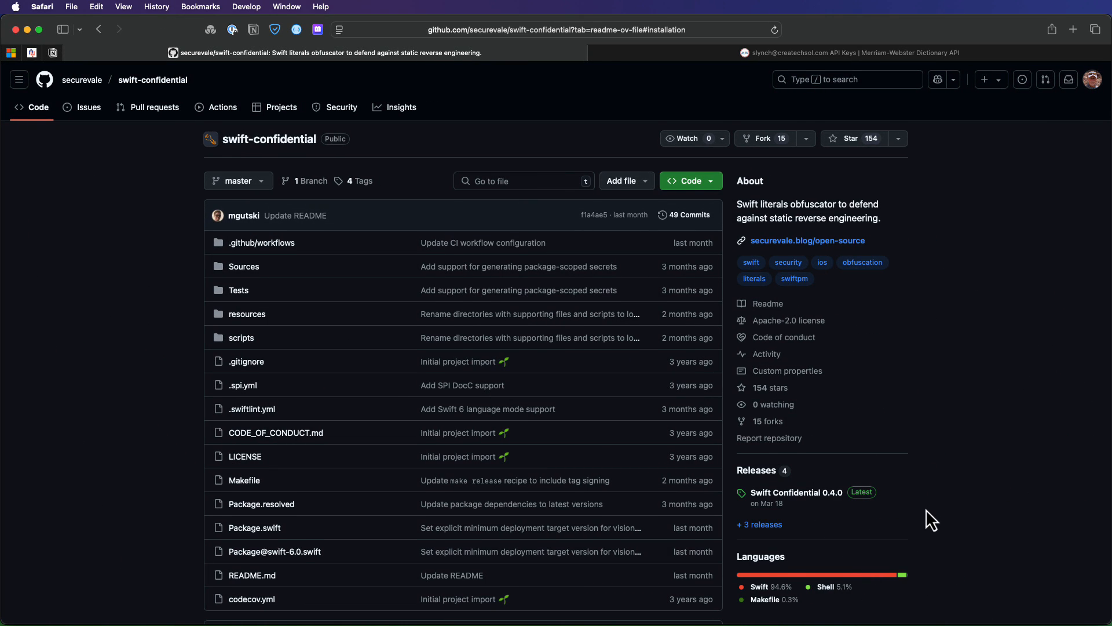
Scroll the swift-confidential README down to the Getting Started confidential.yml example.
scroll(down, 3)
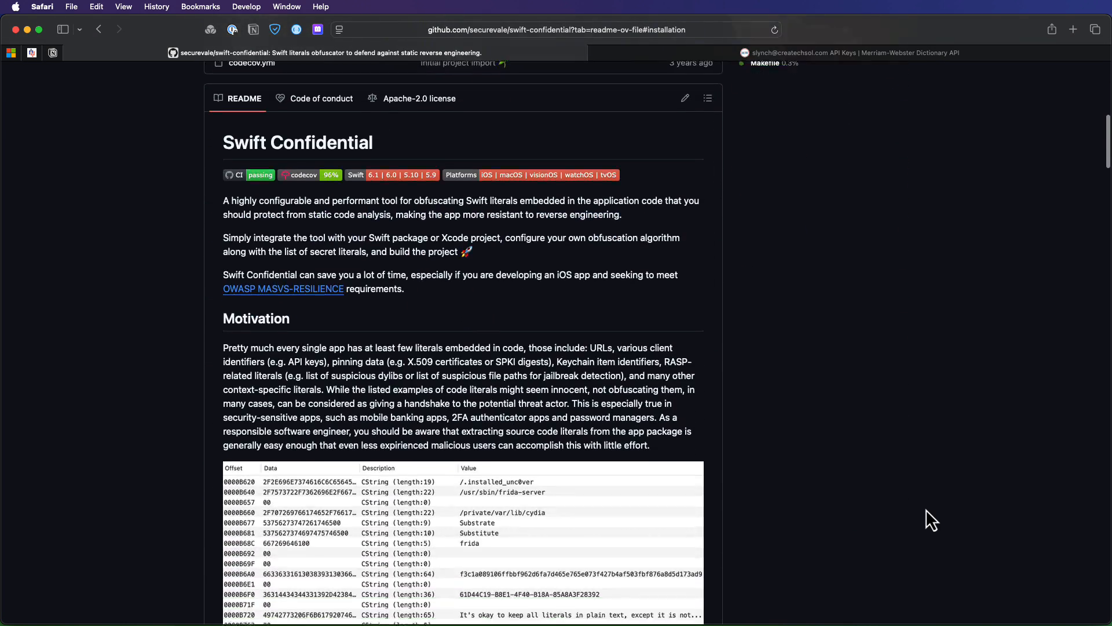
scroll(down, 3)
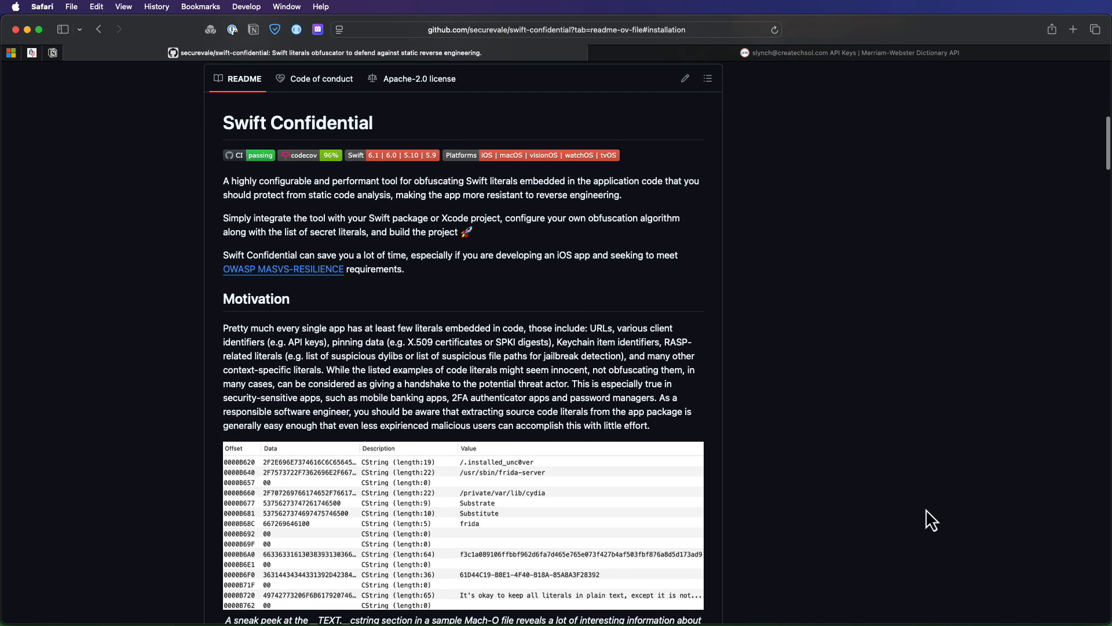
scroll(down, 3)
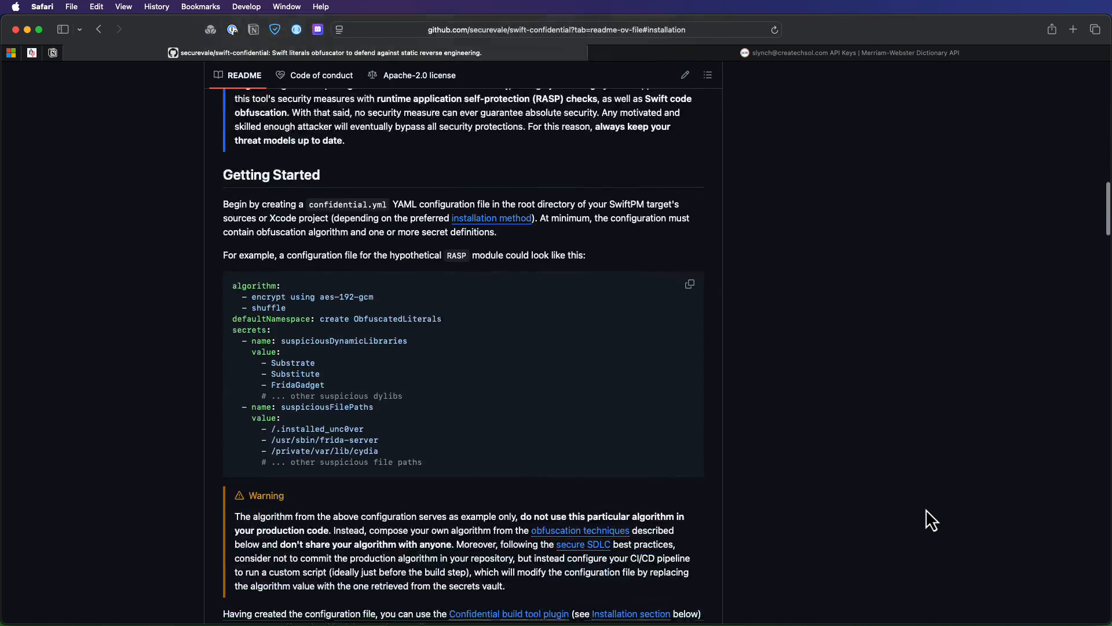
scroll(down, 3)
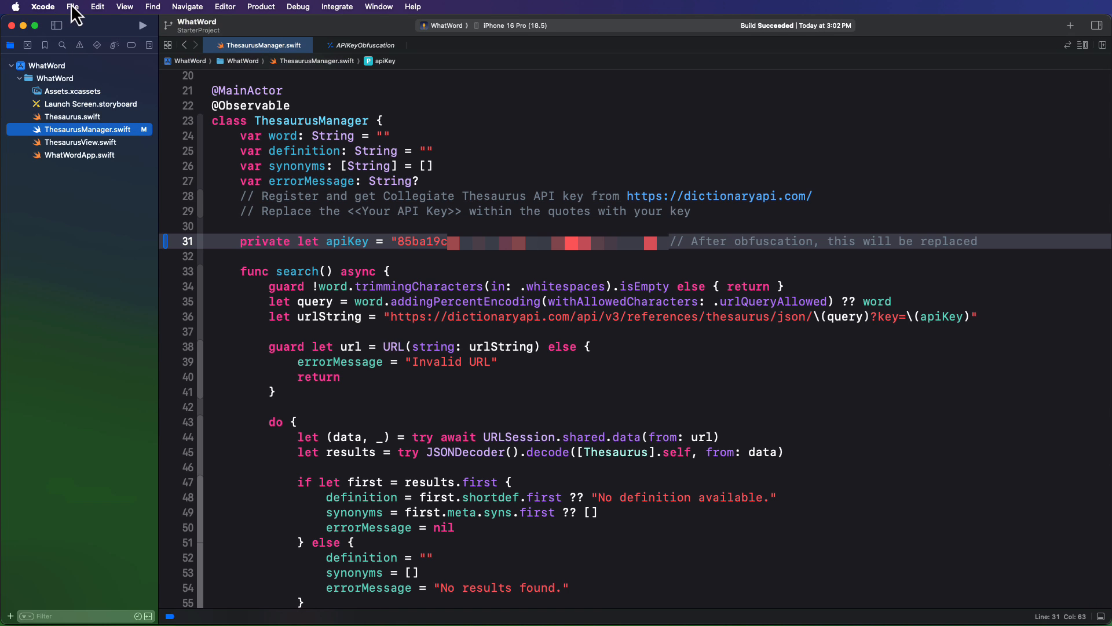
Add the swift-confidential package: ConfidentialKit to WhatWord, _ConfidentialKit to None.
click(73, 6)
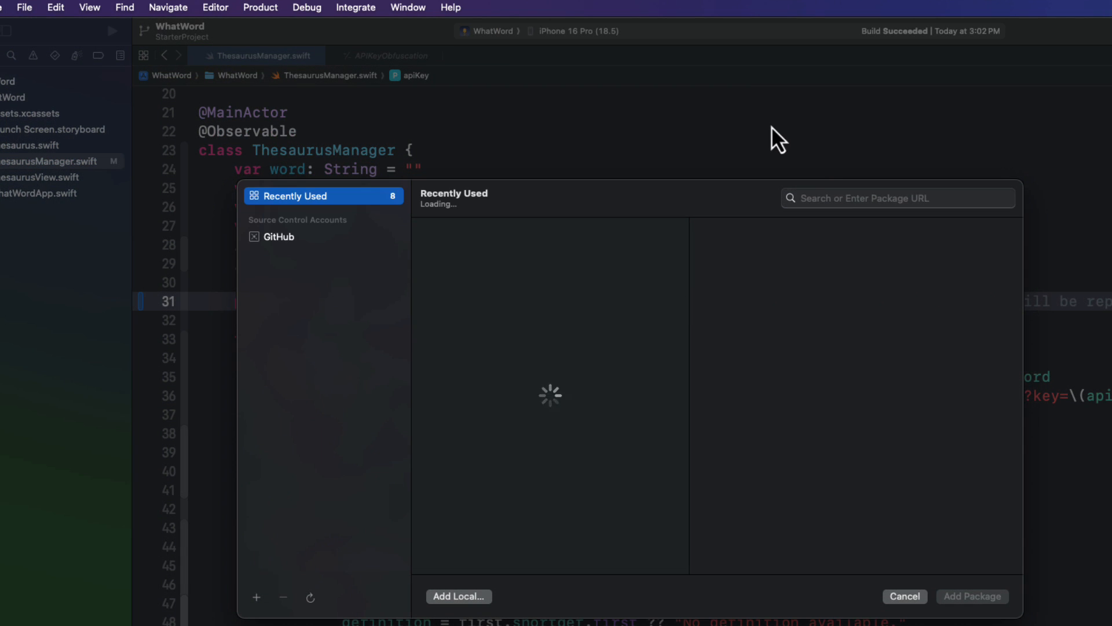
click(898, 198)
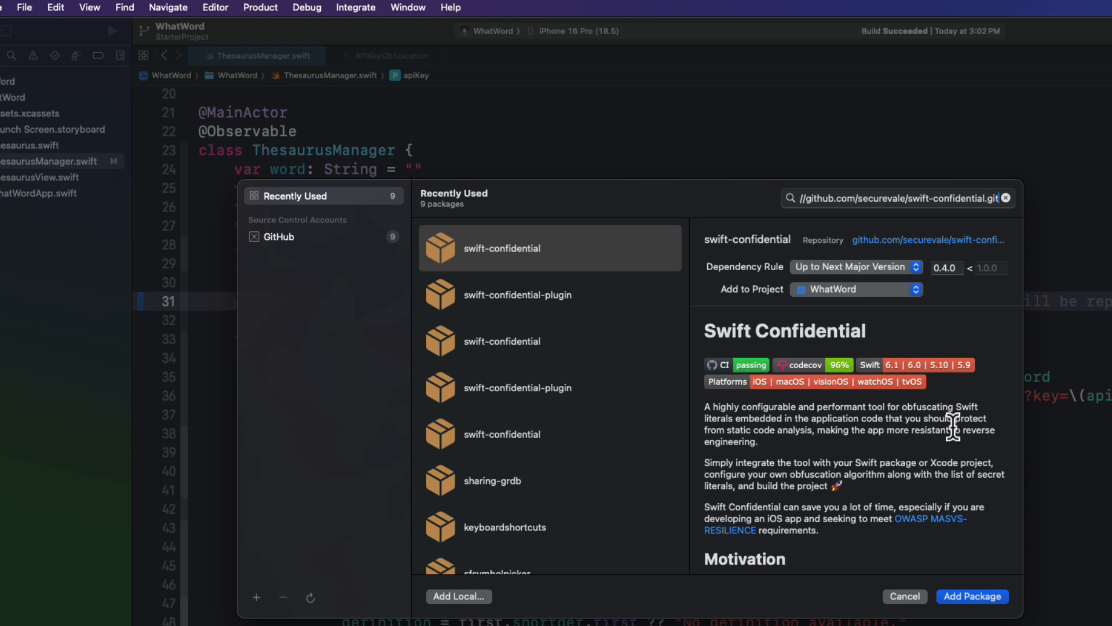
click(973, 596)
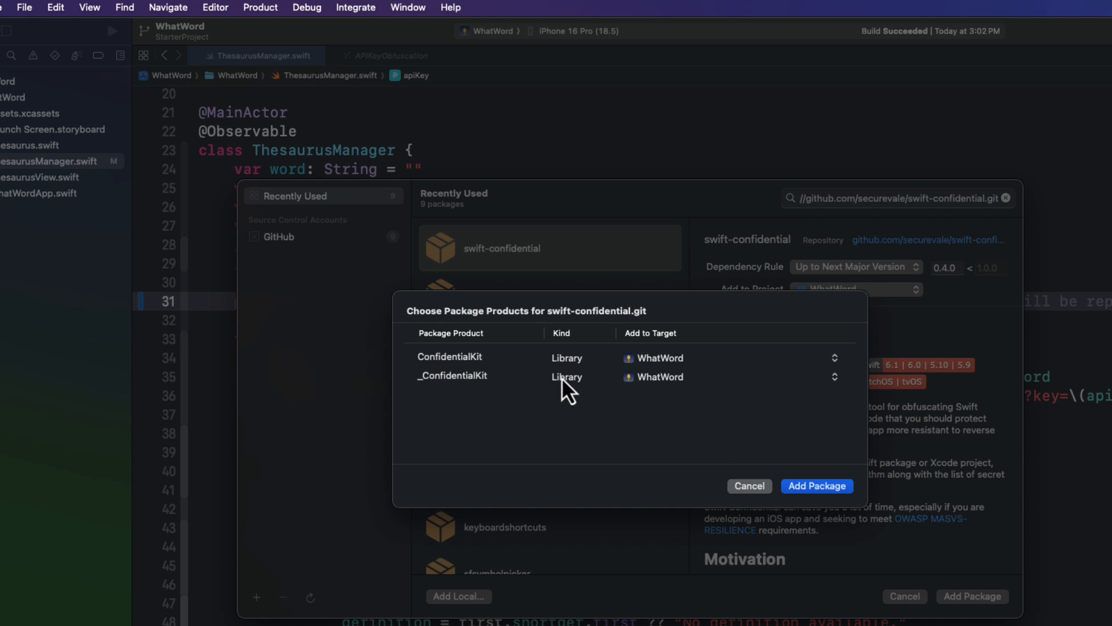
mouse_move(632, 394)
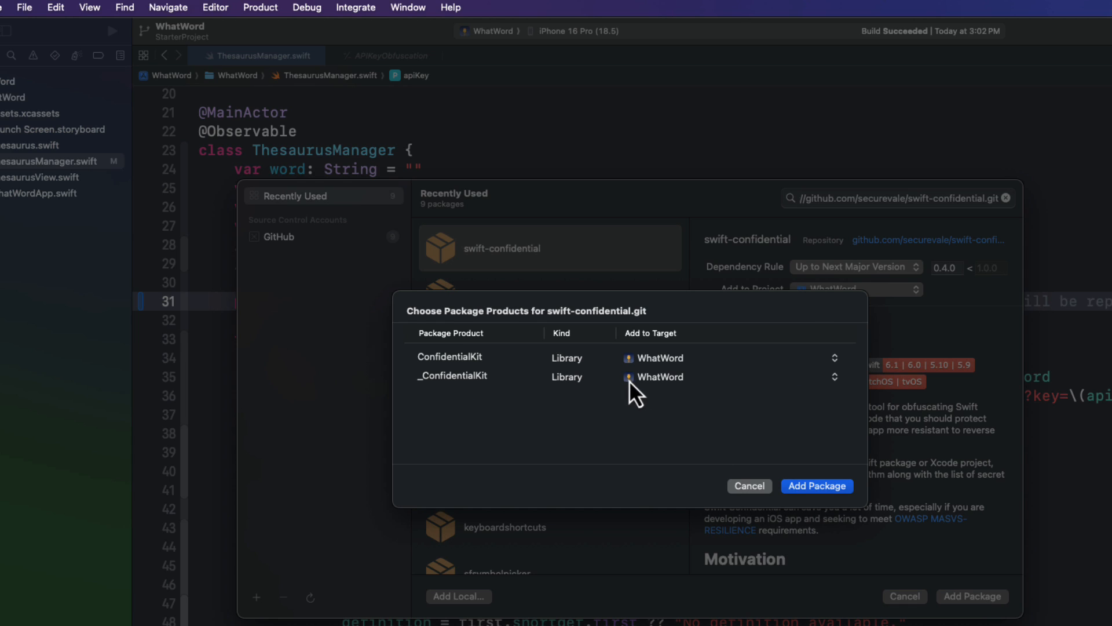
click(834, 377)
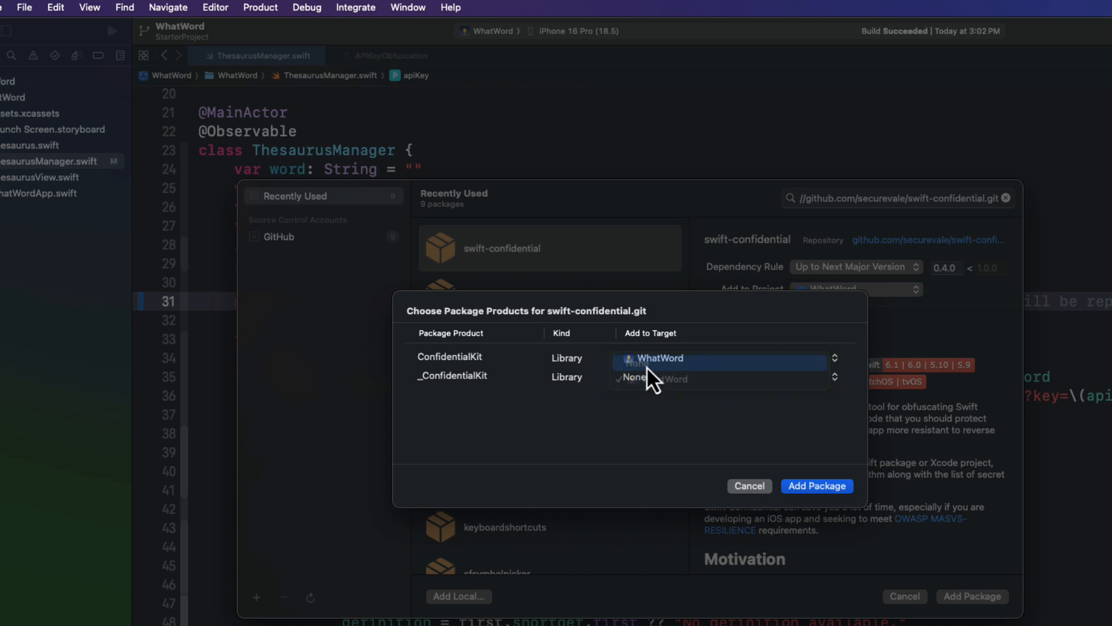
click(633, 377)
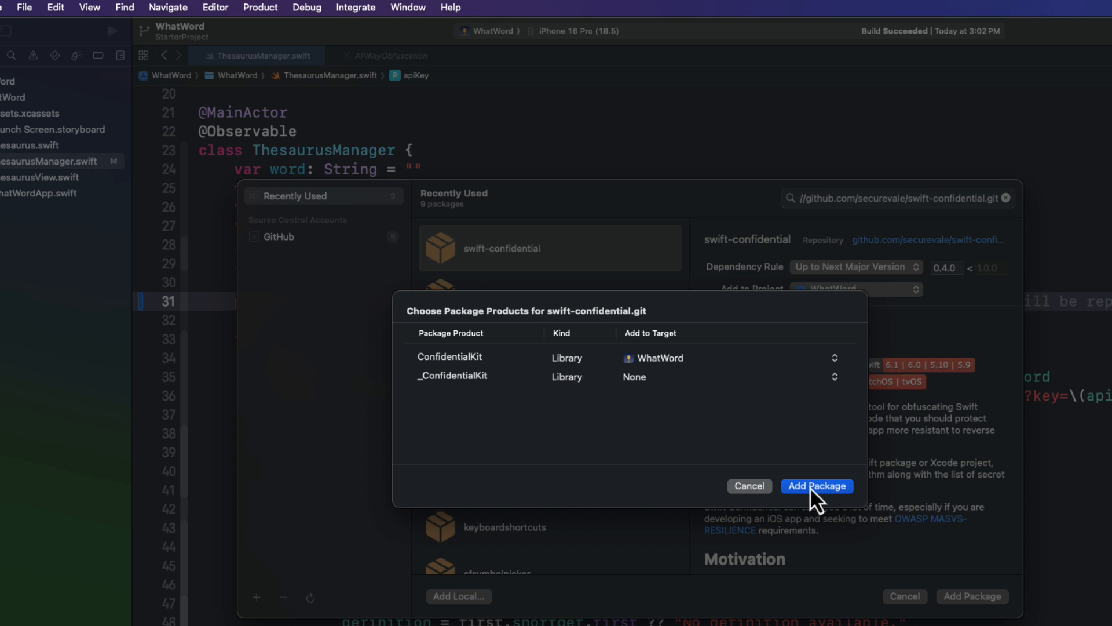
click(816, 486)
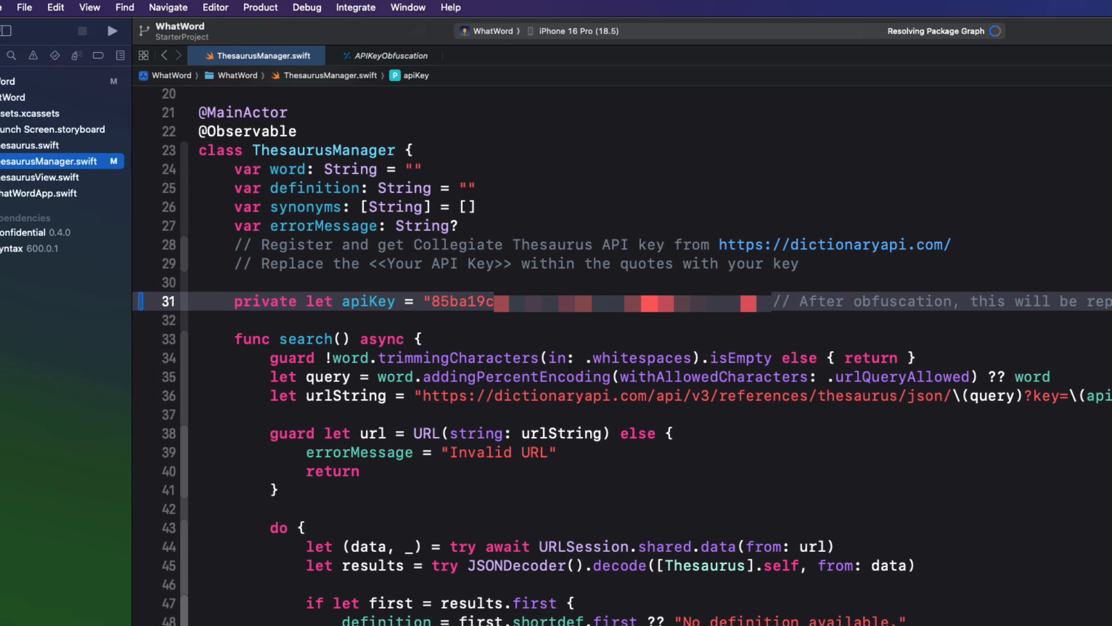
click(24, 8)
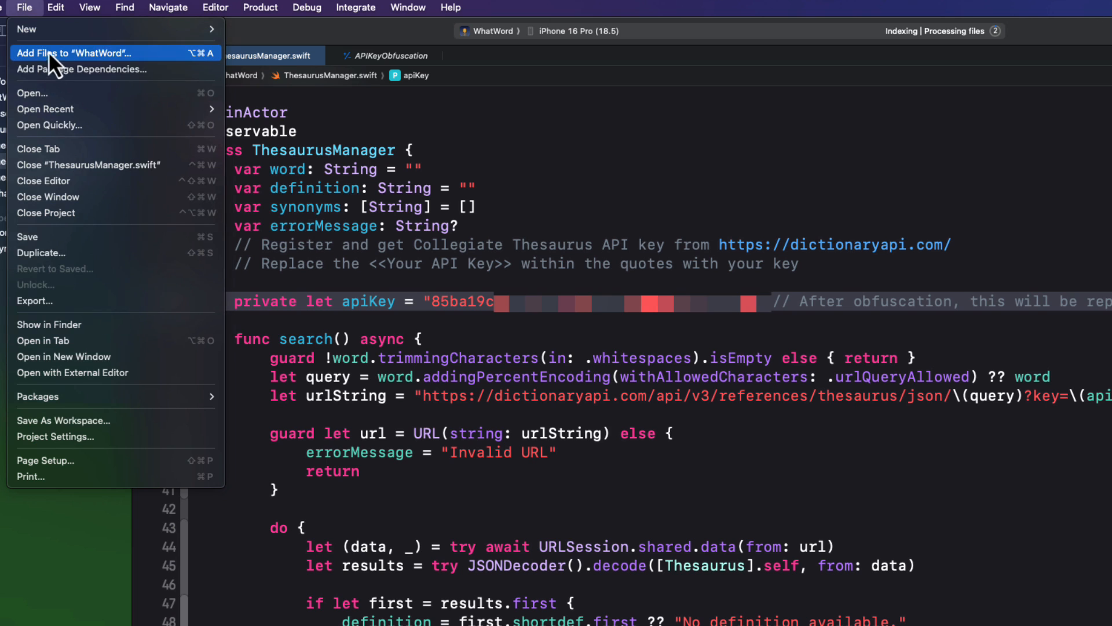
mouse_move(25, 14)
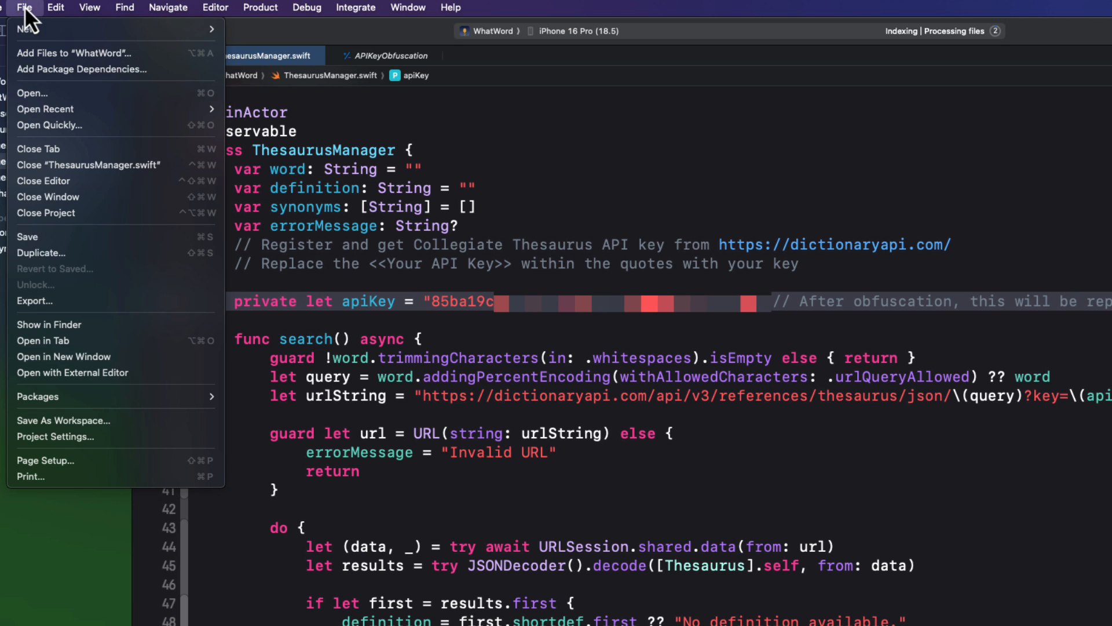
mouse_move(69, 78)
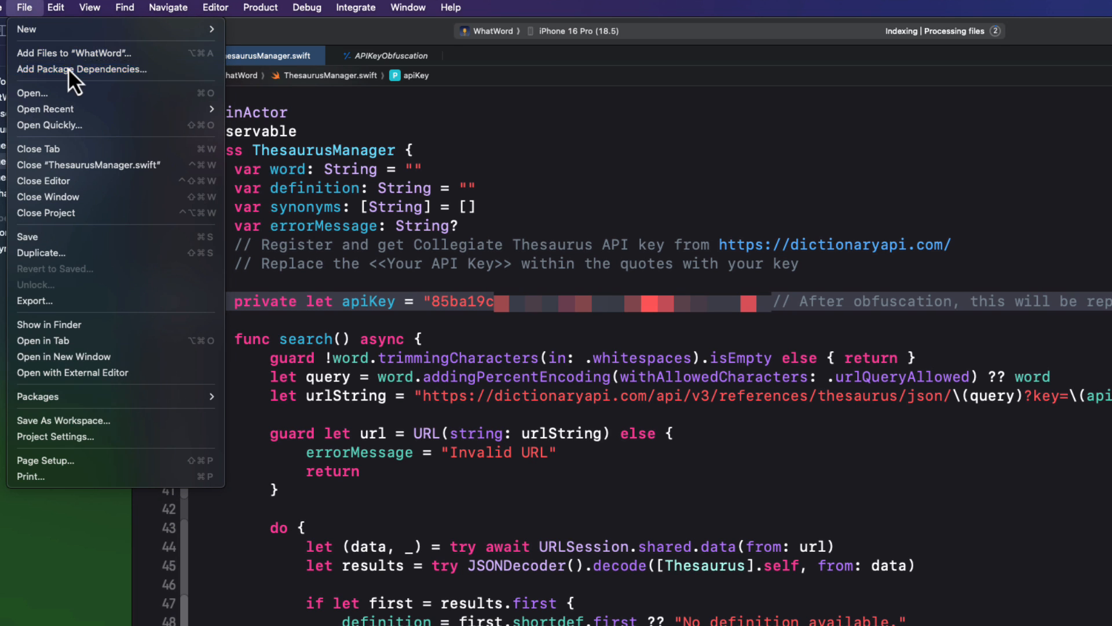
Add the swift-confidential-plugin 0.4.0 package, then select the WhatWord project settings.
click(79, 69)
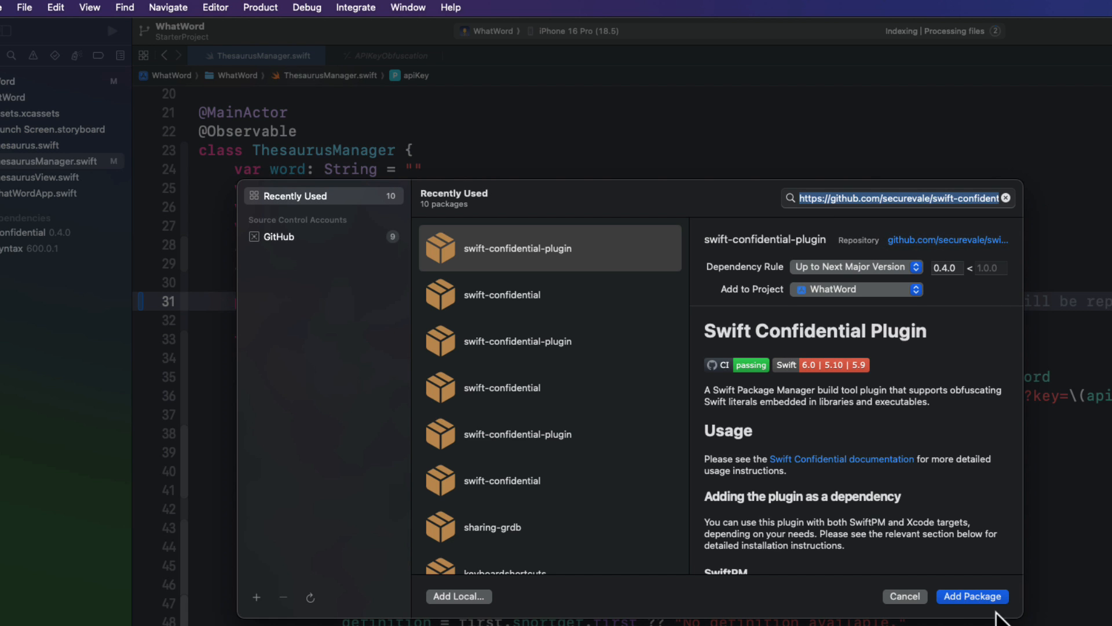
click(973, 596)
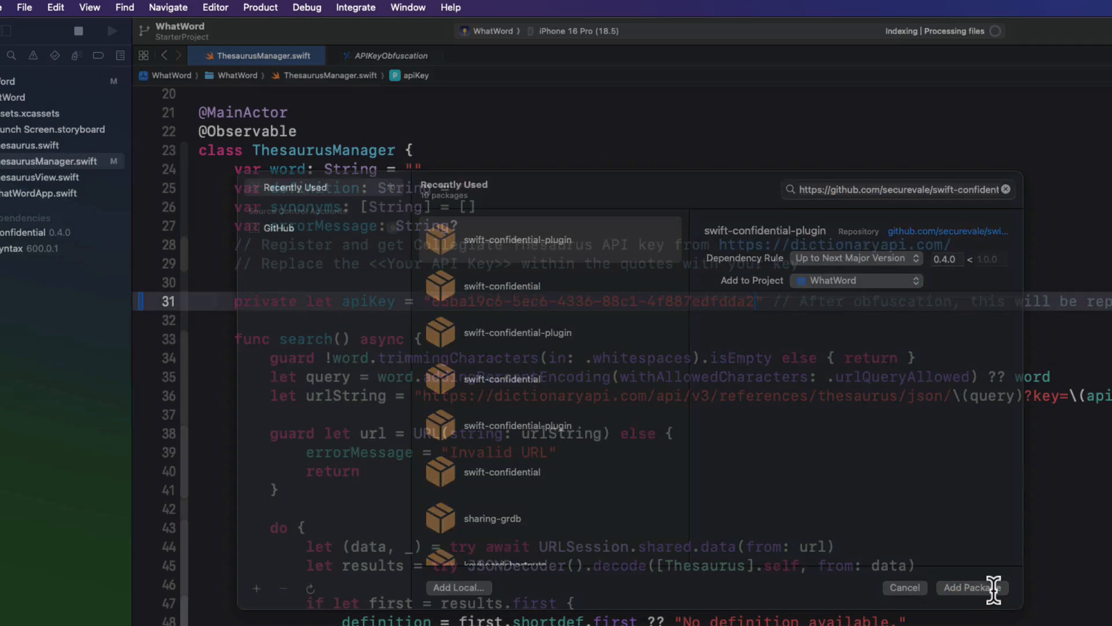
click(966, 588)
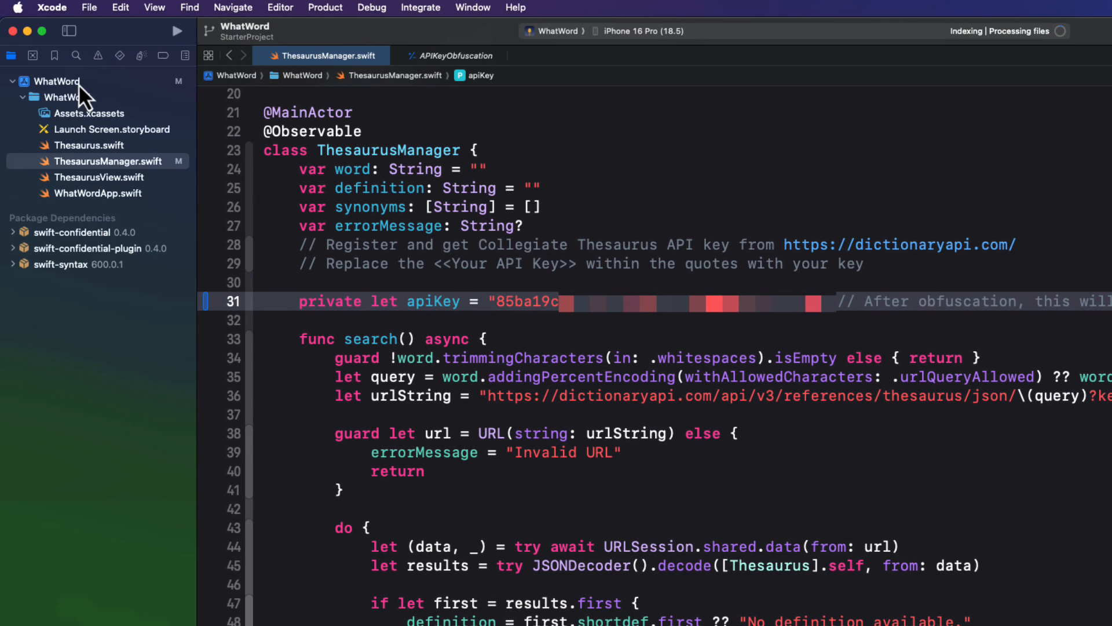
click(57, 80)
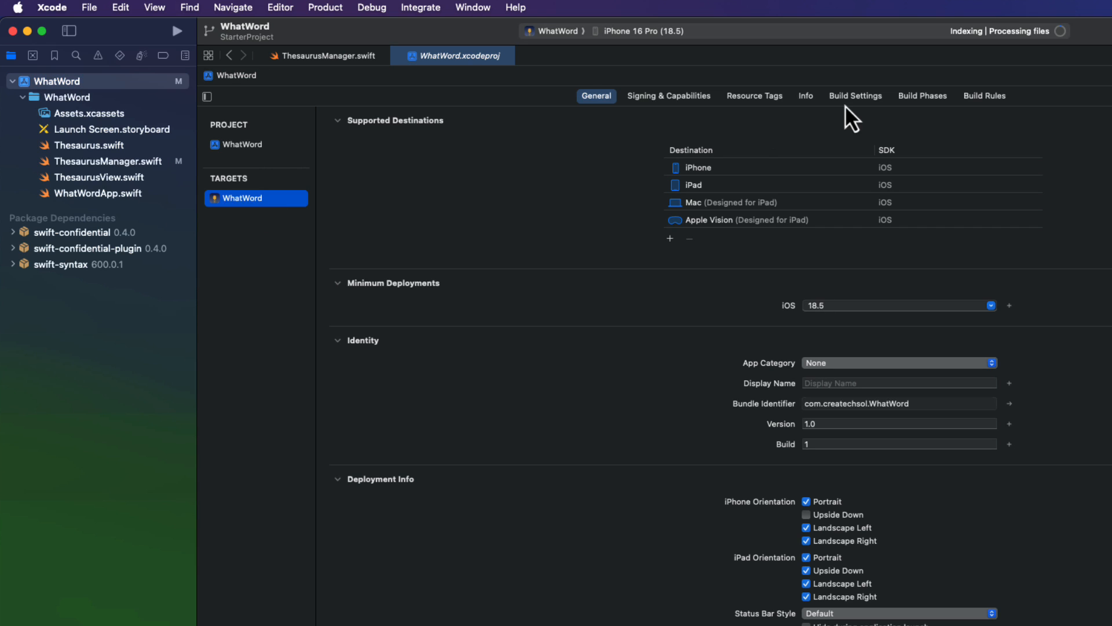
Add the Confidential plug-in under Run Build Tool Plug-ins in WhatWord's Build Phases.
click(923, 95)
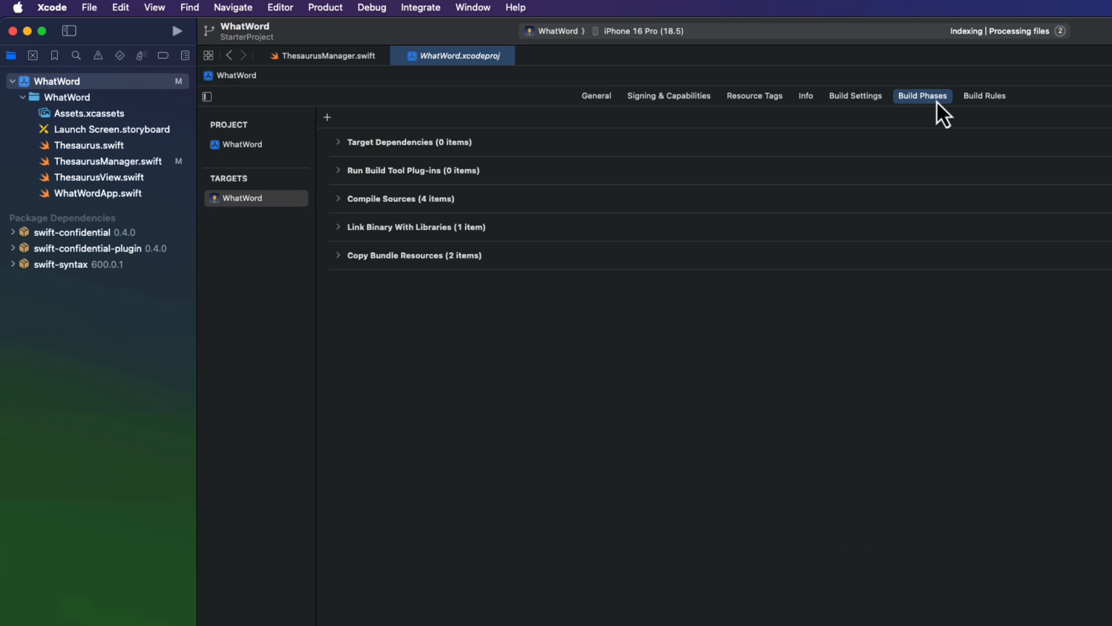
mouse_move(344, 193)
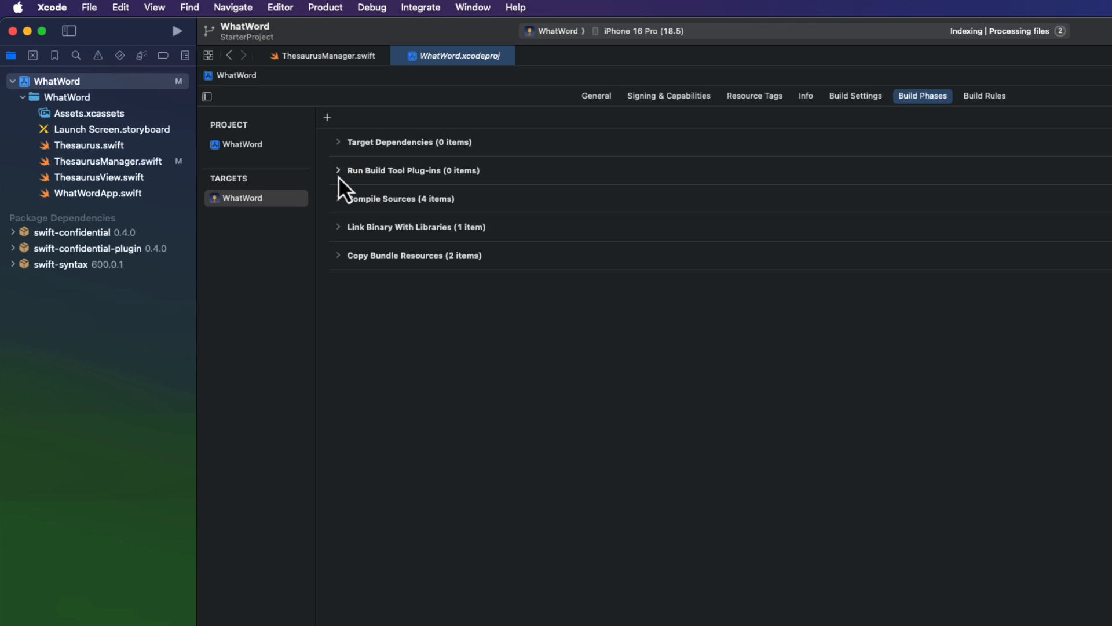
click(339, 170)
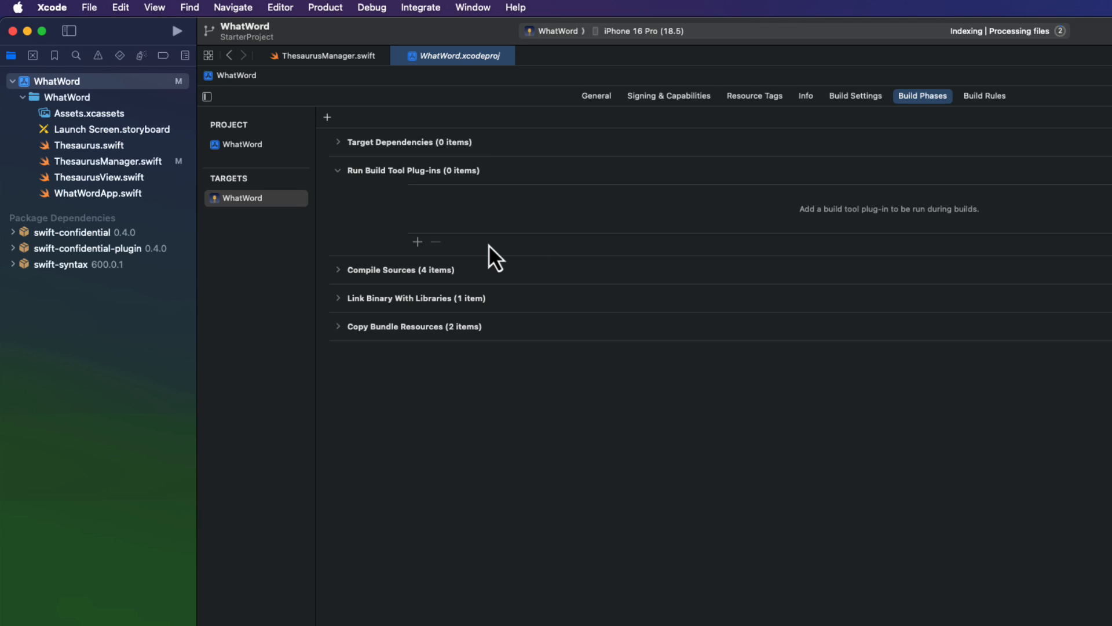
click(417, 241)
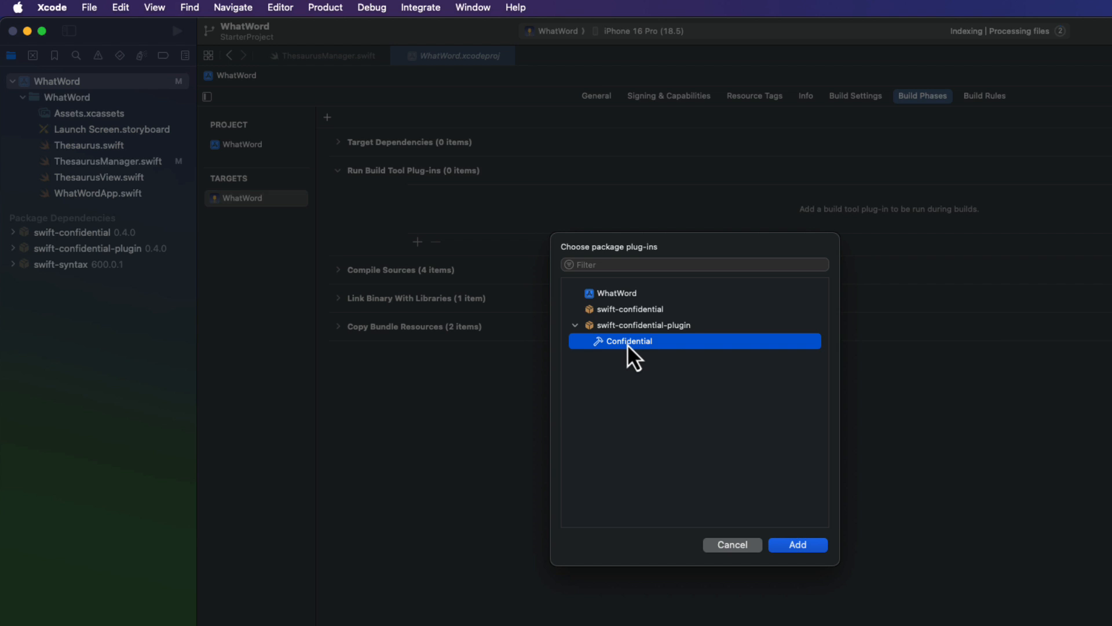
click(797, 544)
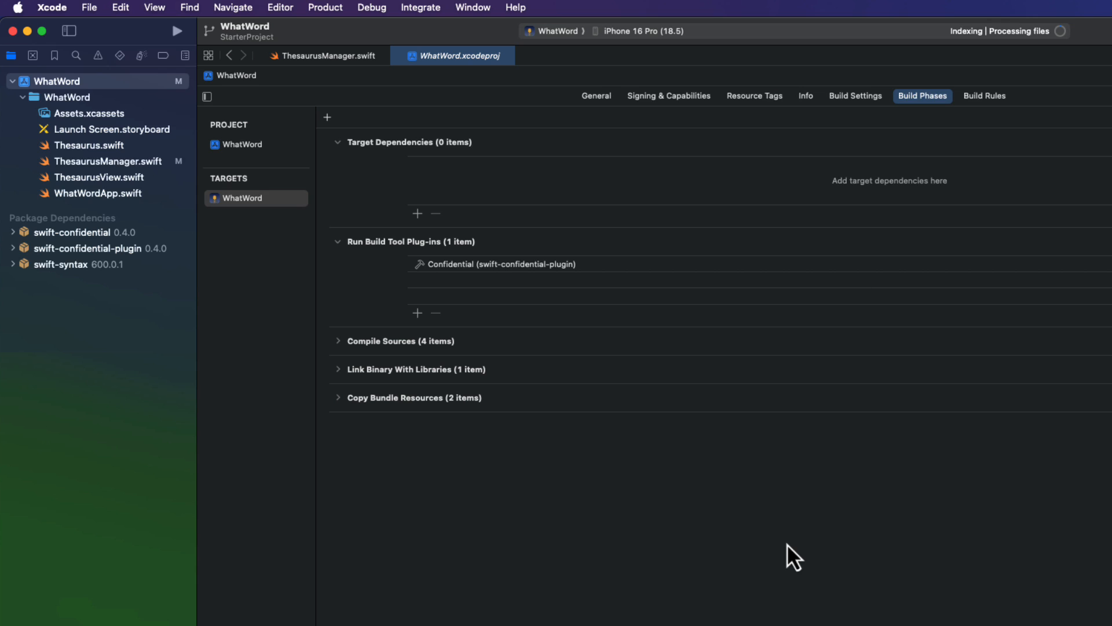
mouse_move(326, 326)
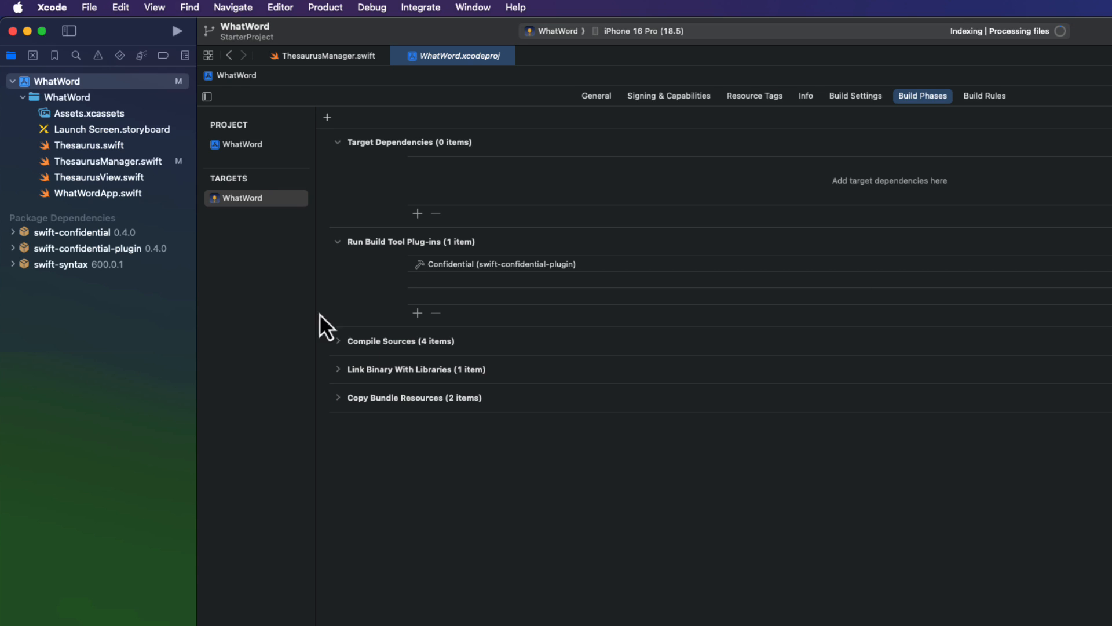
Show the WhatWord target's General tab, scrolled to Frameworks, Libraries, and Embedded Content.
click(245, 145)
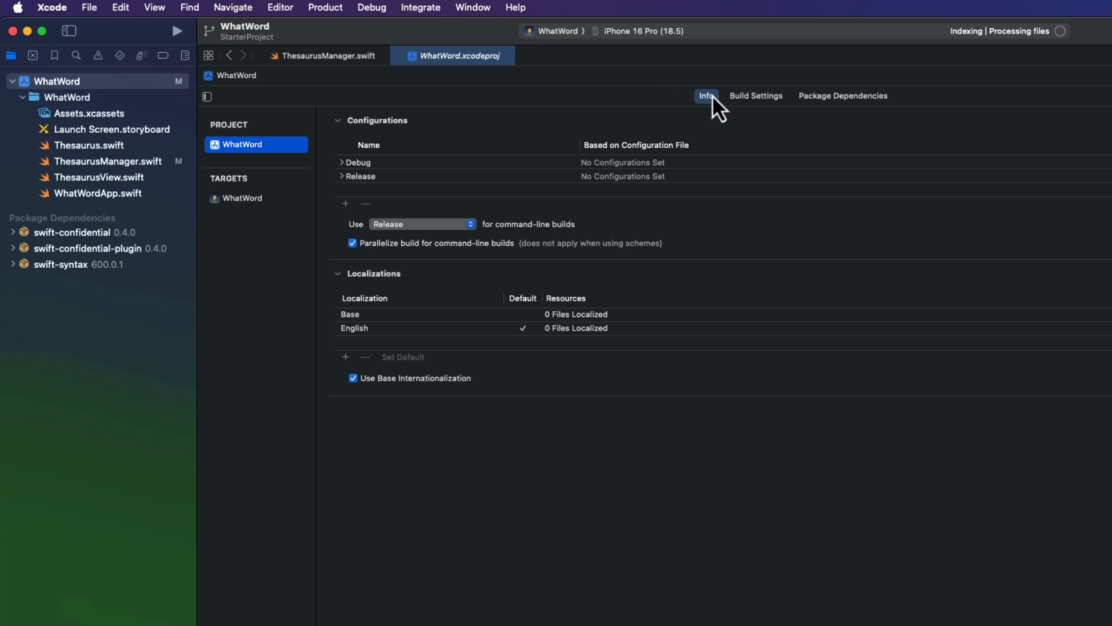
click(243, 198)
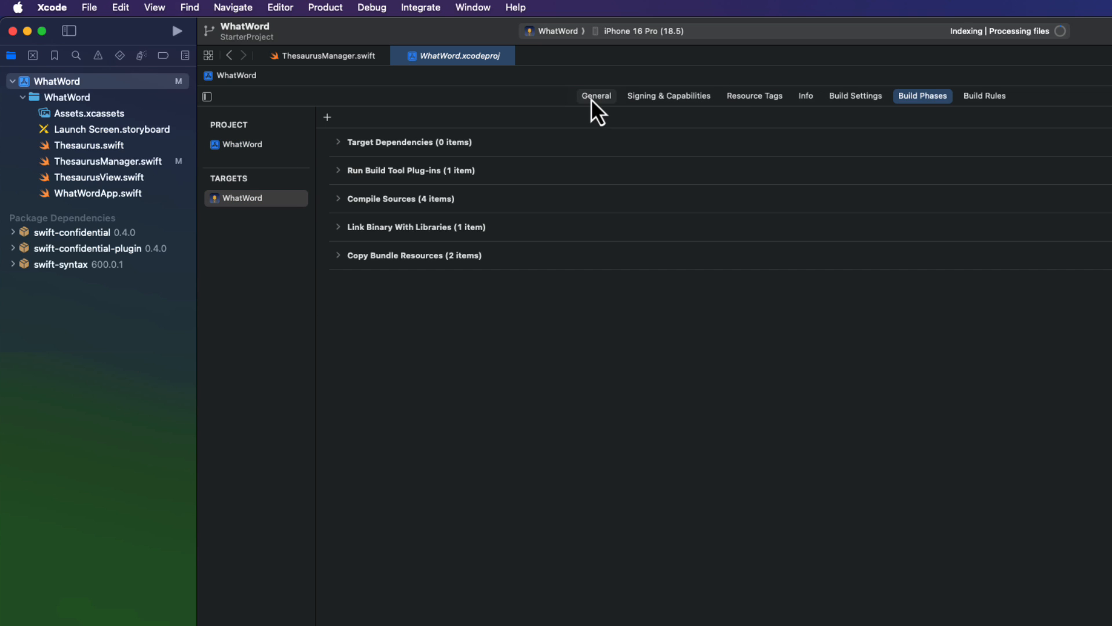
click(597, 96)
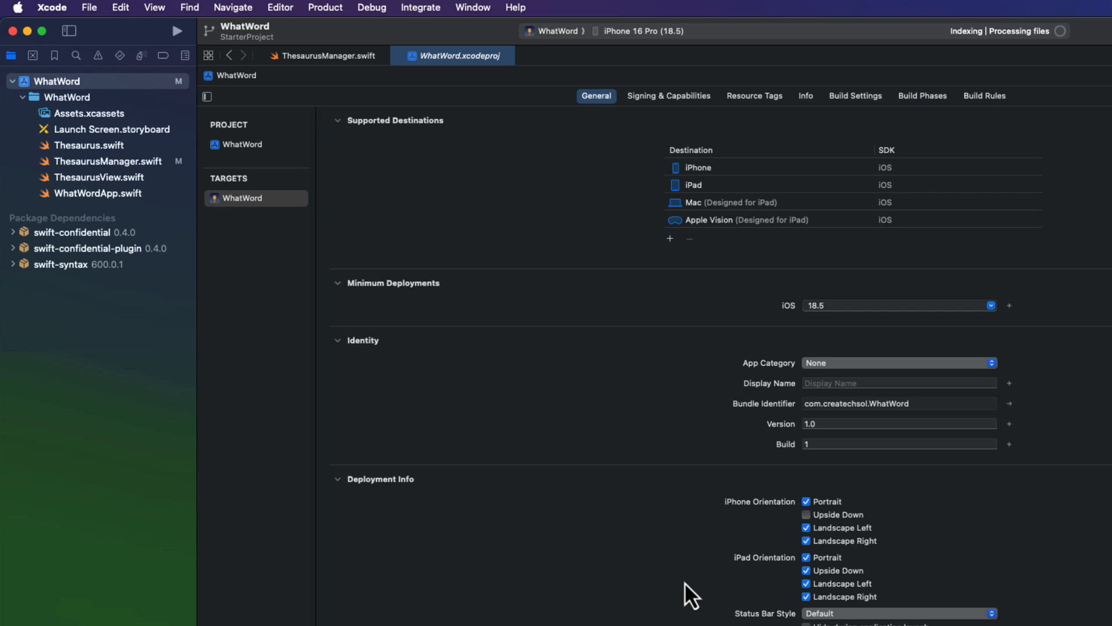
scroll(down, 3)
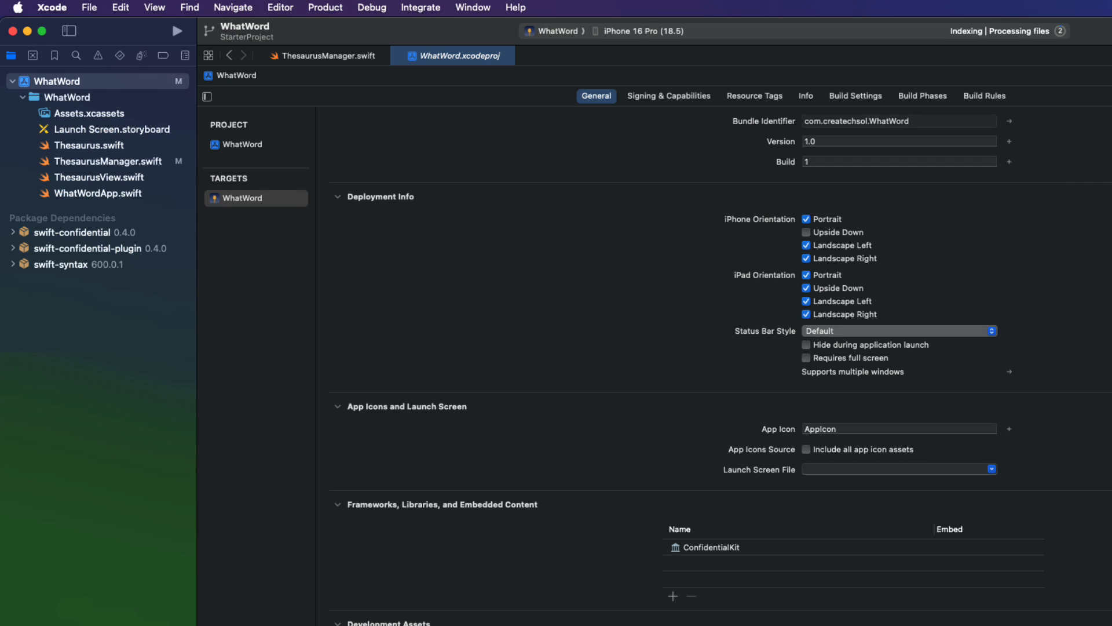
mouse_move(451, 203)
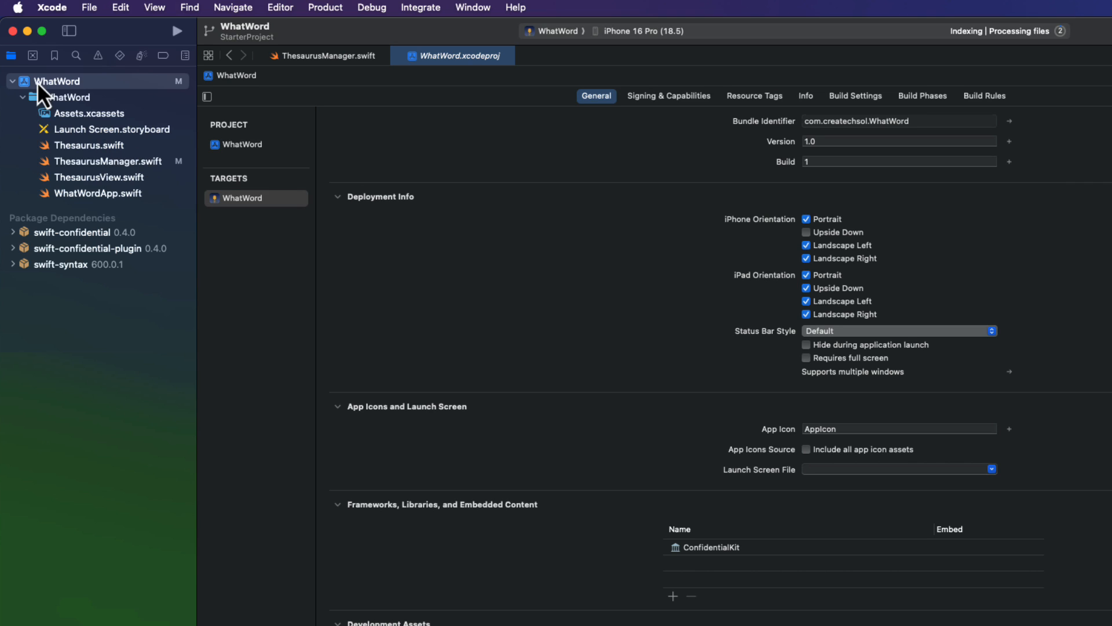
Show the WhatWord project in Finder and bring up the APIKeyObfuscation folder's actions.
right_click(58, 81)
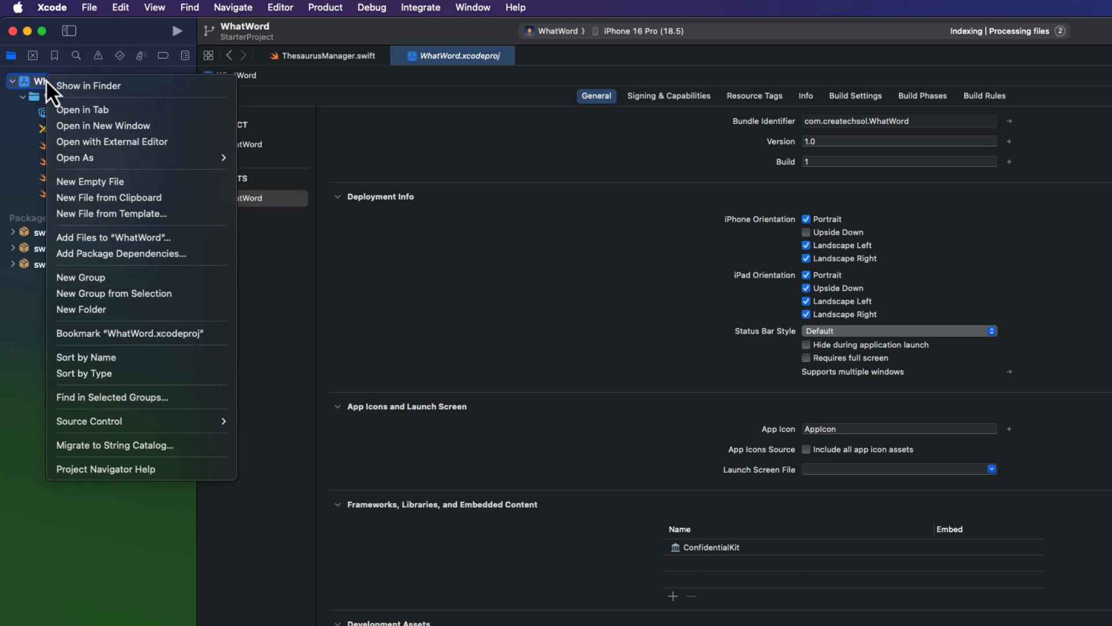
mouse_move(88, 85)
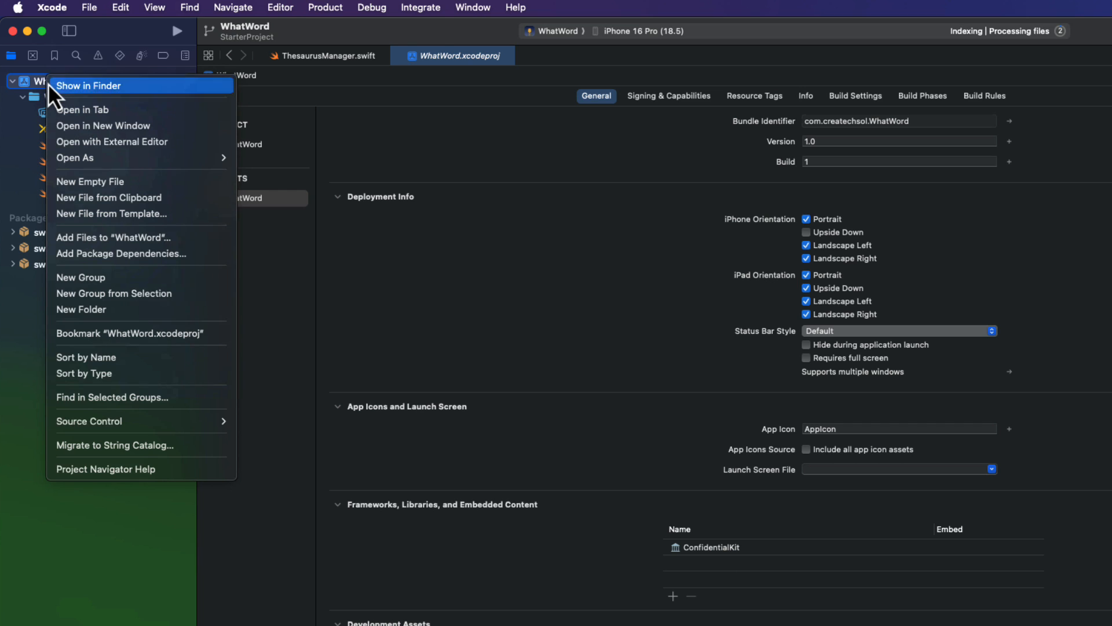
click(88, 86)
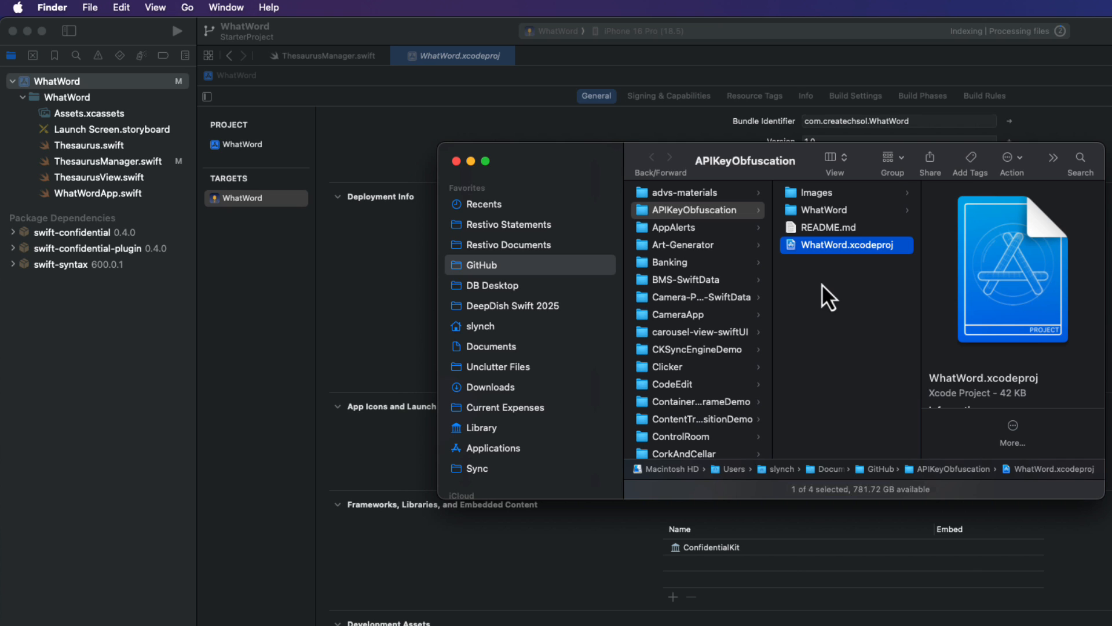
right_click(950, 468)
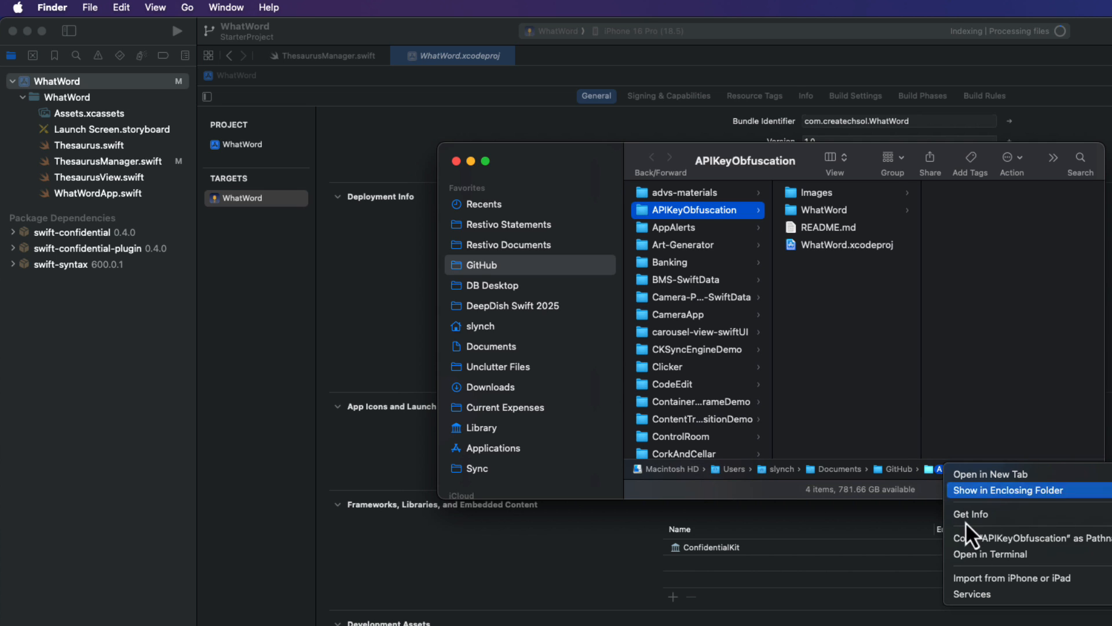
Open Terminal in APIKeyObfuscation and run touch confidential.yml.
click(990, 553)
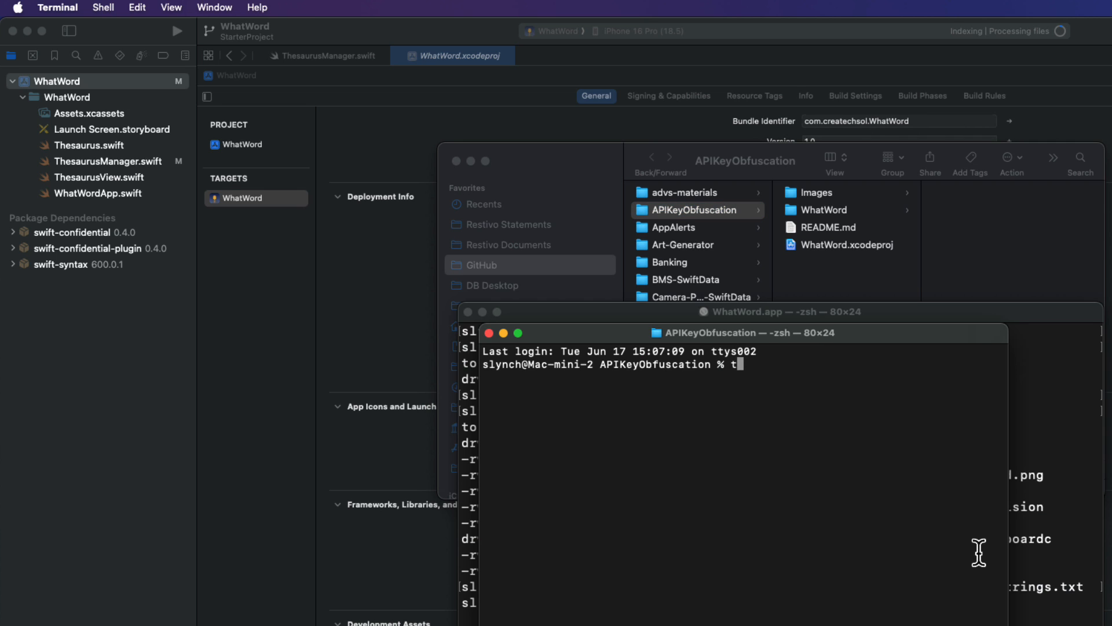
text(ouch co)
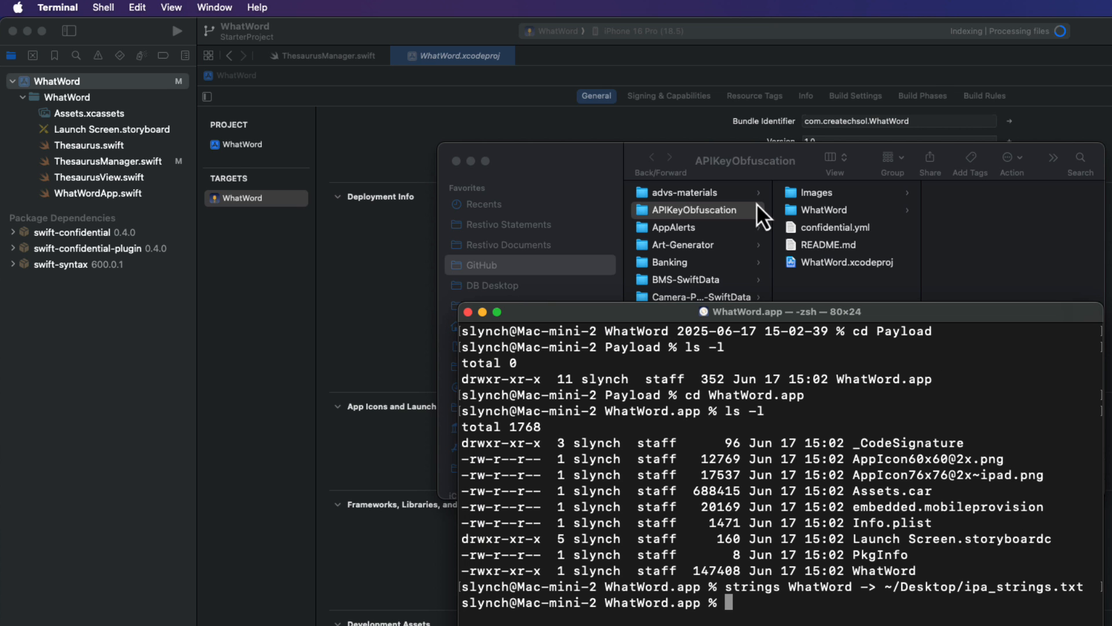
click(827, 227)
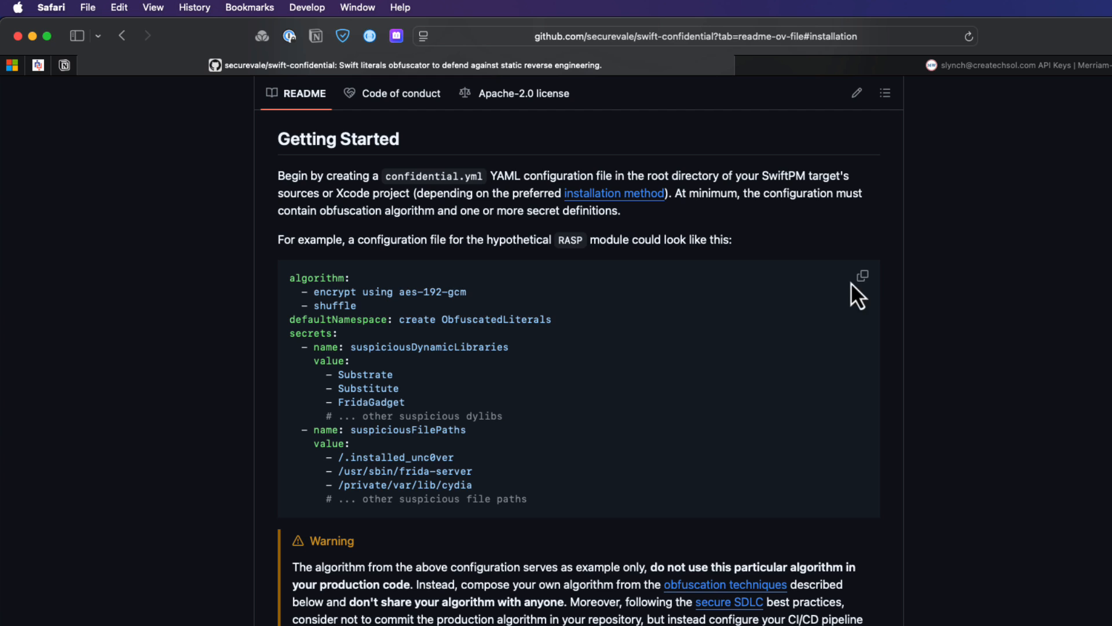
Copy the example confidential.yml YAML from the README's Getting Started code block.
click(862, 275)
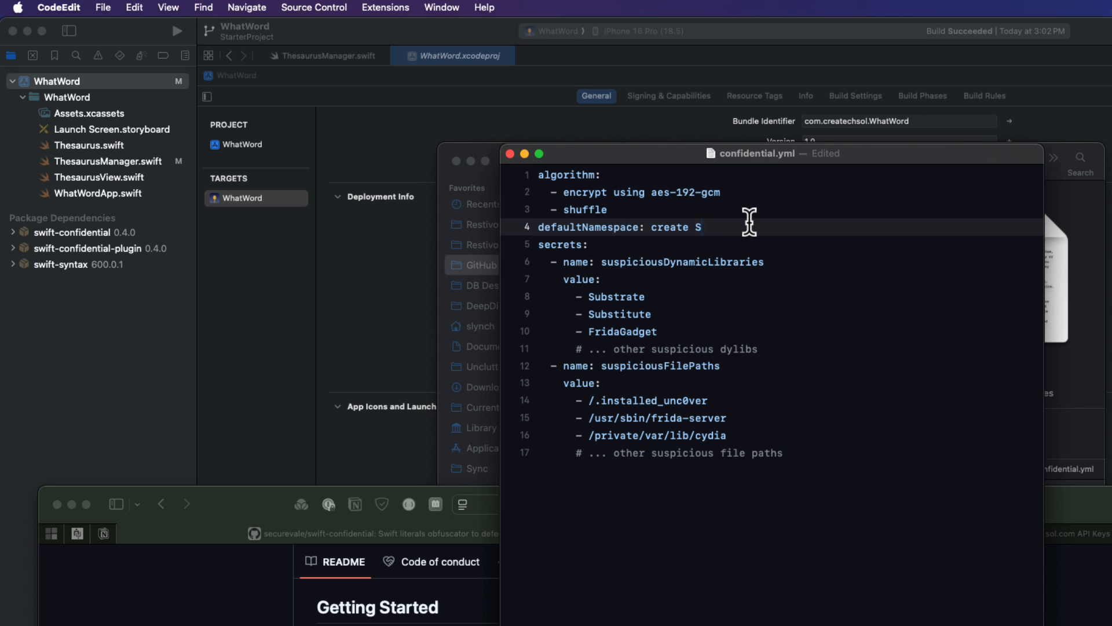
Rename the sample namespace to Secrets and the first secret to apiKey.
text(ecrets)
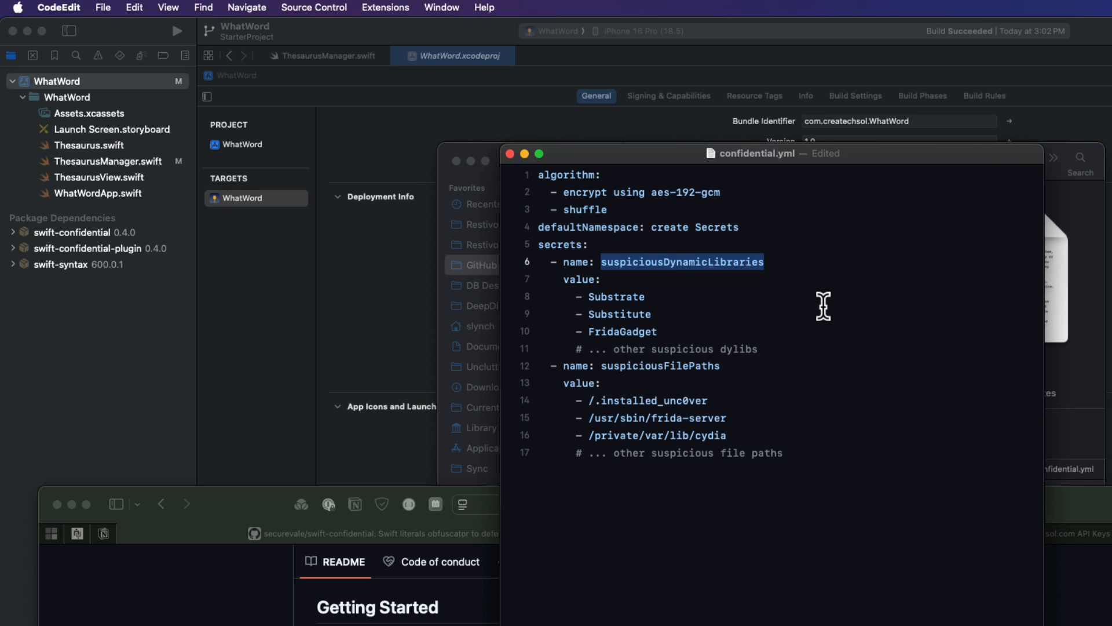
text(apiK)
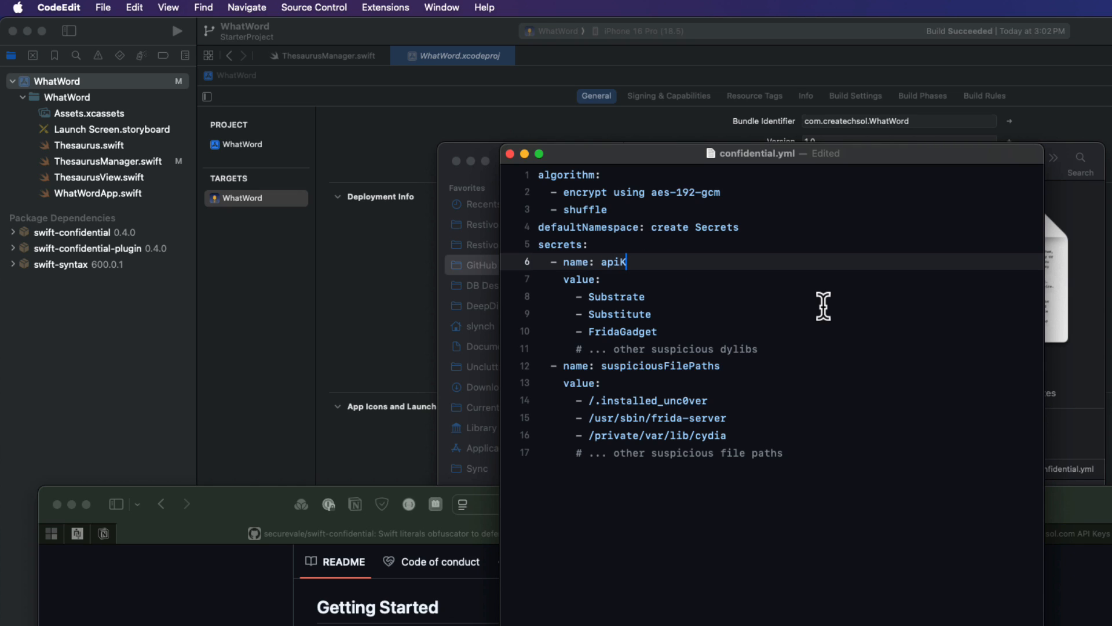
text(ey)
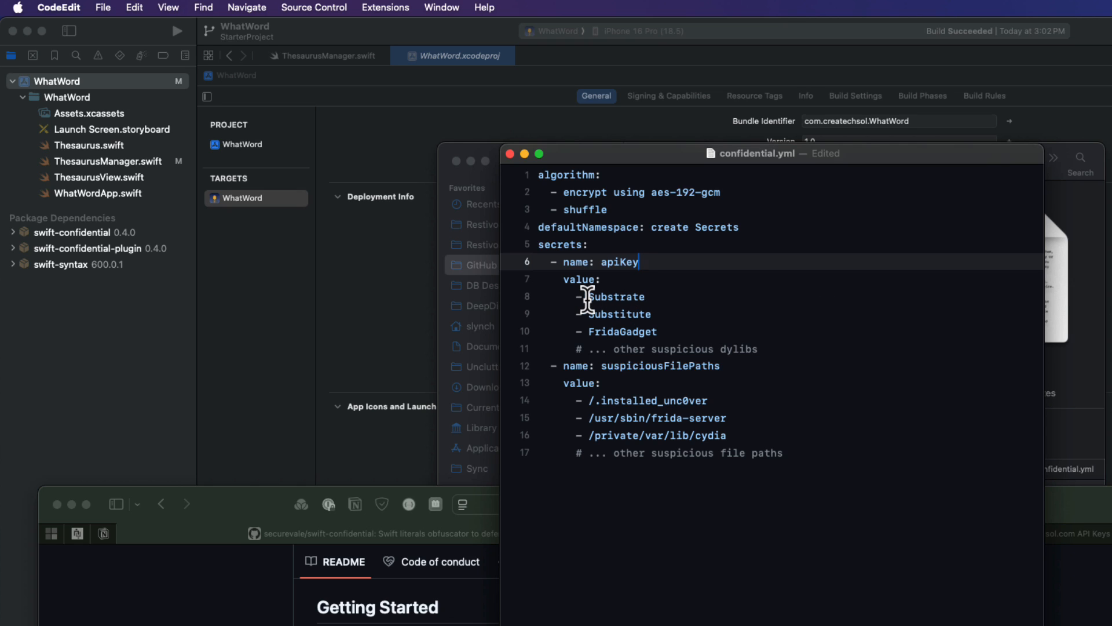
Delete the sample values and second secret, then paste the API key value.
drag(585, 296, 765, 349)
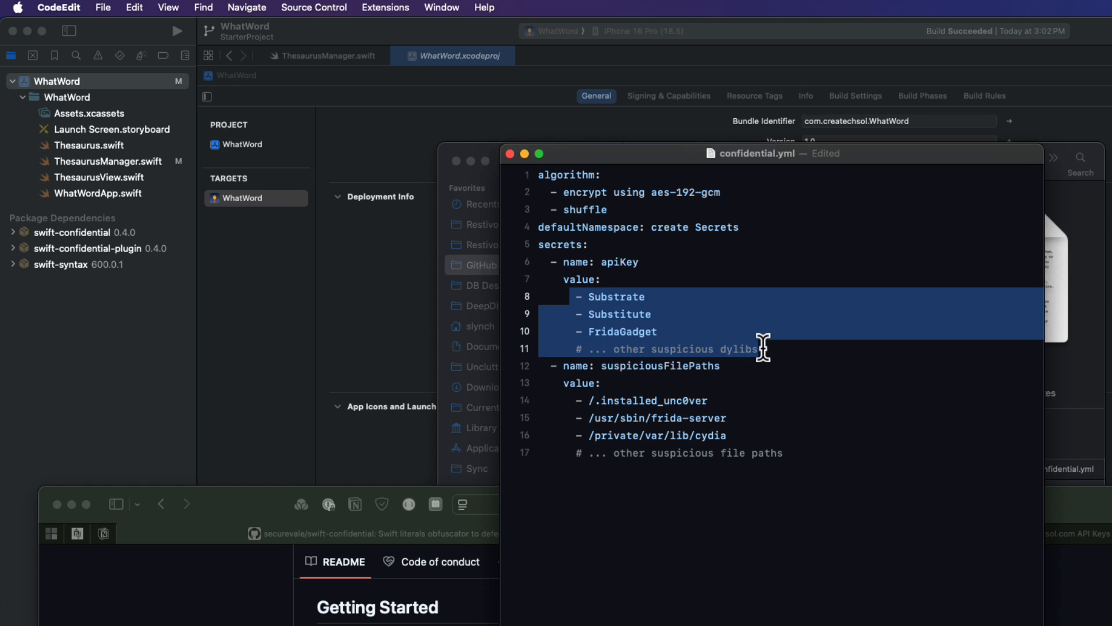
drag(764, 348, 798, 458)
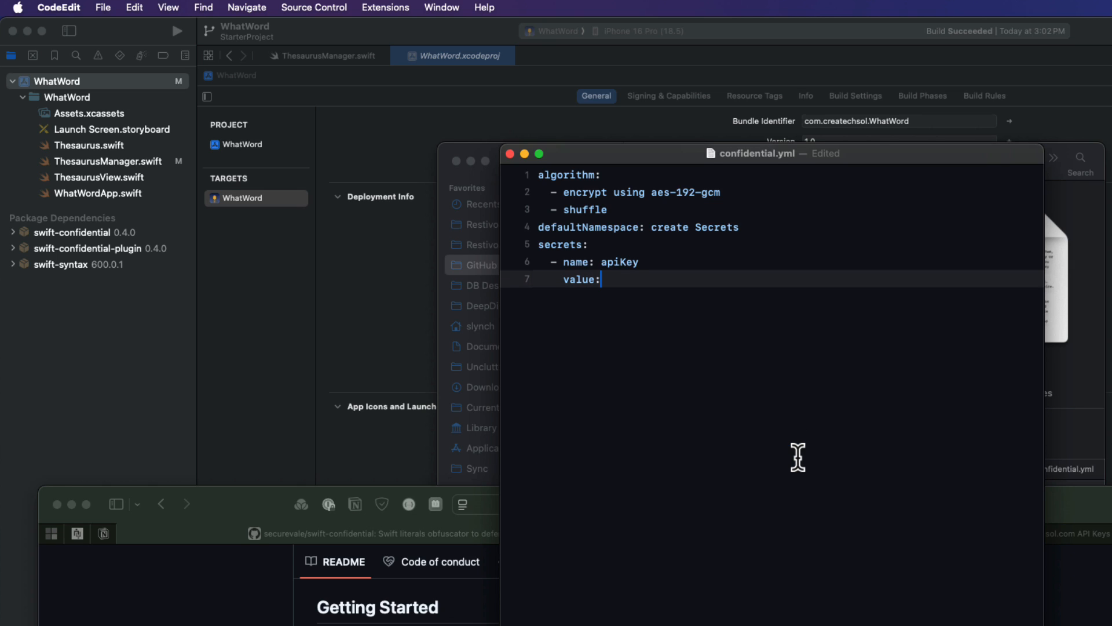
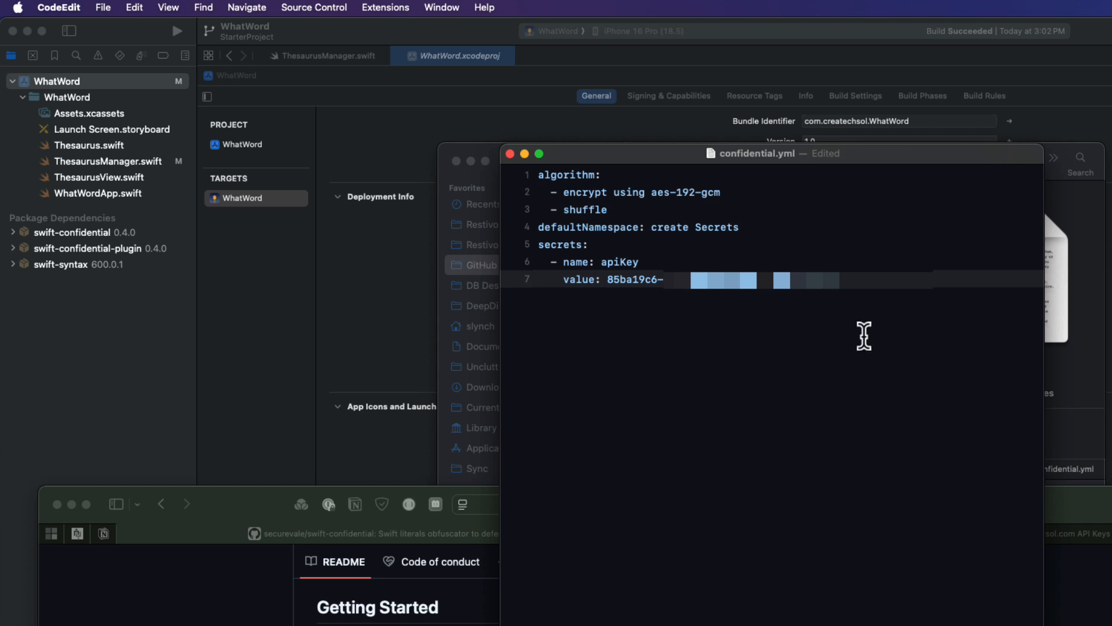
mouse_move(701, 249)
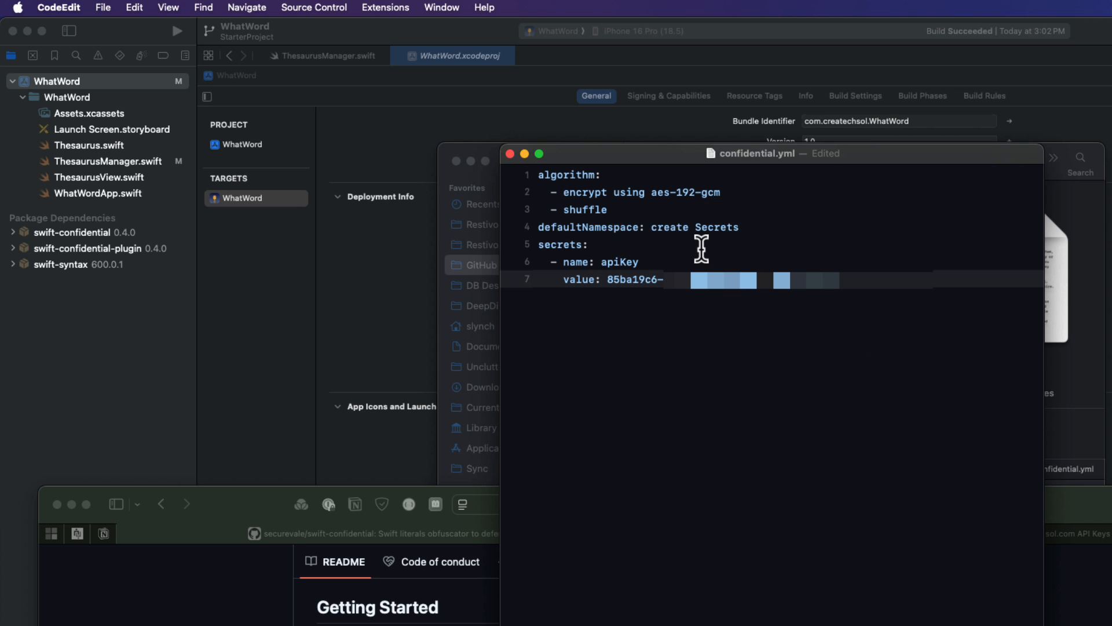
mouse_move(305, 528)
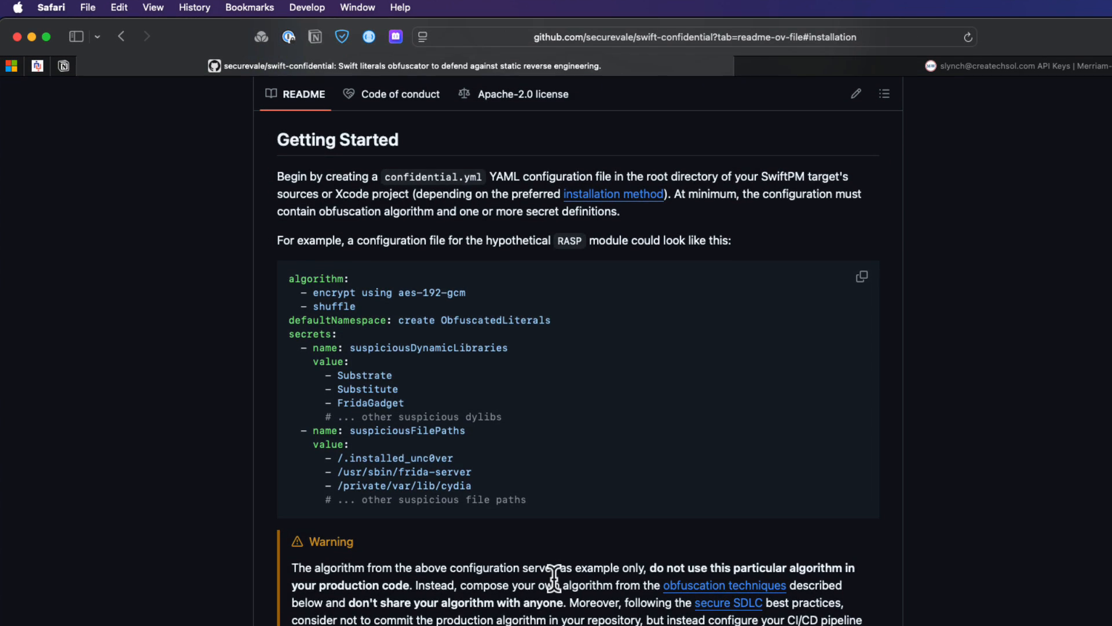
Scroll the README to the table listing AES-GCM and ChaCha20-Poly1305 algorithms.
scroll(down, 3)
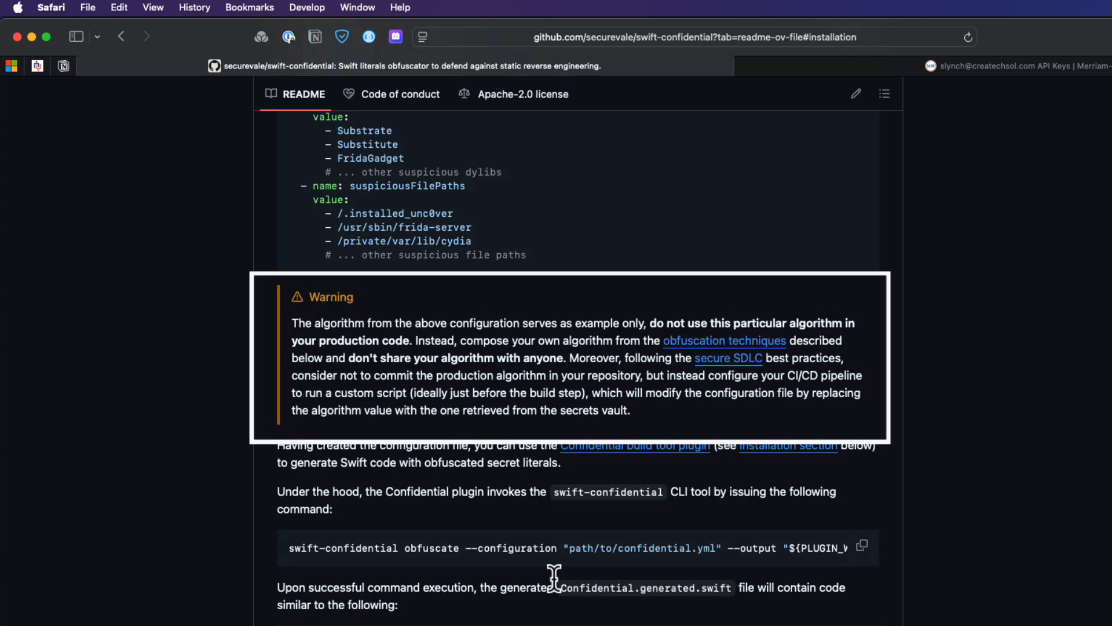
scroll(down, 3)
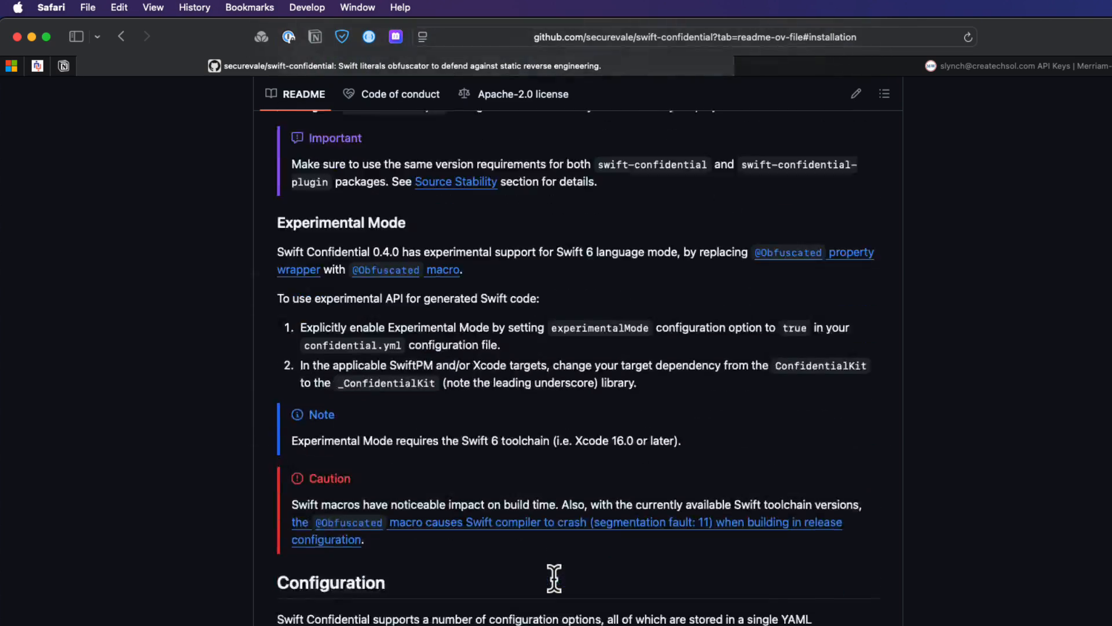
scroll(down, 3)
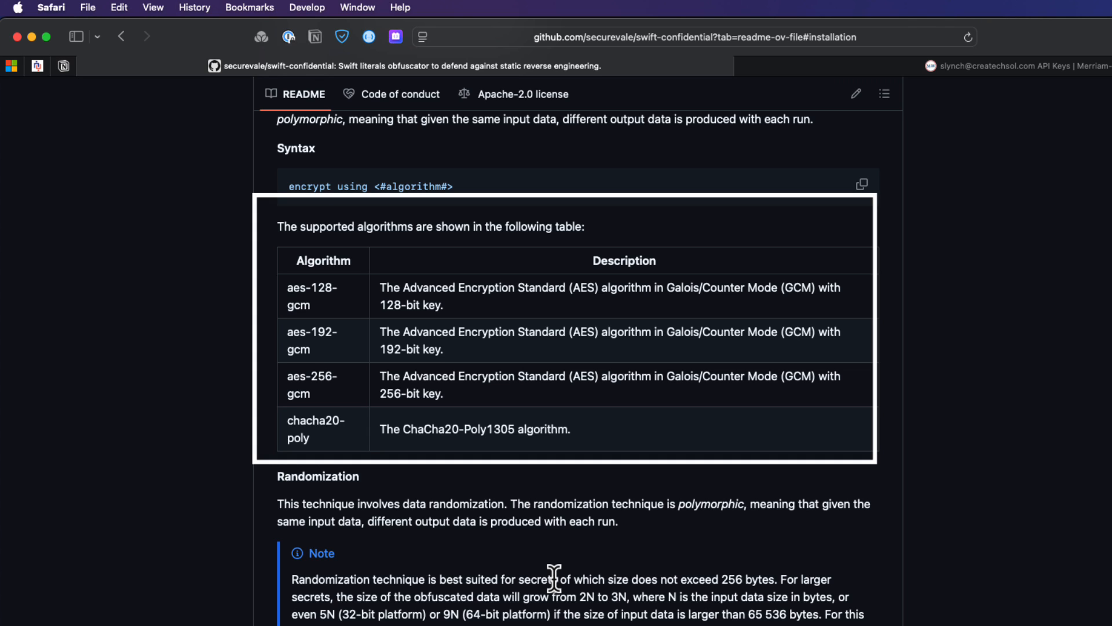
mouse_move(174, 98)
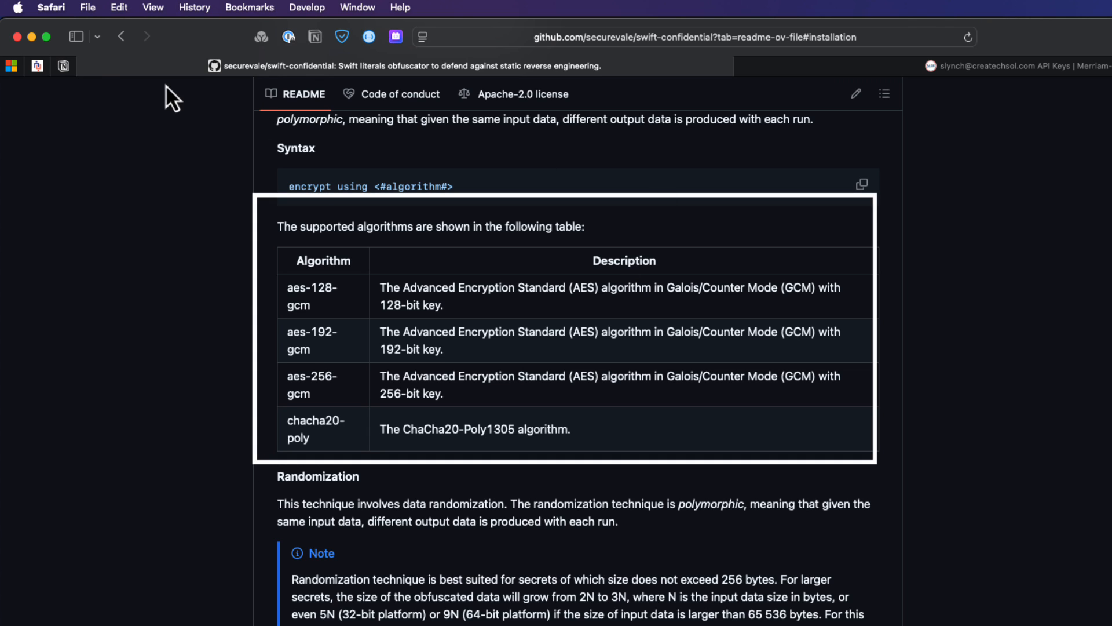
mouse_move(81, 74)
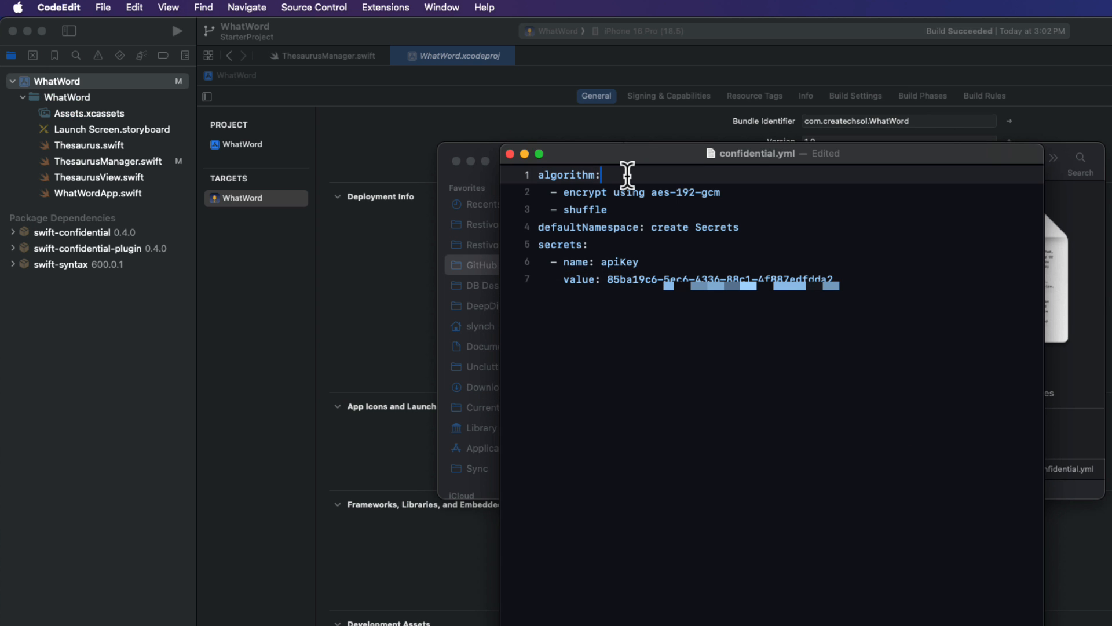
Insert '- compress using lzma', change aes-192-gcm to aes-256-gcm, and close confidential.yml.
text(- compress using)
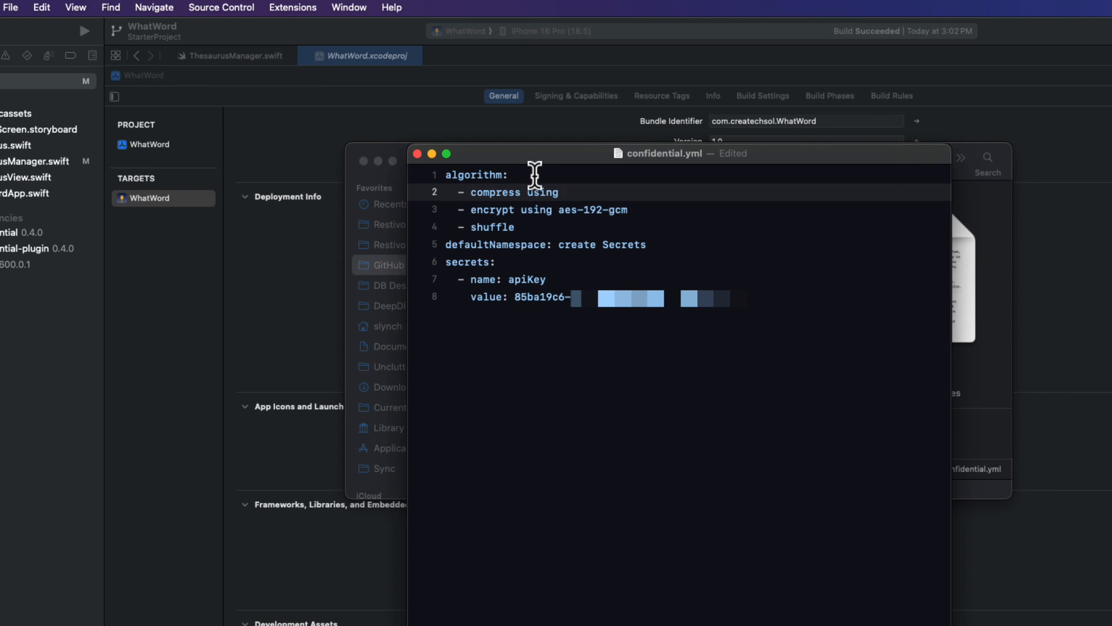
text(lzma)
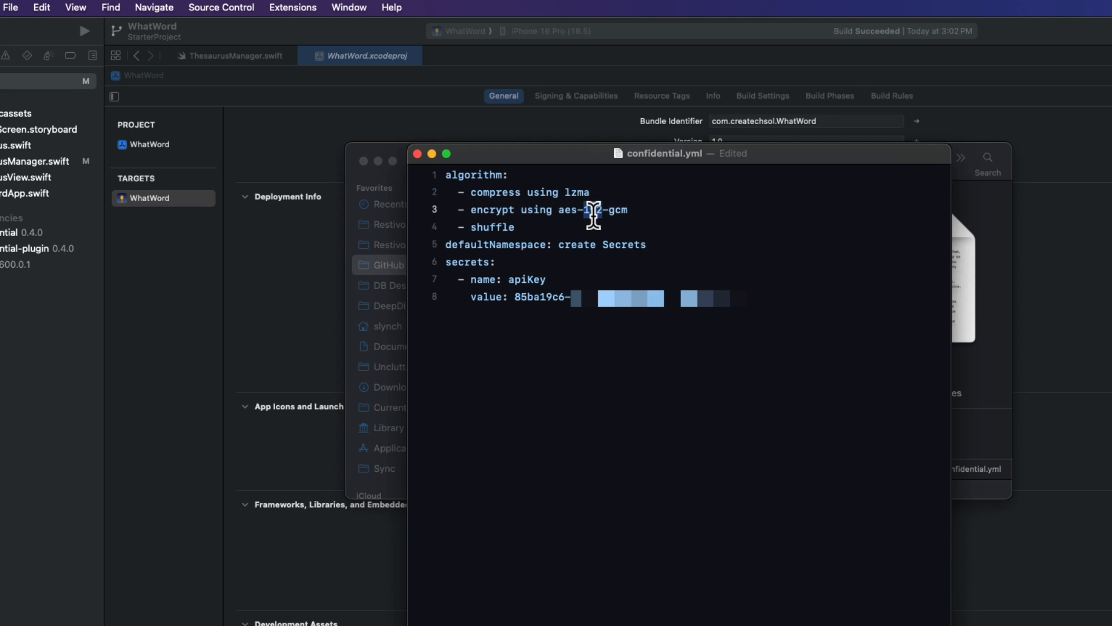
text(256)
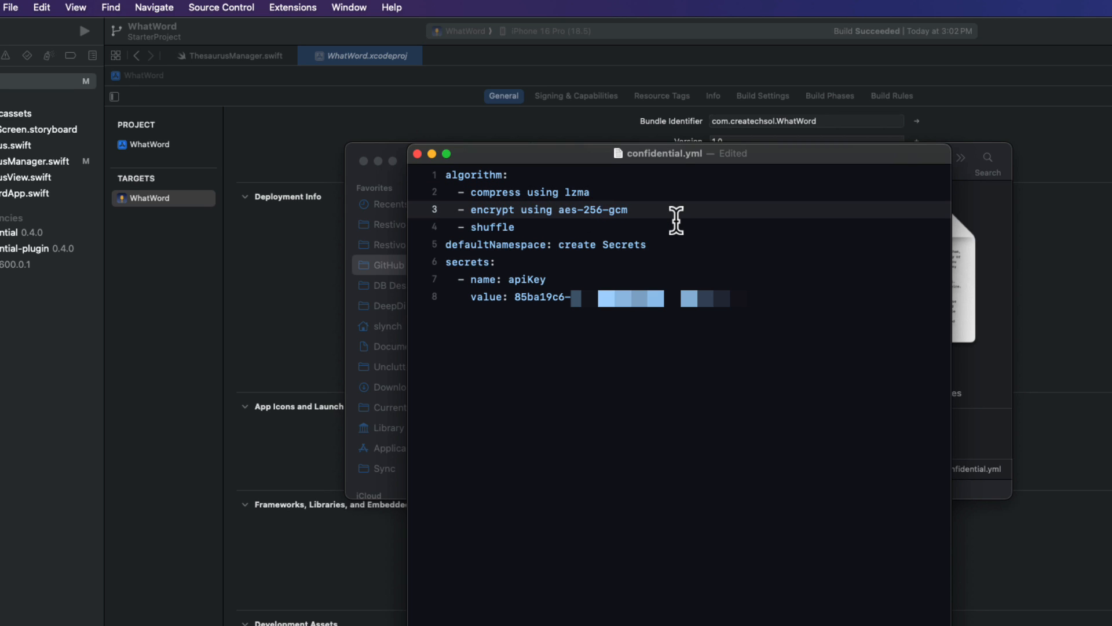
mouse_move(417, 153)
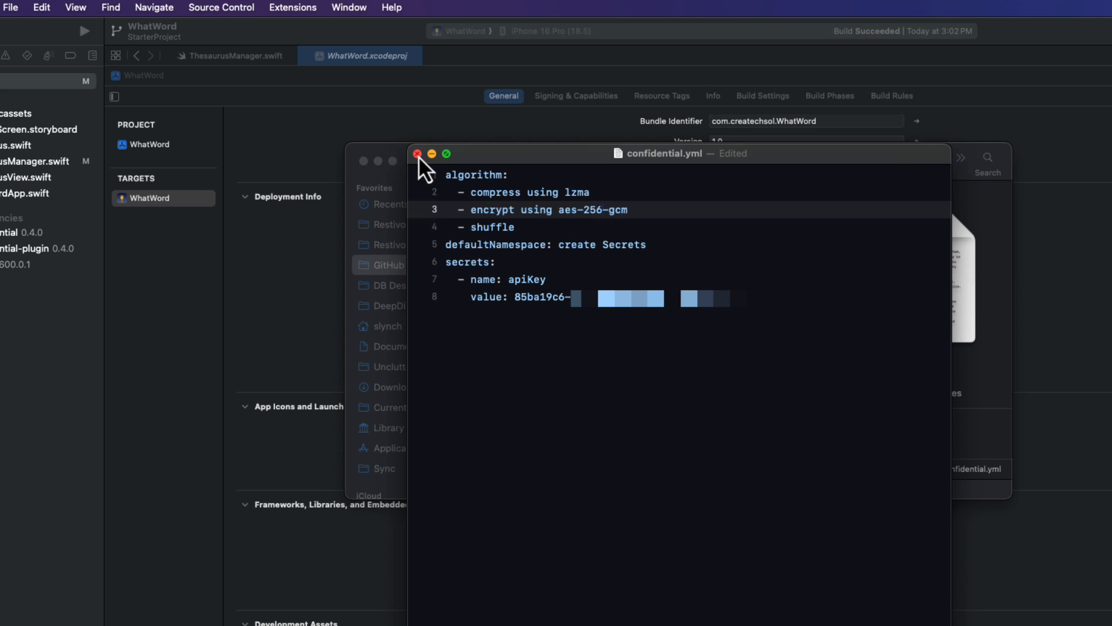
click(417, 152)
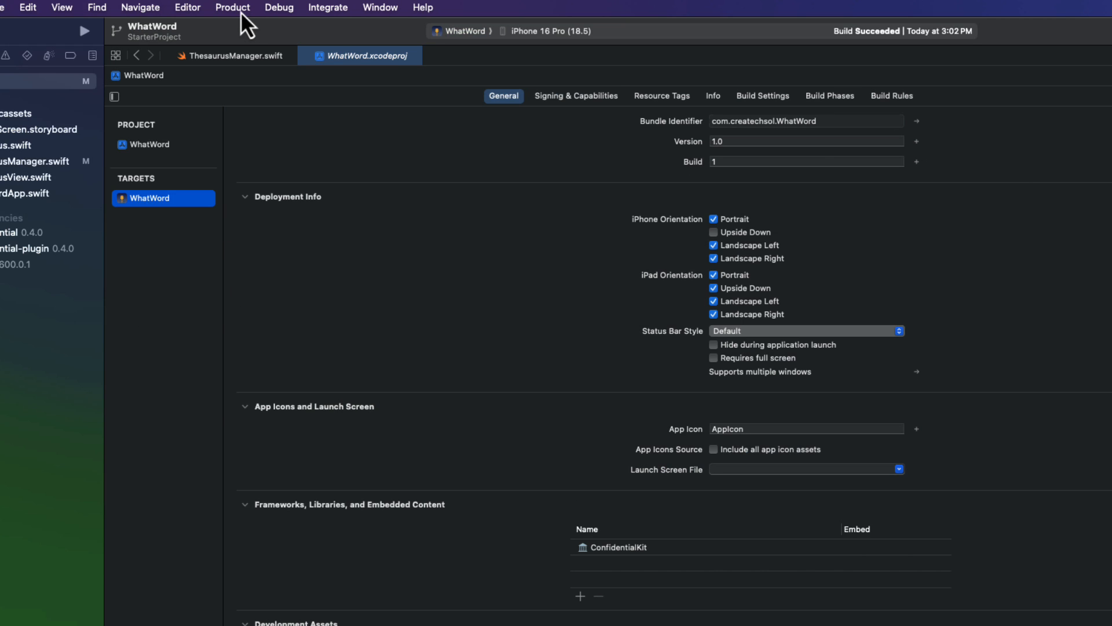
Build WhatWord with the updated configuration using Product > Build.
click(232, 8)
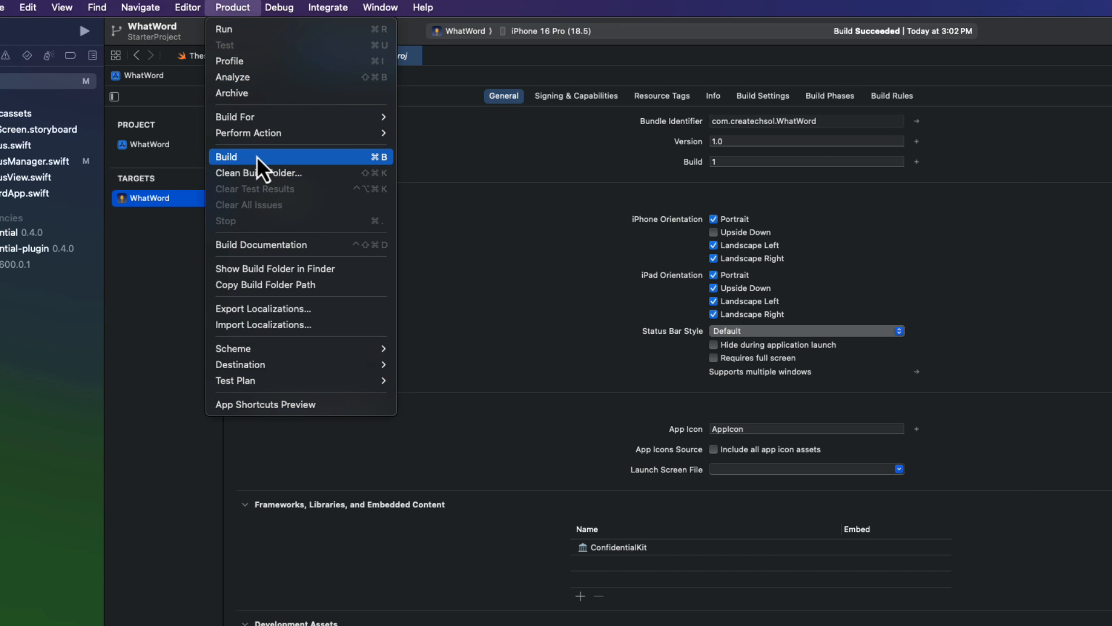
click(227, 157)
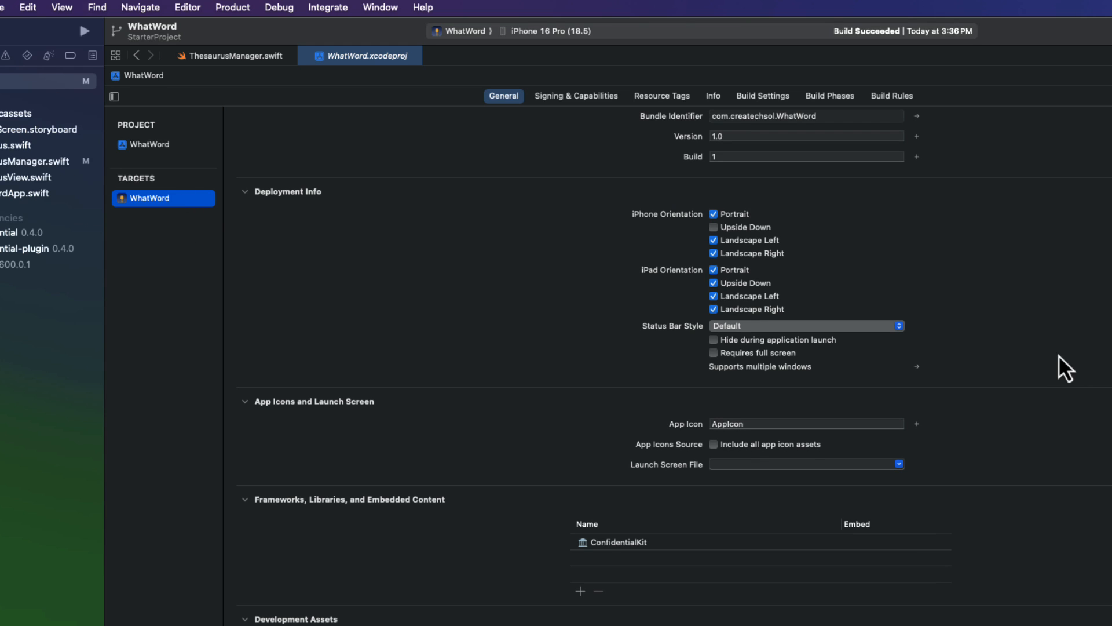
mouse_move(83, 186)
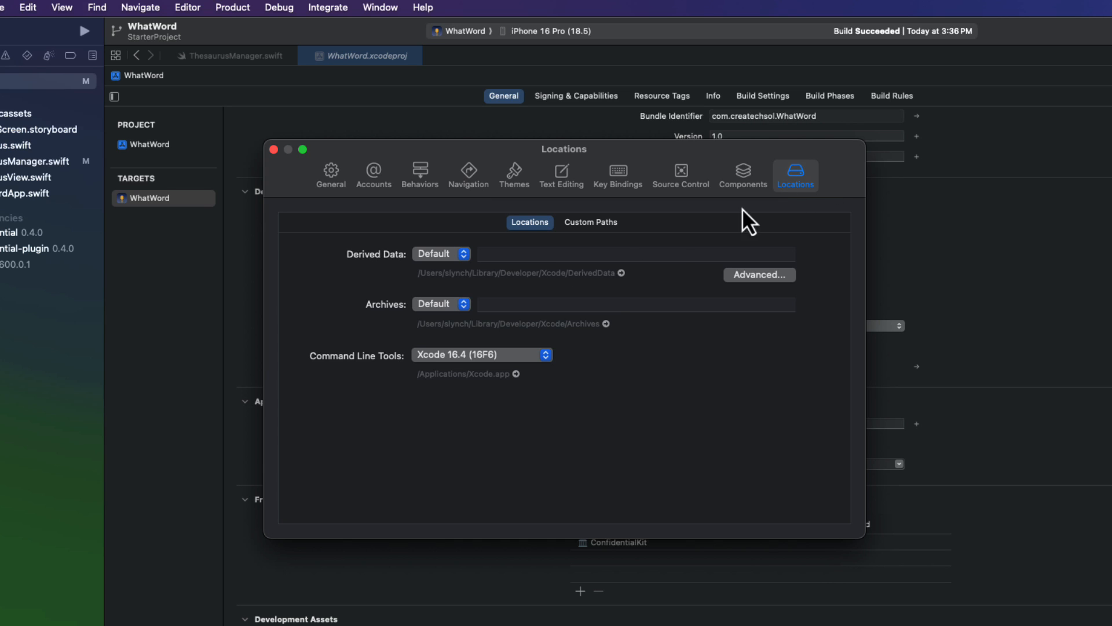
Open Derived Data in Finder and drill down to WhatWord.output/WhatWord.
click(620, 273)
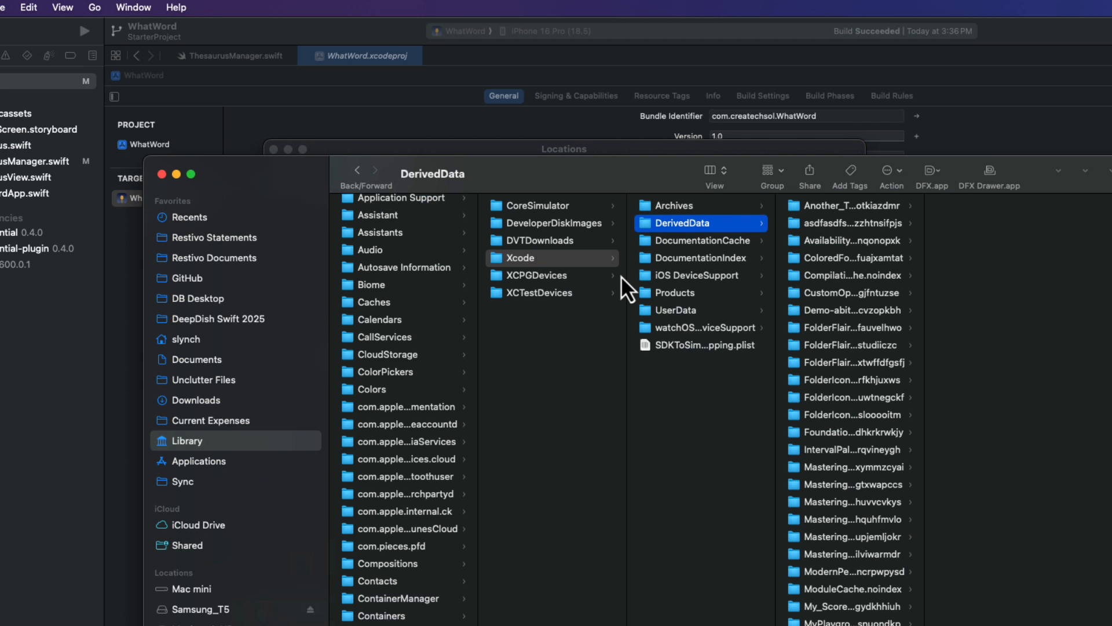
mouse_move(773, 117)
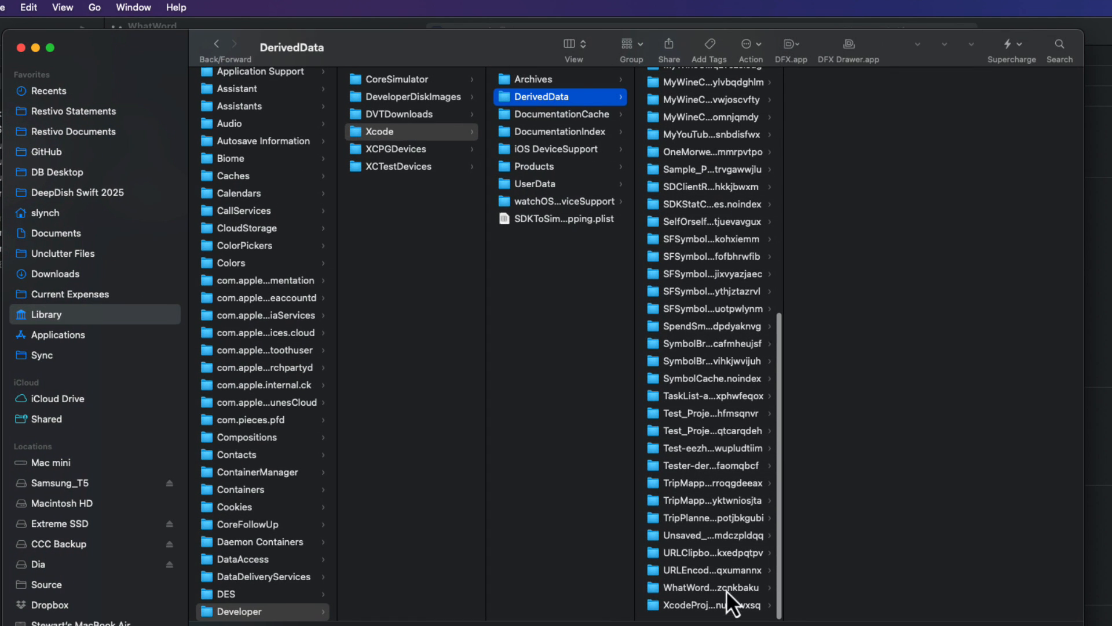
click(708, 588)
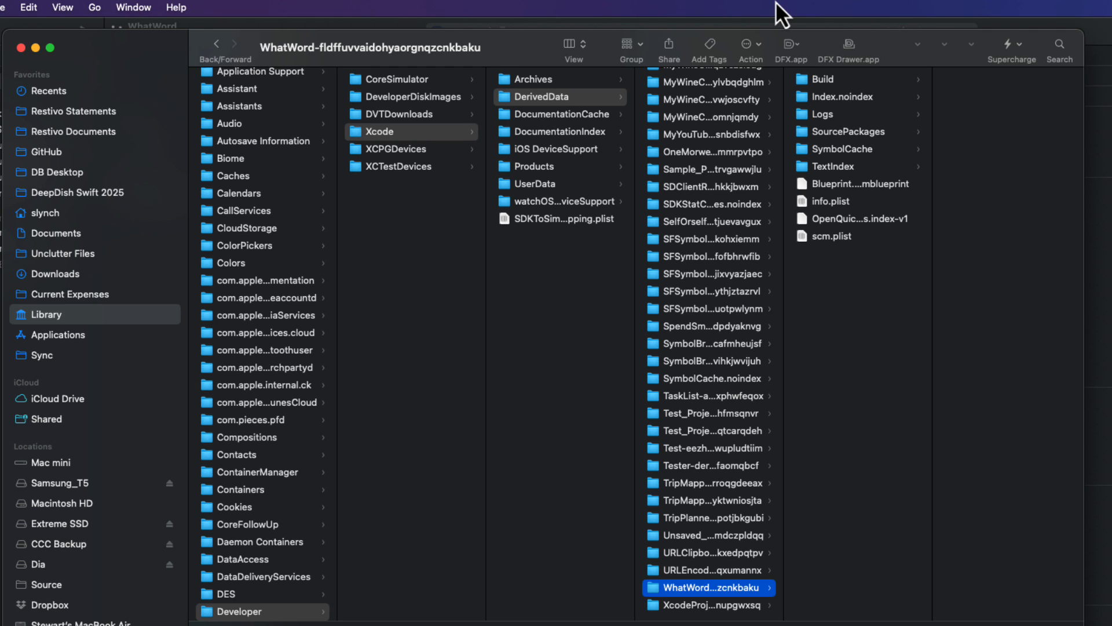
mouse_move(819, 96)
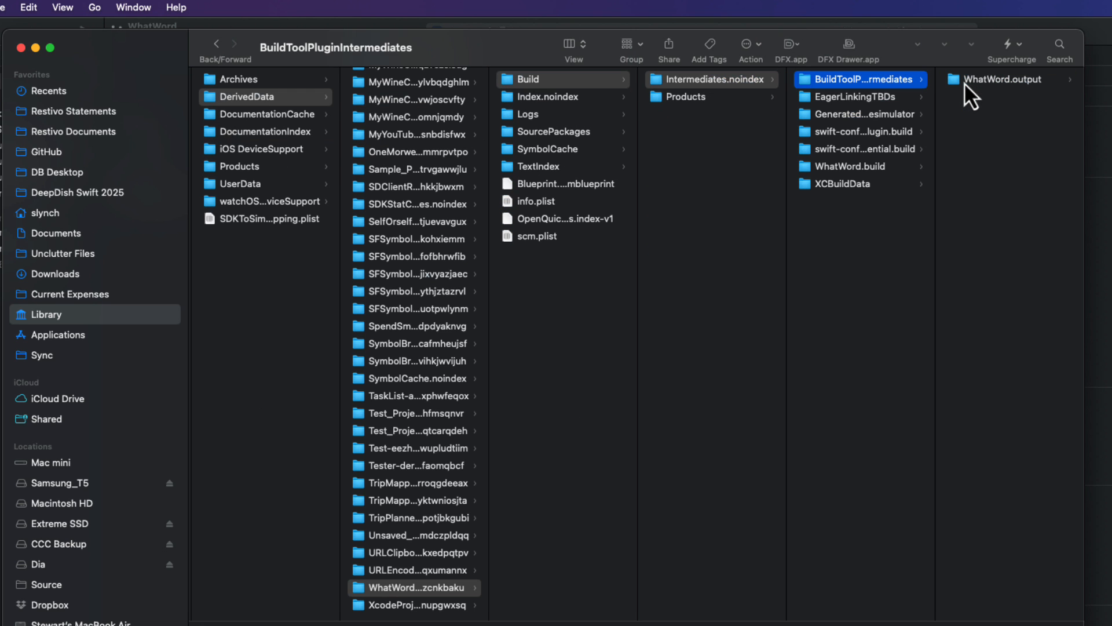
click(1002, 79)
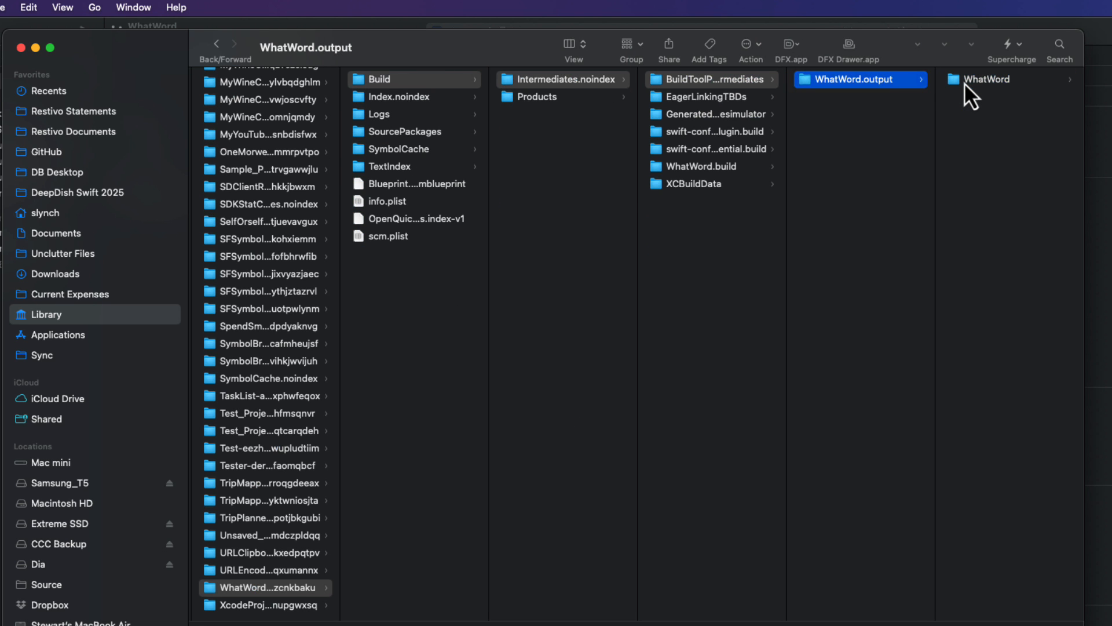
click(986, 79)
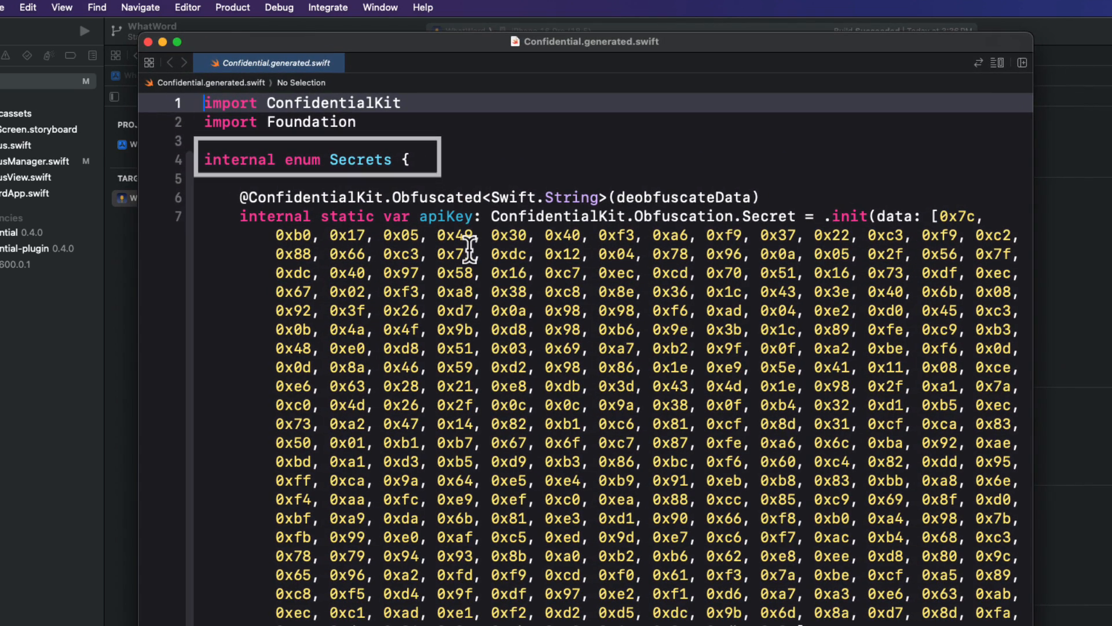
mouse_move(465, 197)
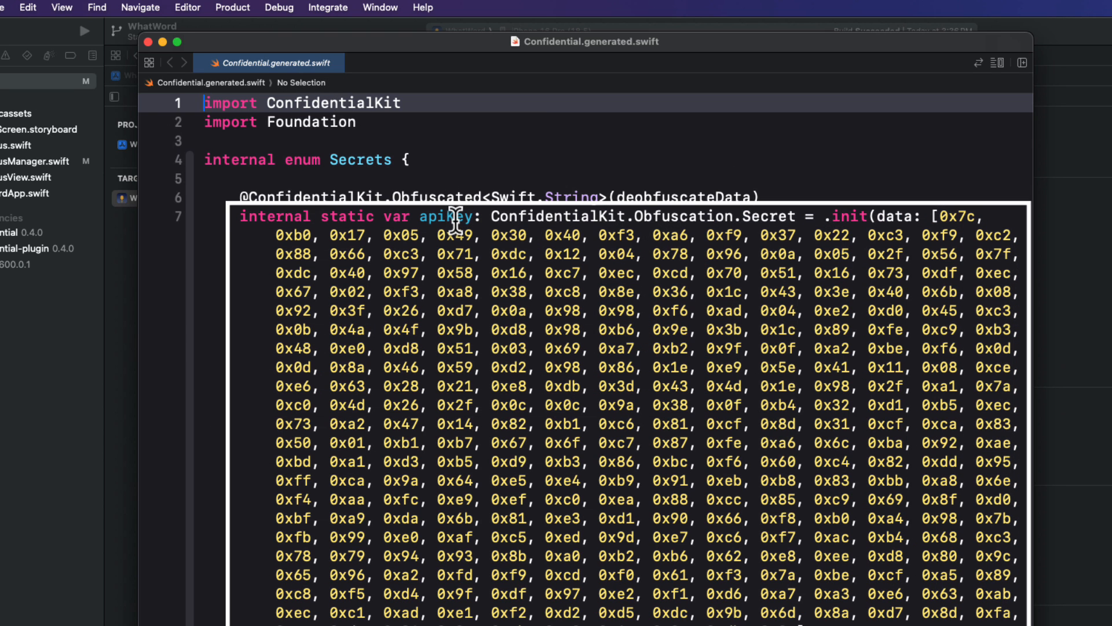
Inspect the obfuscated apiKey declaration in Confidential.generated.swift.
click(446, 217)
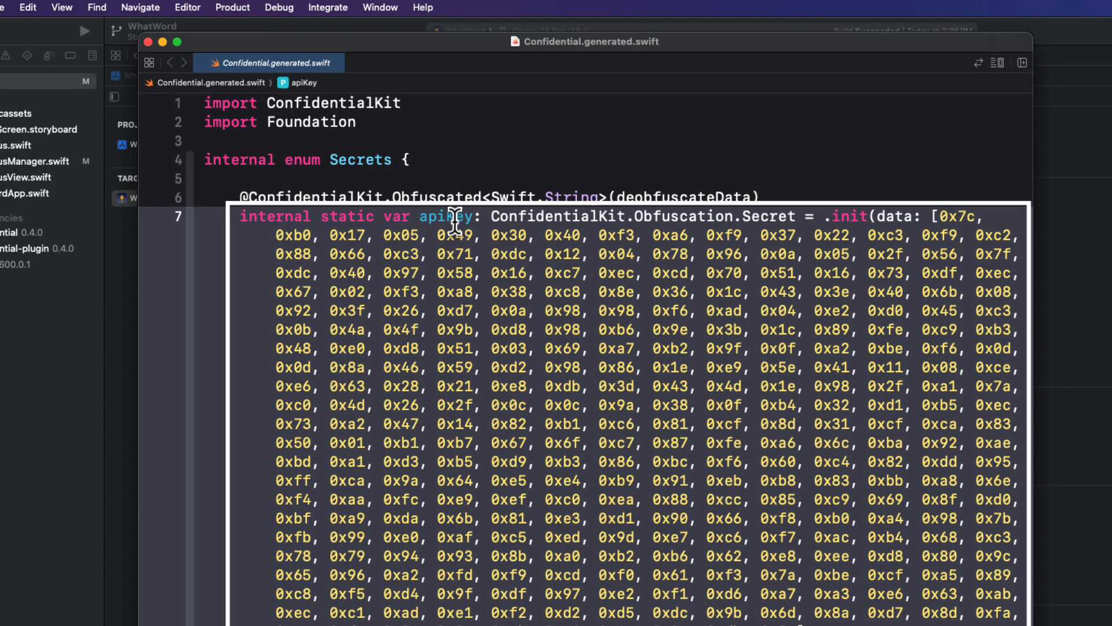
mouse_move(624, 152)
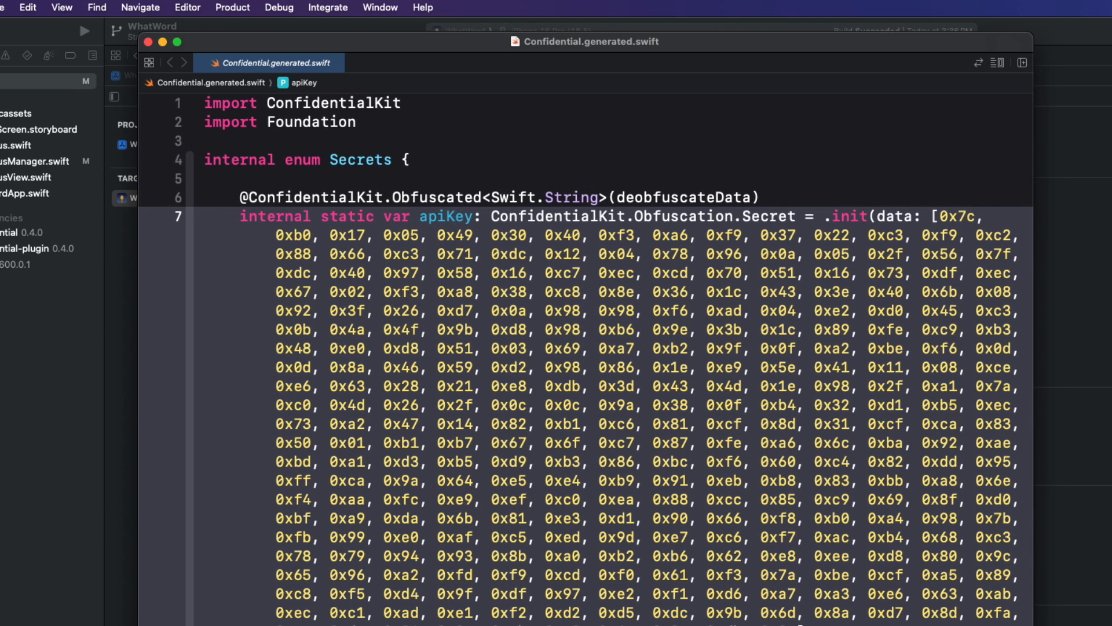
mouse_move(152, 66)
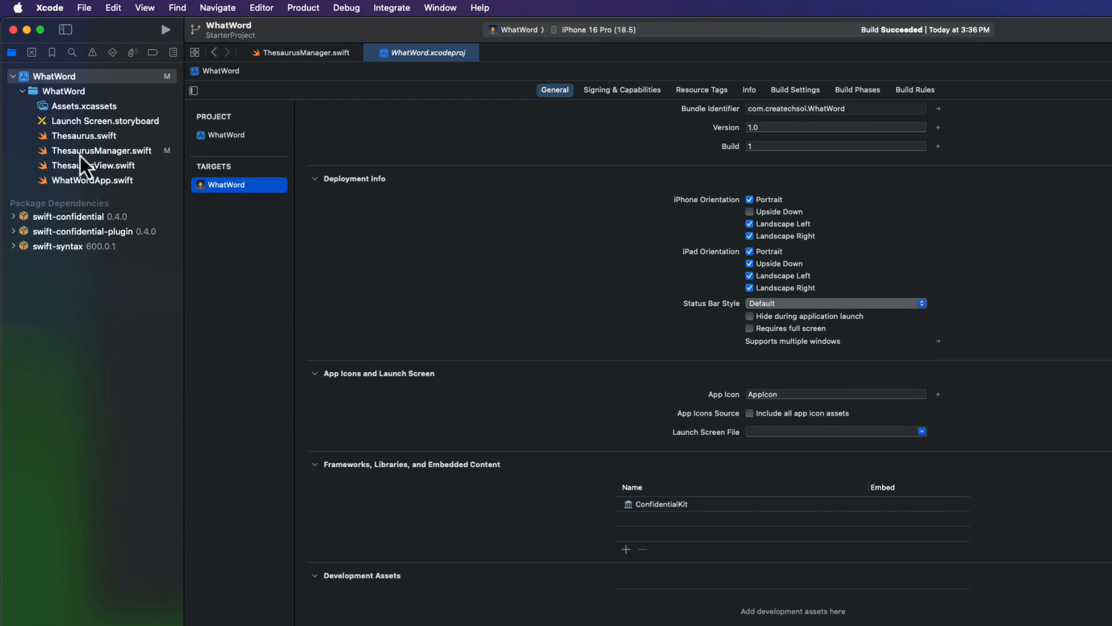
In ThesaurusManager.swift, add 'import ConfidentialKit' and set apiKey to "\(Secrets.$apiKey)".
click(101, 150)
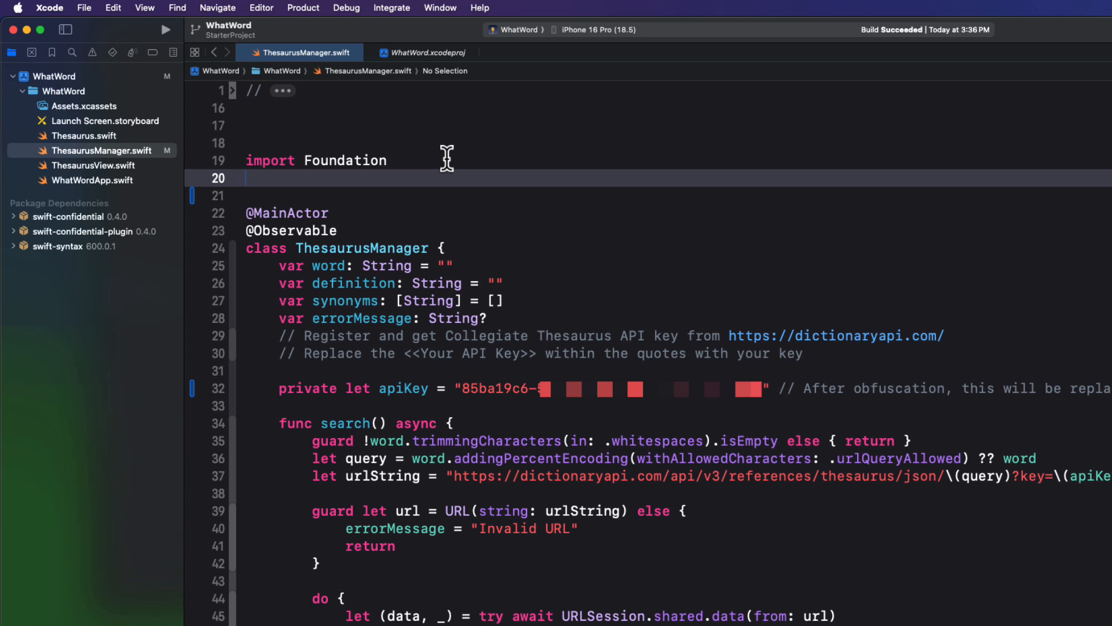
text(im)
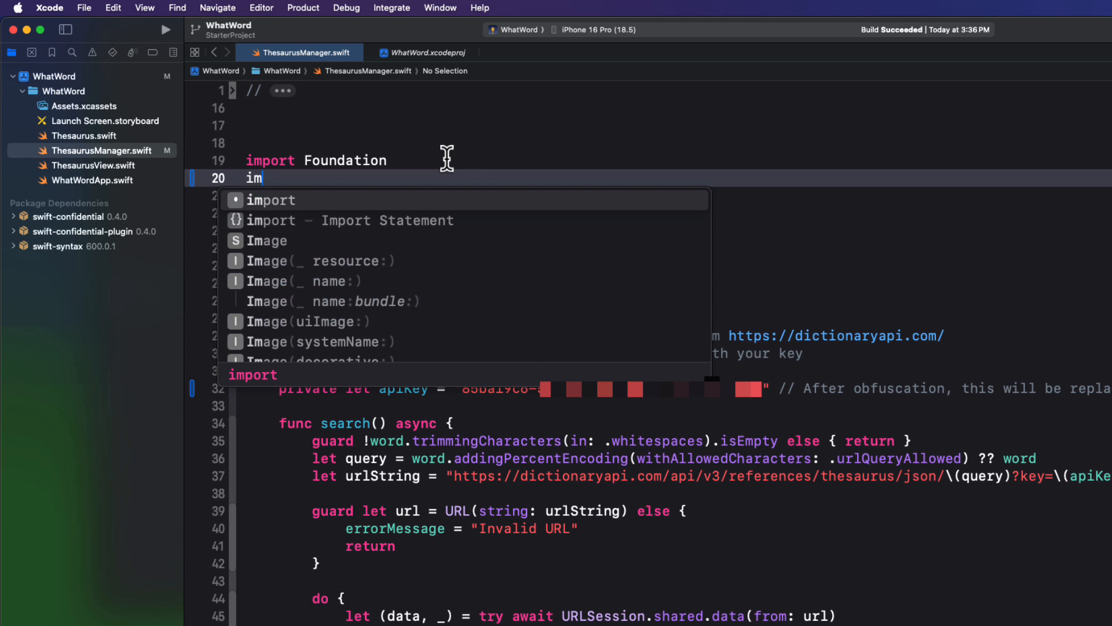
text(port)
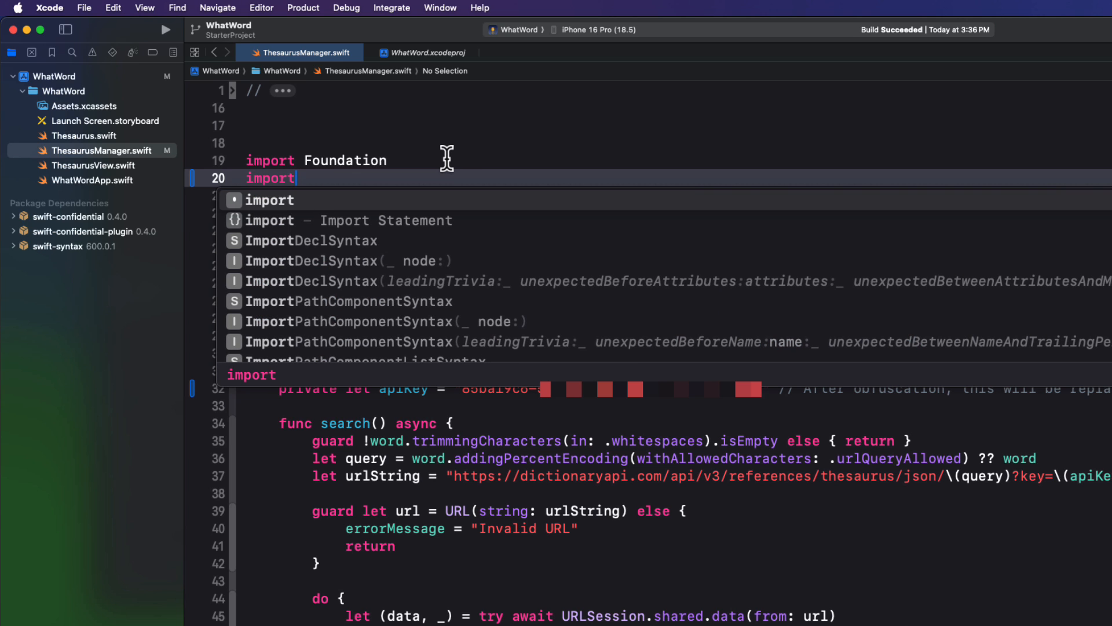
text(ConfidentialKit)
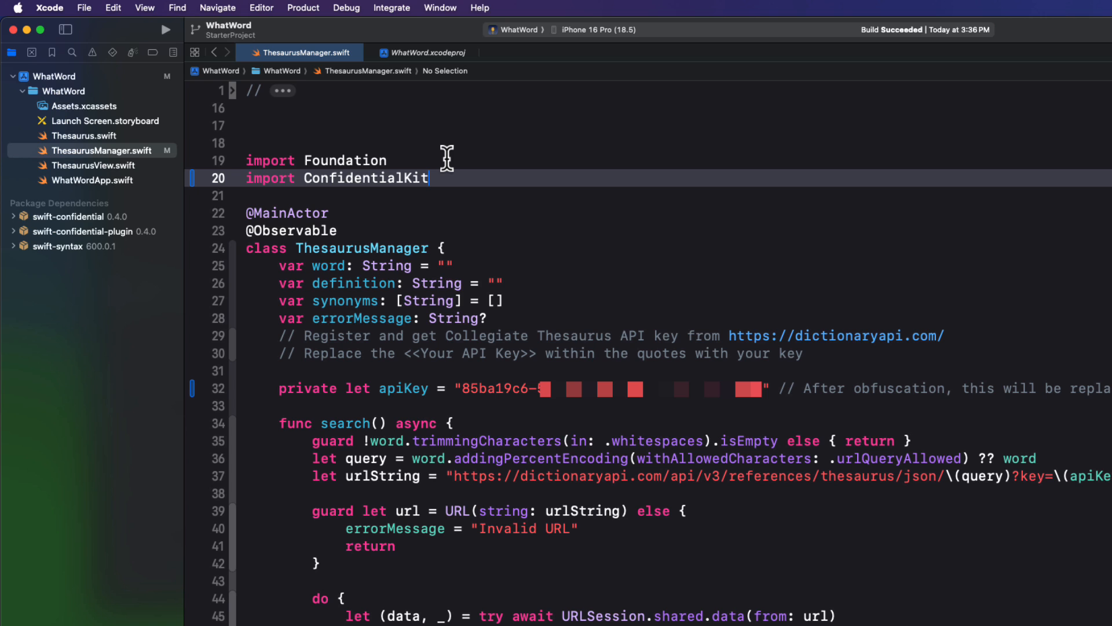
mouse_move(281, 395)
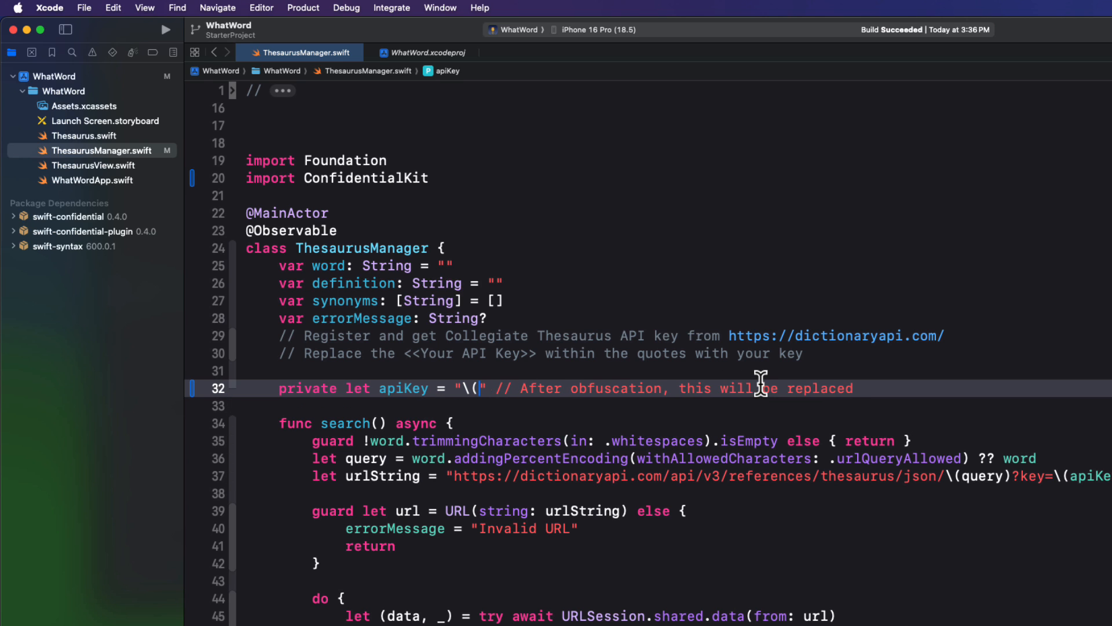
text(Secrets.$apiKey))
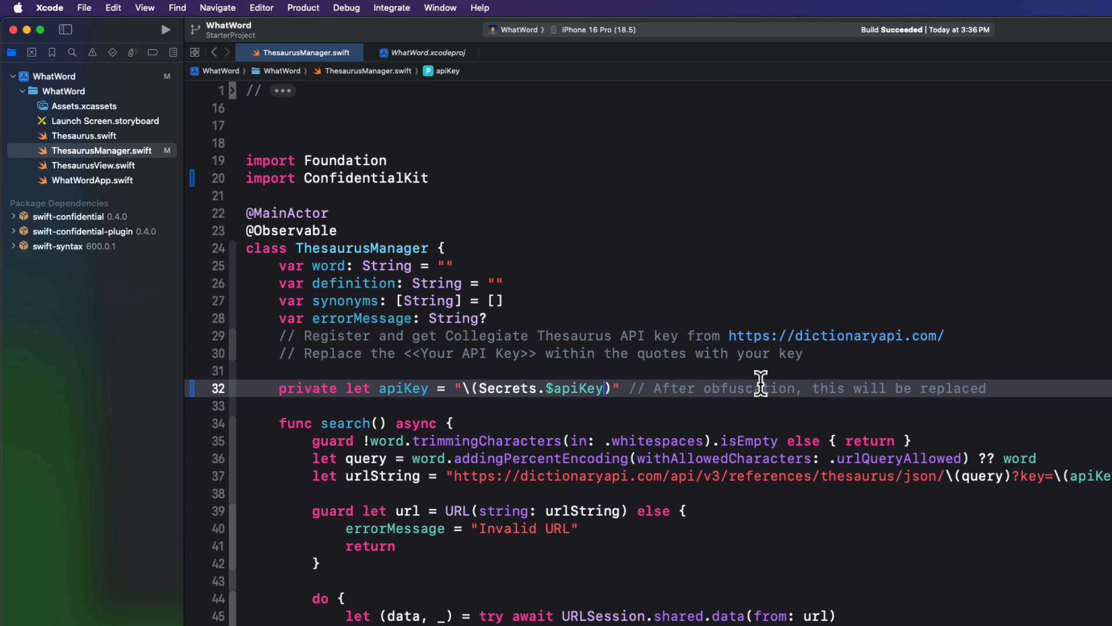
mouse_move(133, 99)
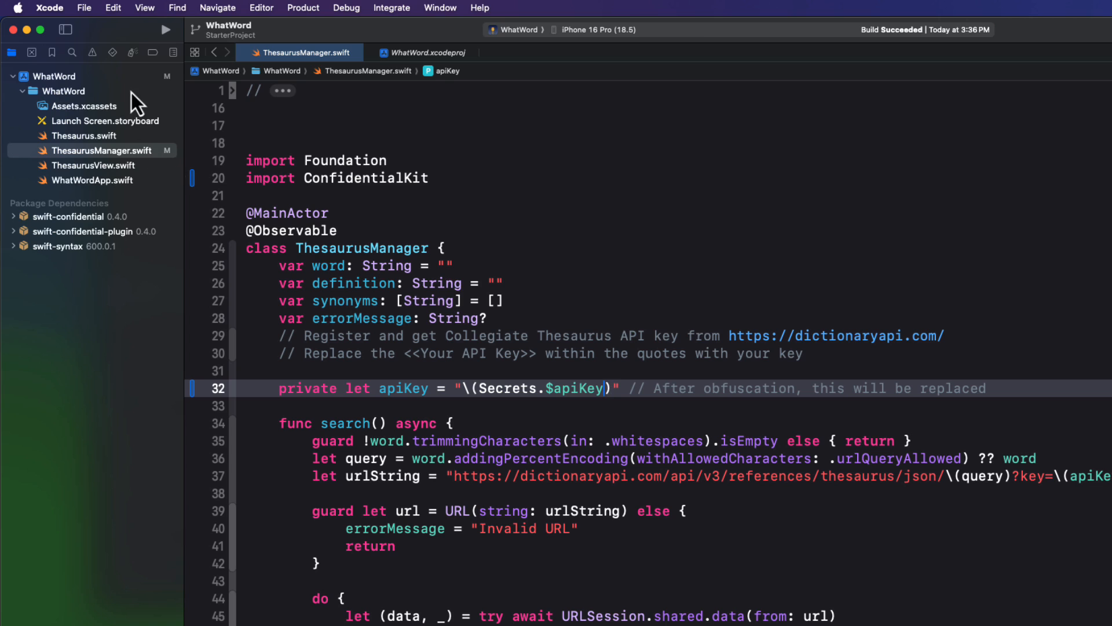
mouse_move(430, 186)
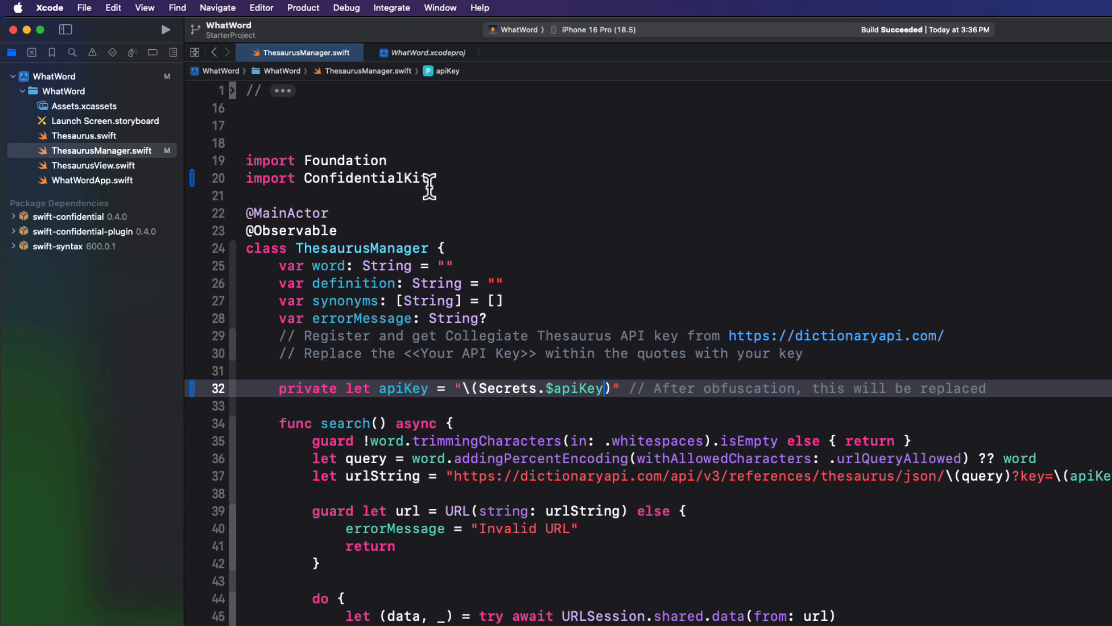
mouse_move(165, 29)
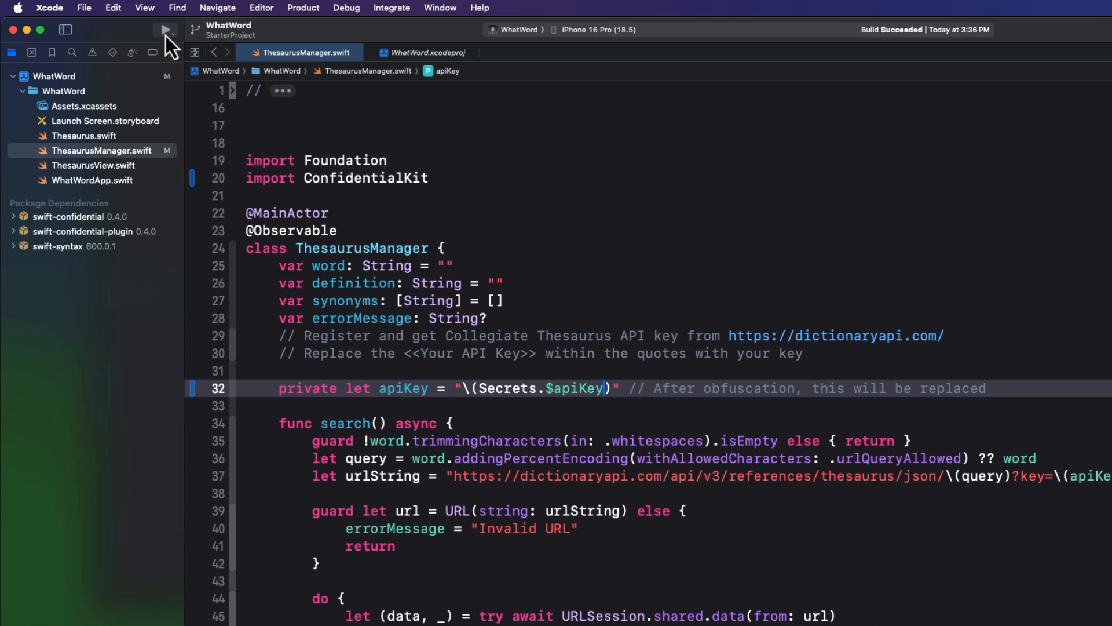
Run WhatWord in the Simulator and search for 'develop'.
click(164, 29)
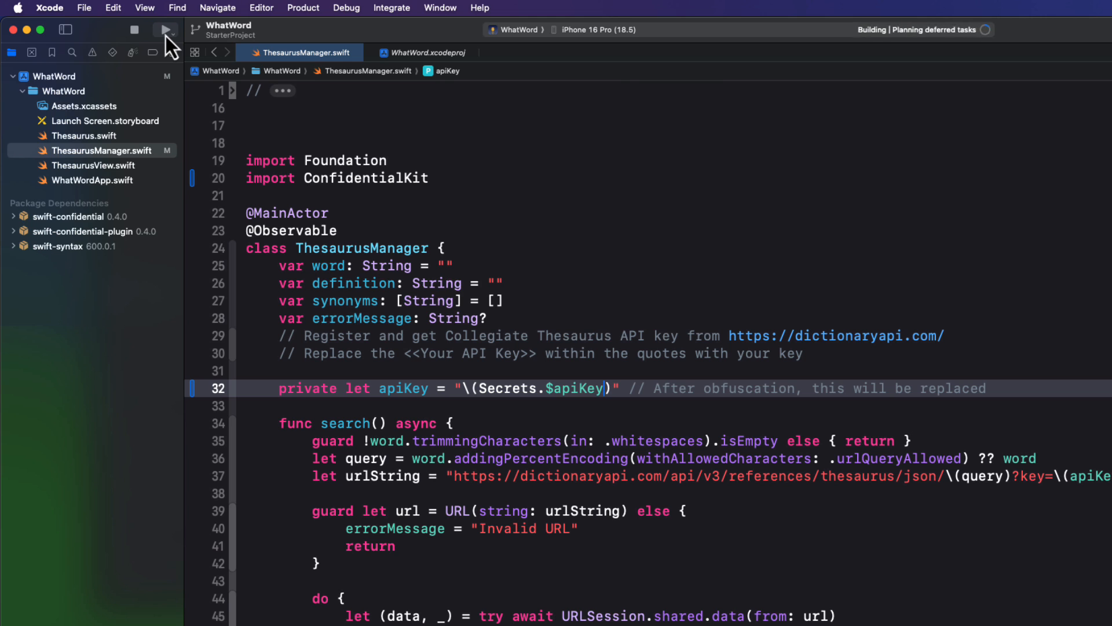
click(164, 29)
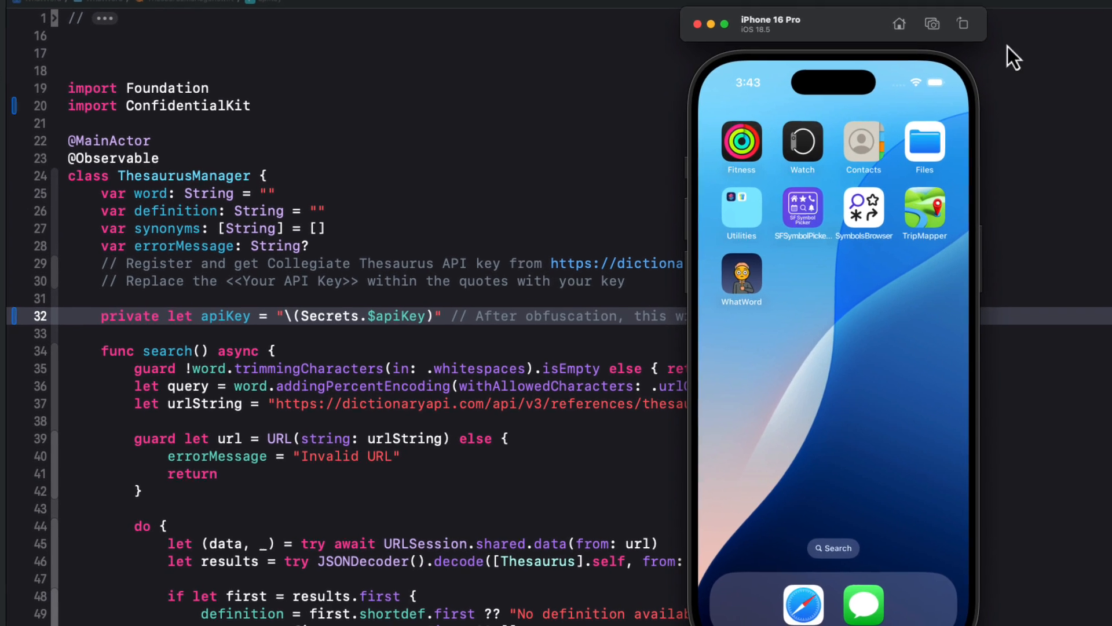
click(740, 275)
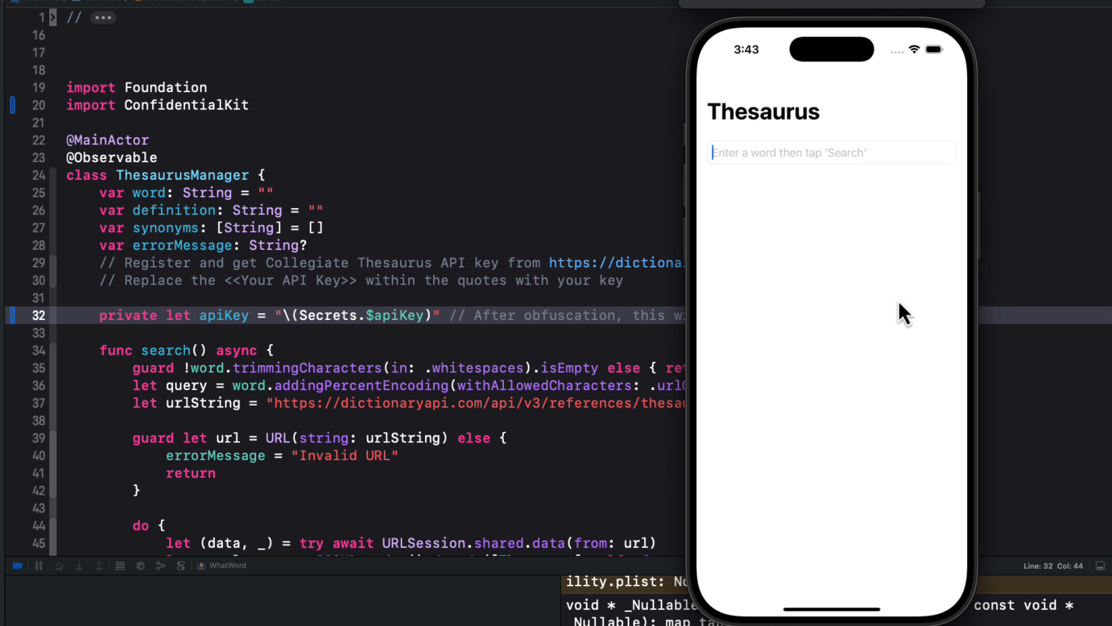
text(deve)
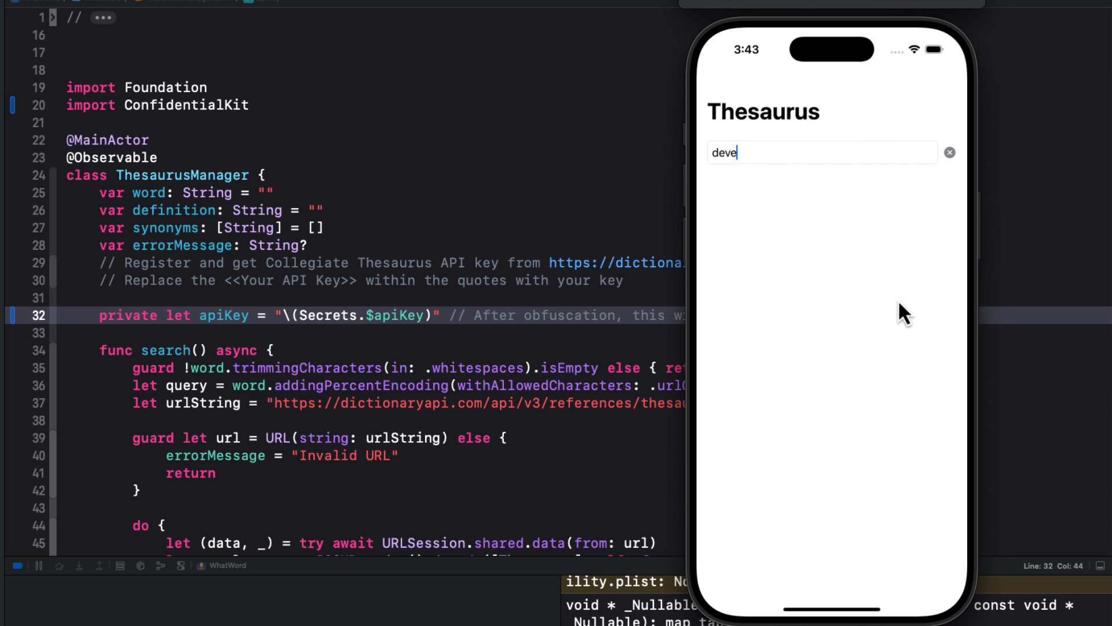
text(lop)
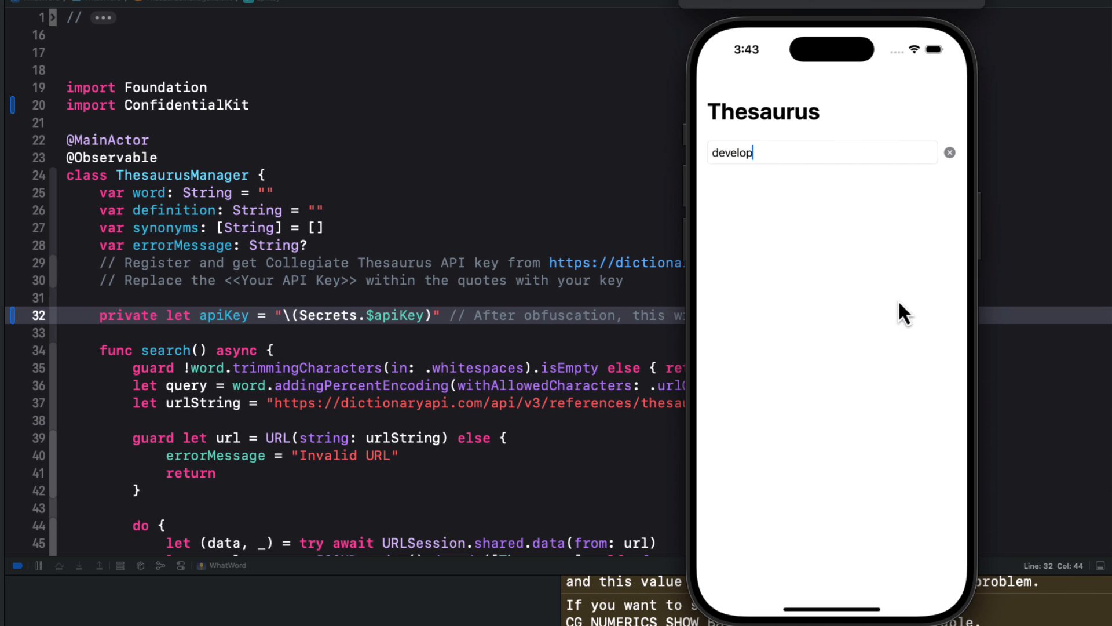
key(Return)
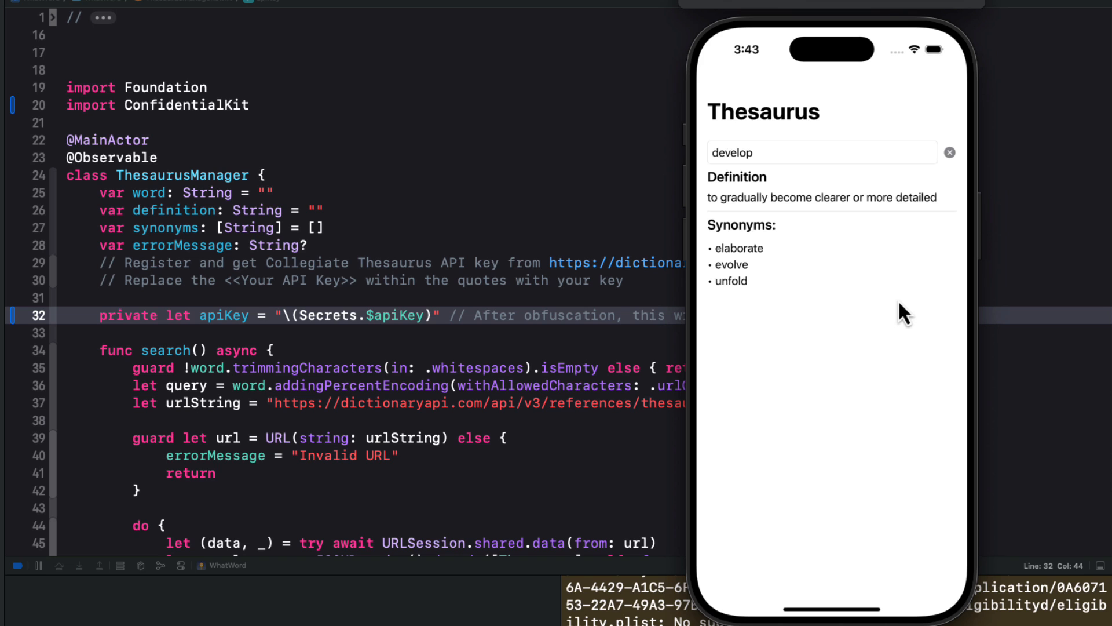
mouse_move(955, 201)
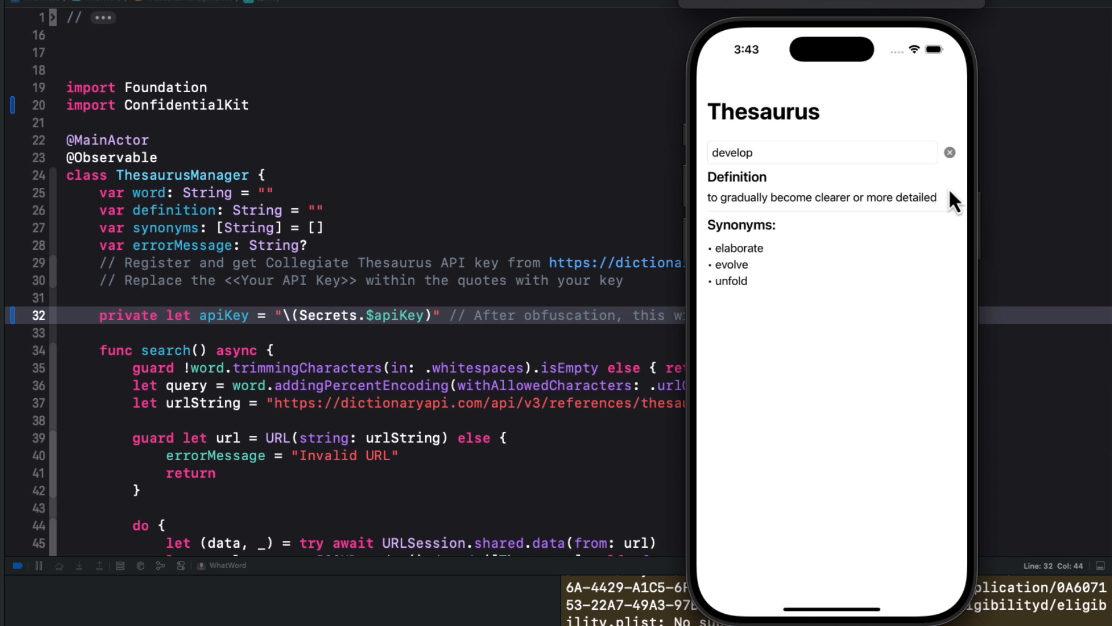
Clear the search field and look up 'focus'.
click(949, 152)
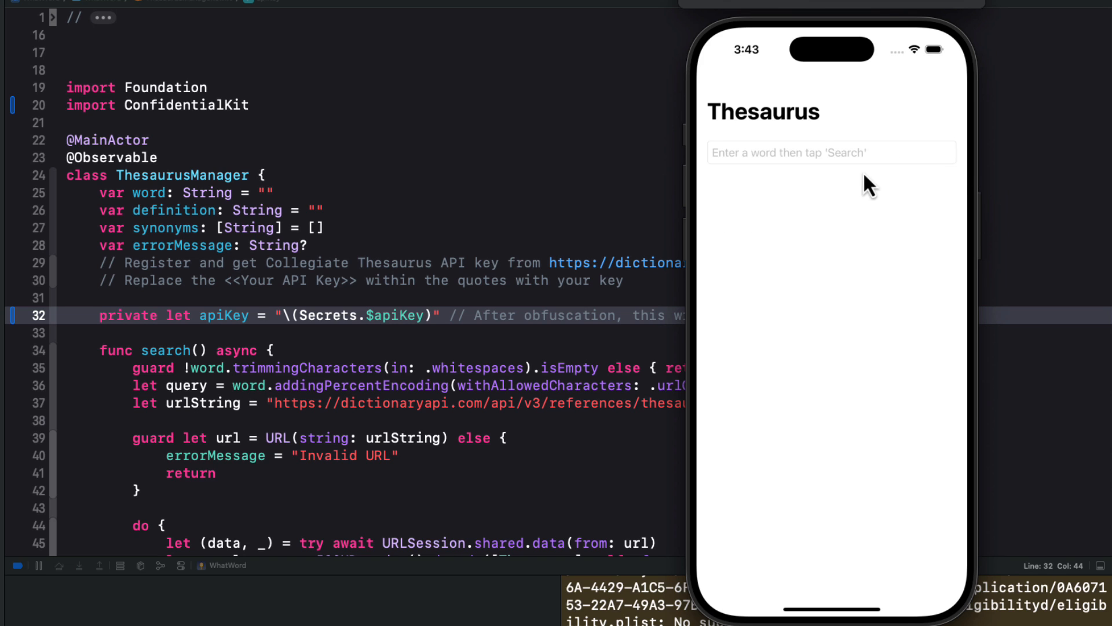
click(831, 152)
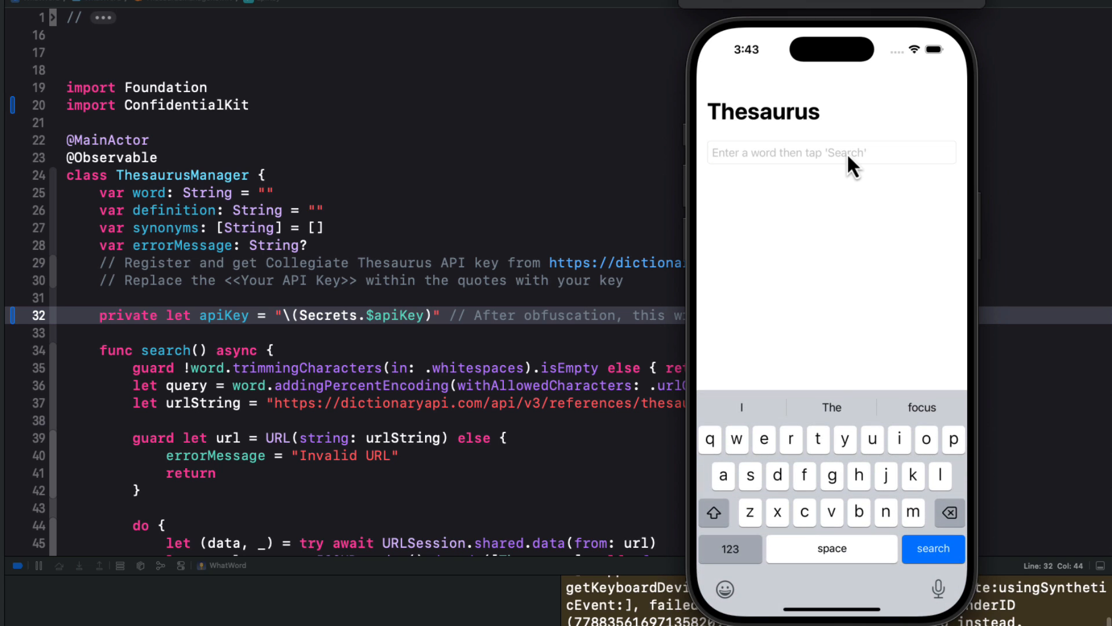
text(foc)
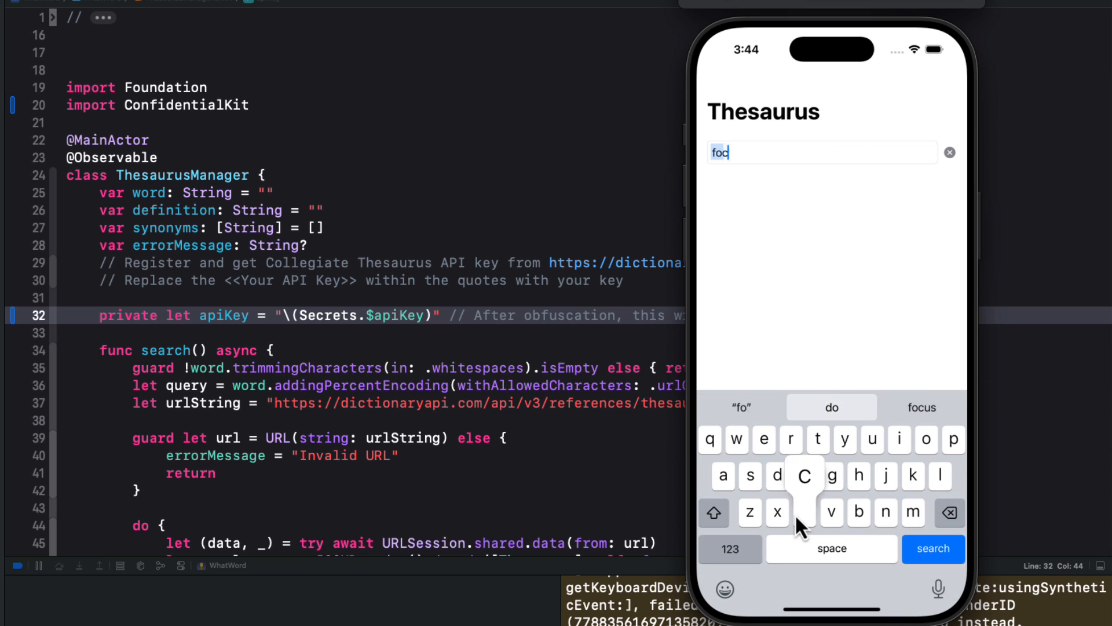
text(us)
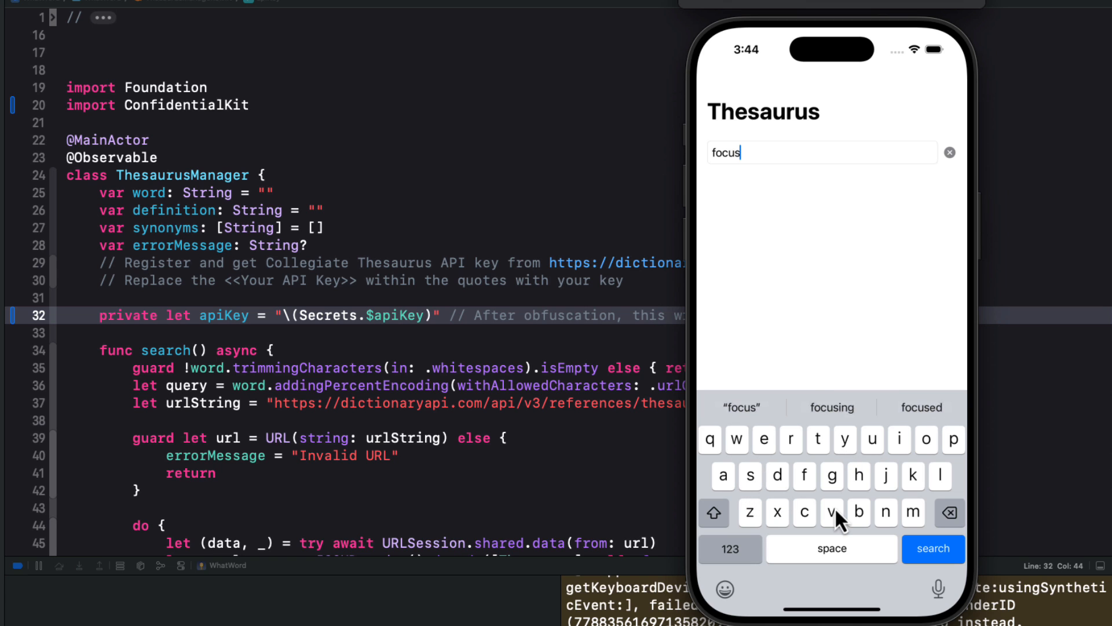
mouse_move(933, 548)
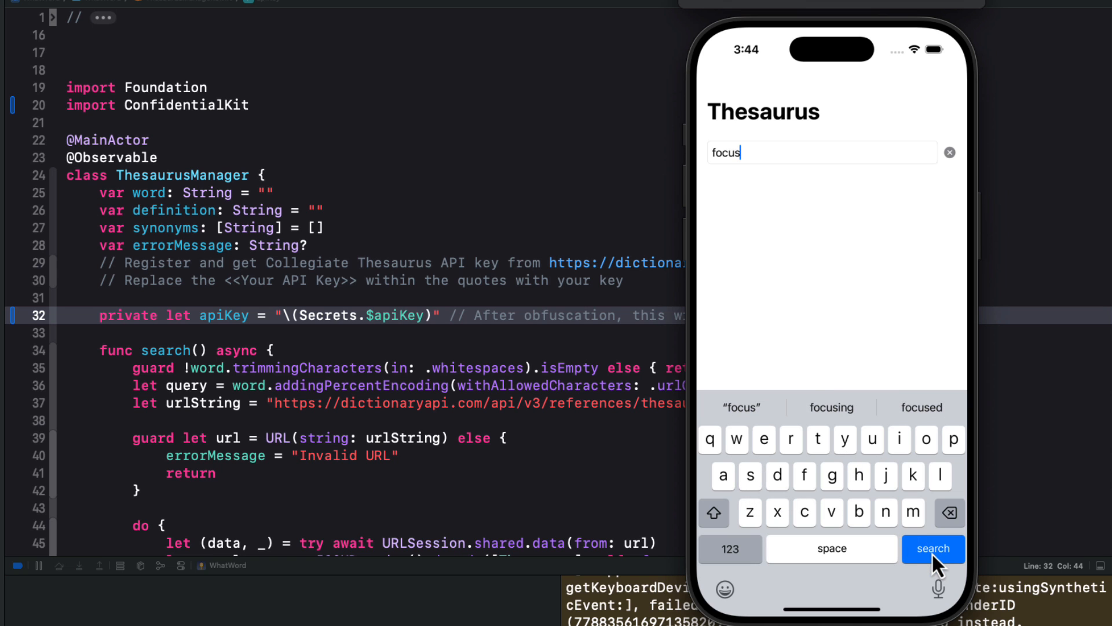
click(933, 548)
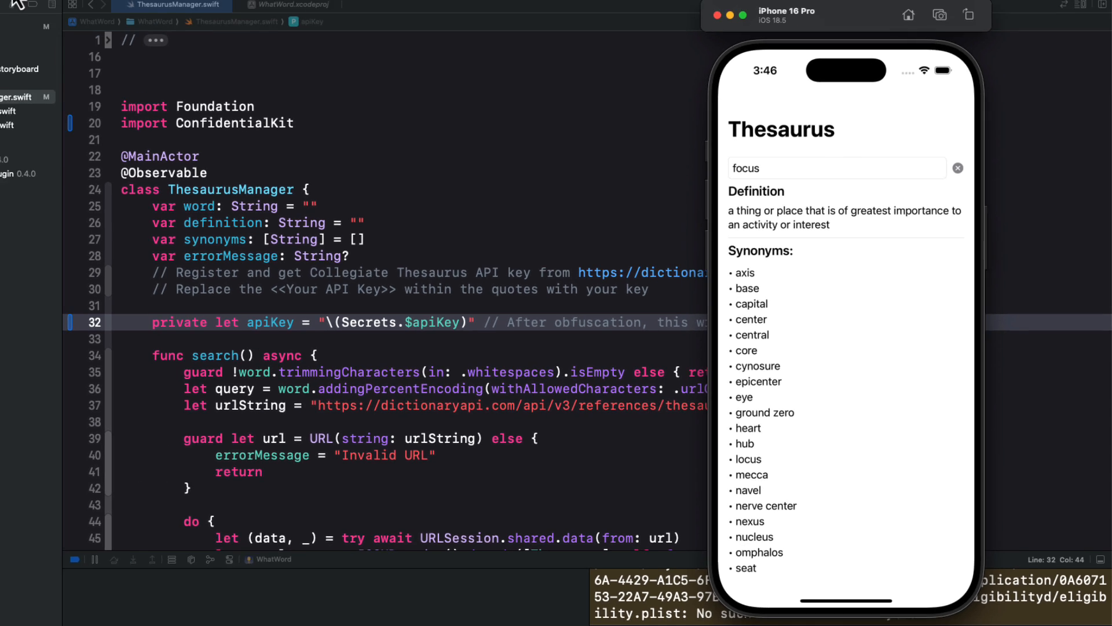
View the untracked confidential.yml diff in Source Control, then return to the Project navigator.
click(338, 7)
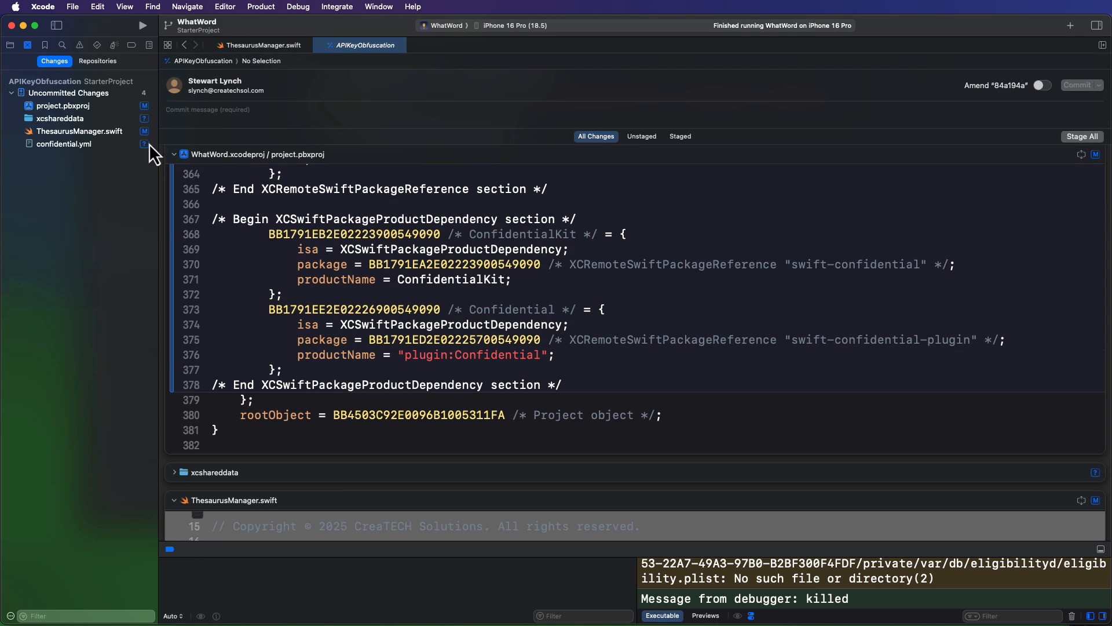
mouse_move(84, 160)
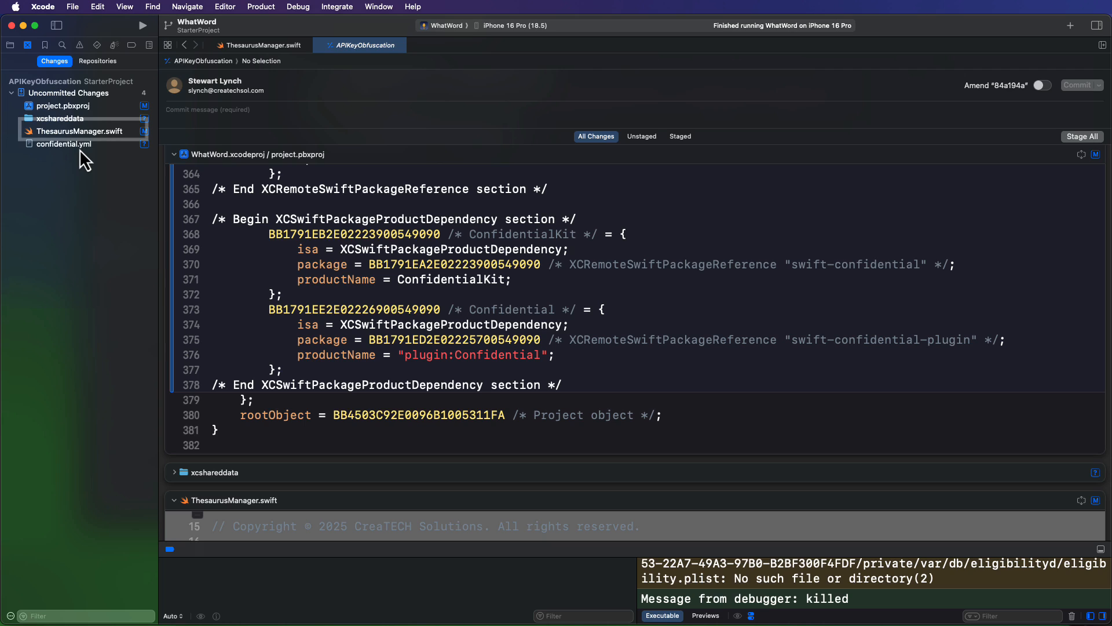
click(81, 130)
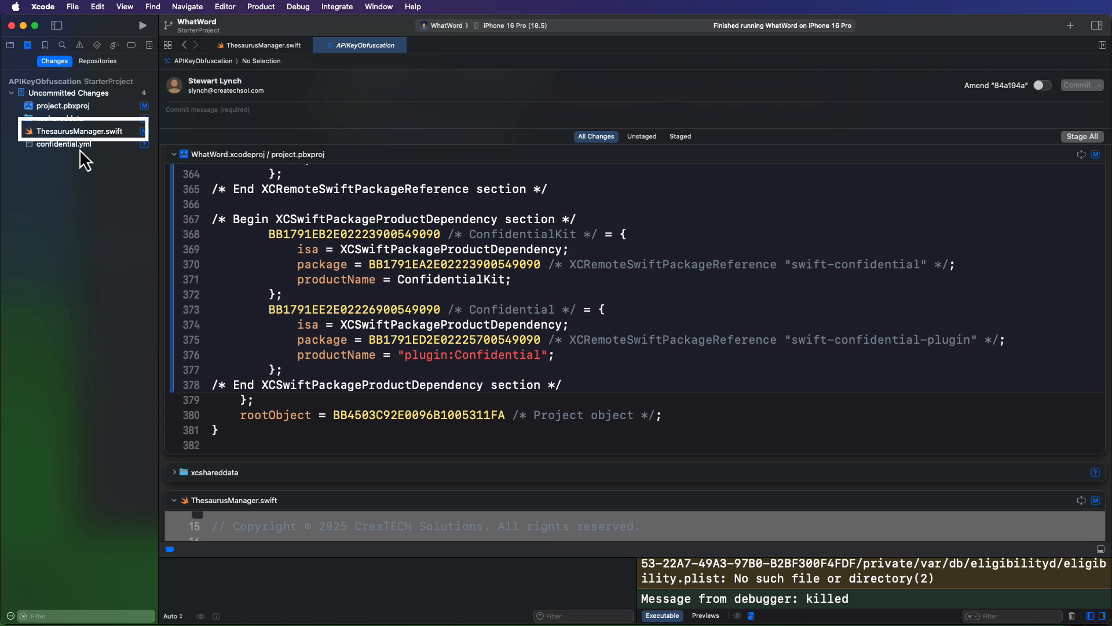
click(64, 144)
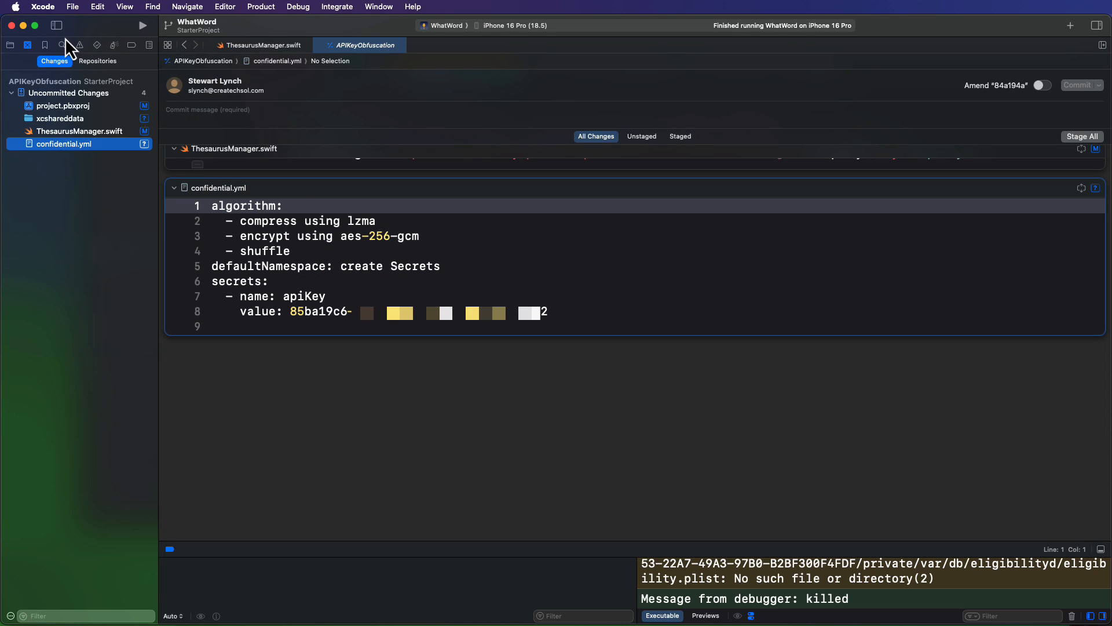
click(9, 45)
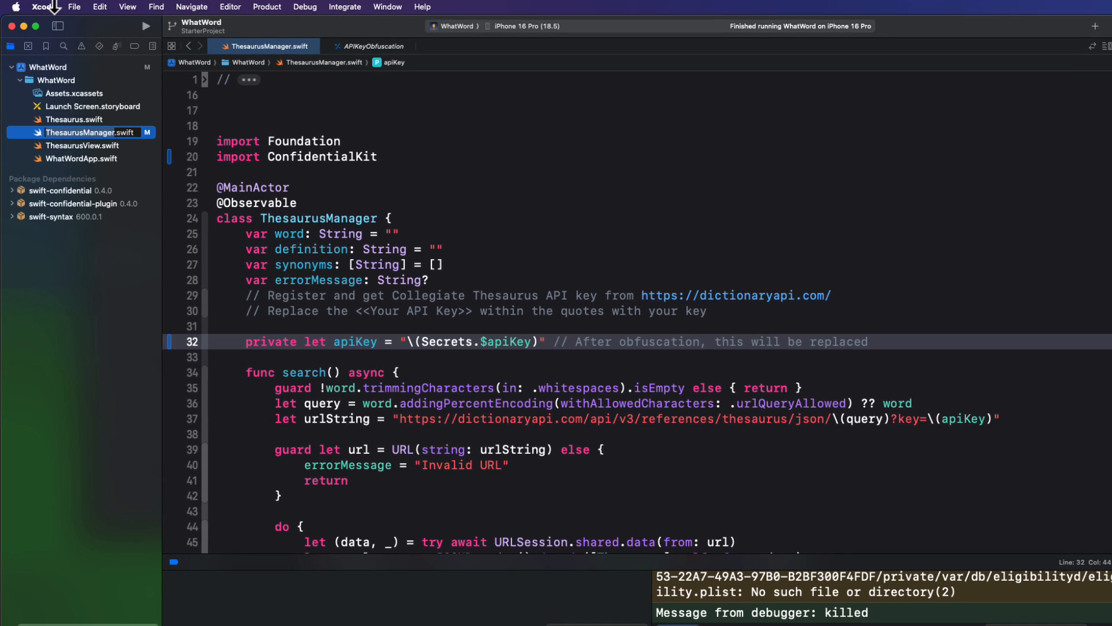
click(48, 7)
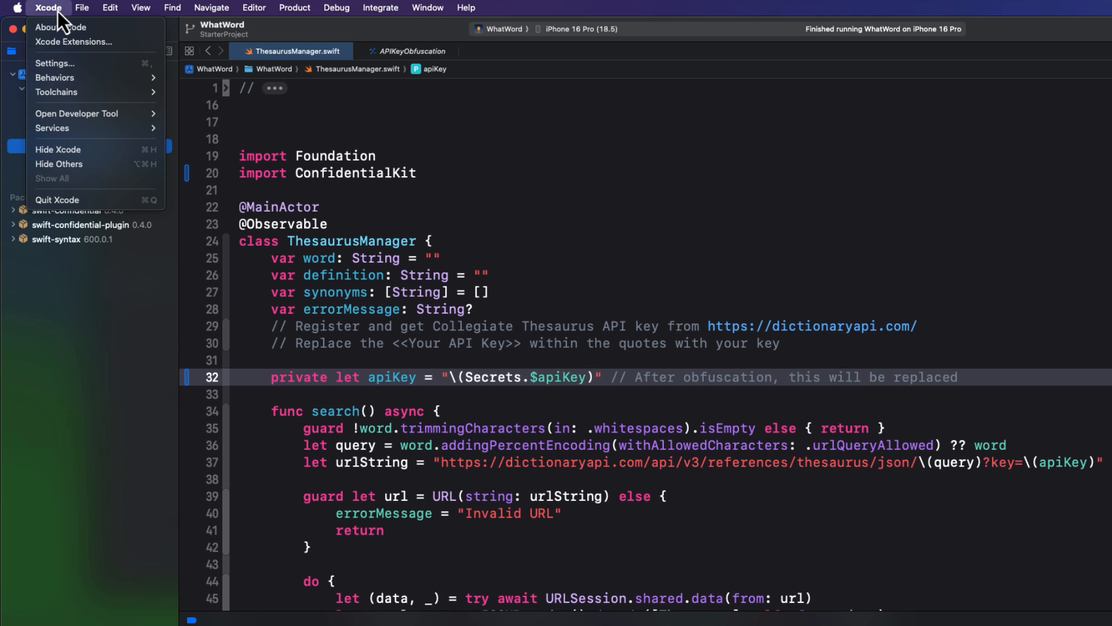
Add confidential.yml to Ignored Files under Settings > Source Control > Git.
click(54, 63)
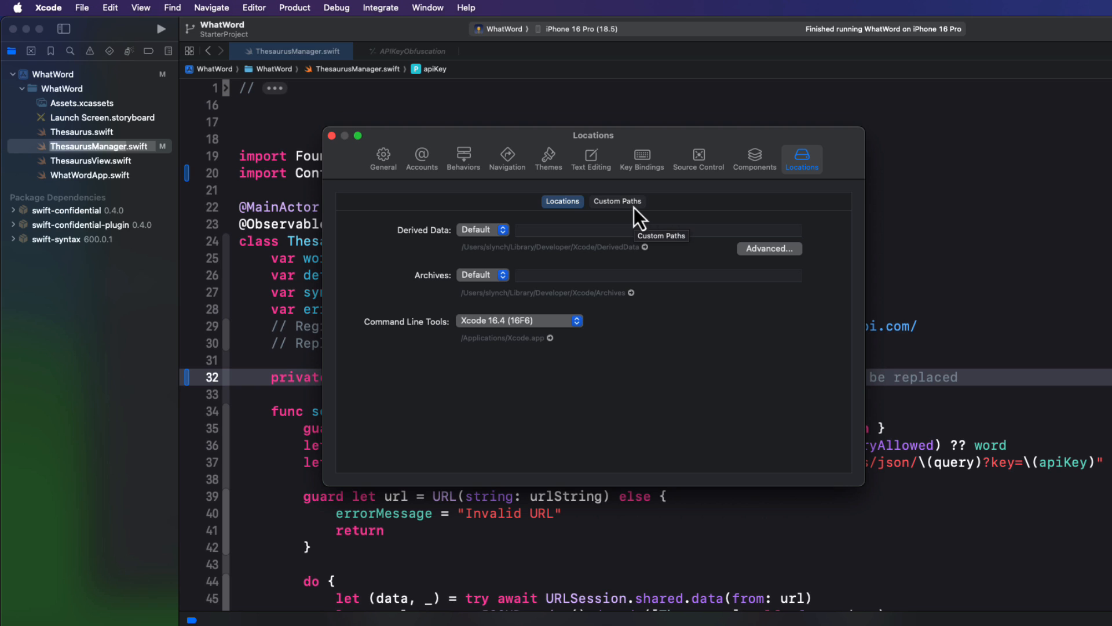
mouse_move(641, 158)
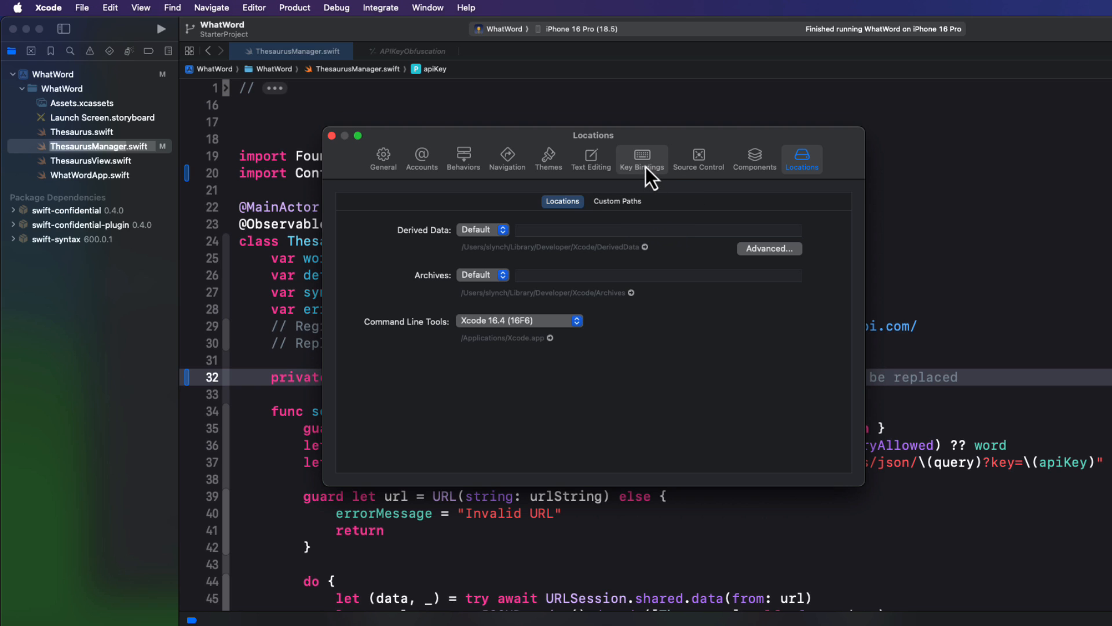
click(698, 155)
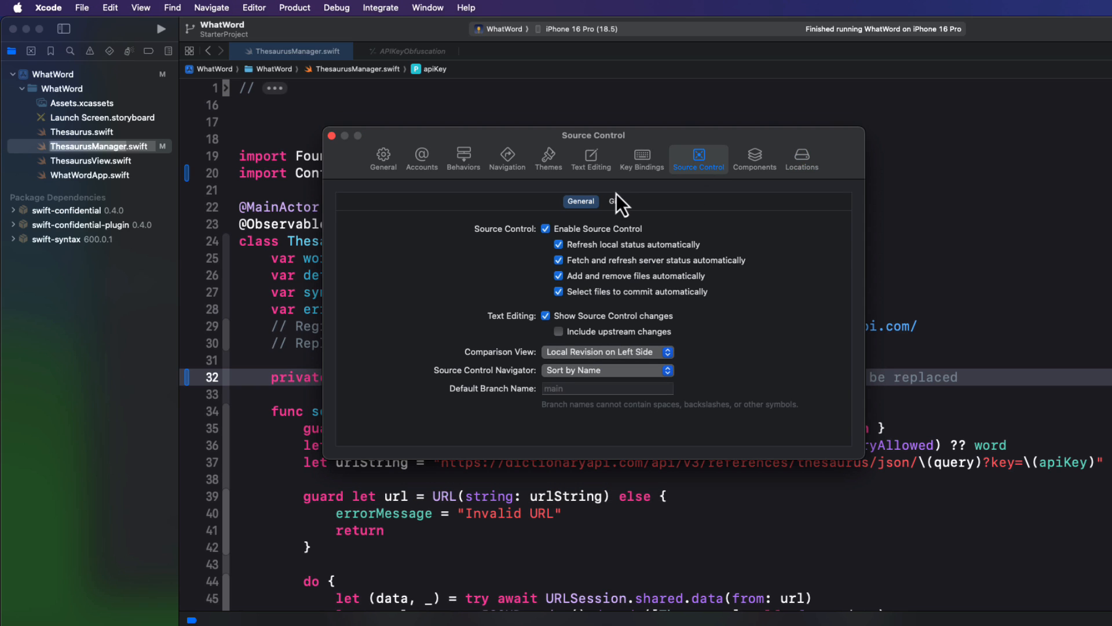
click(613, 202)
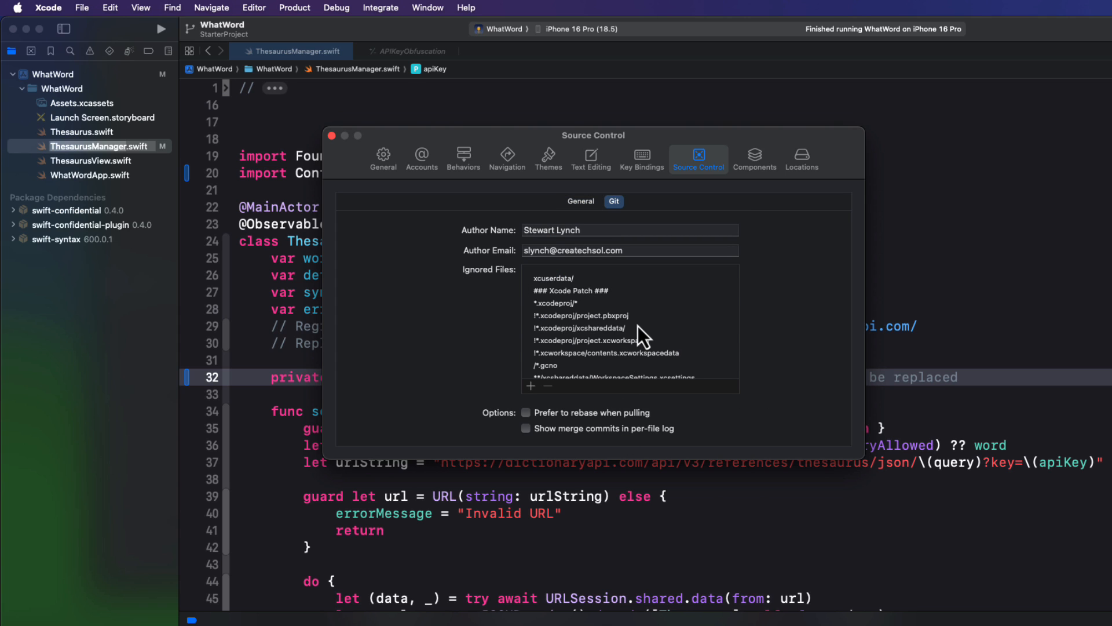
scroll(down, 3)
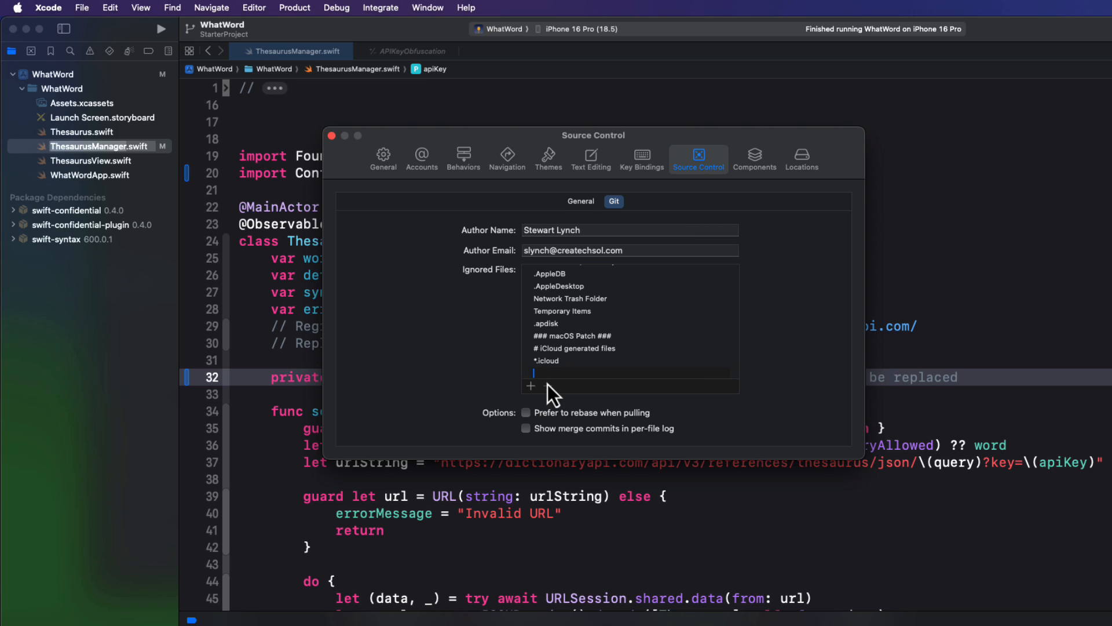
text(confidential.yml)
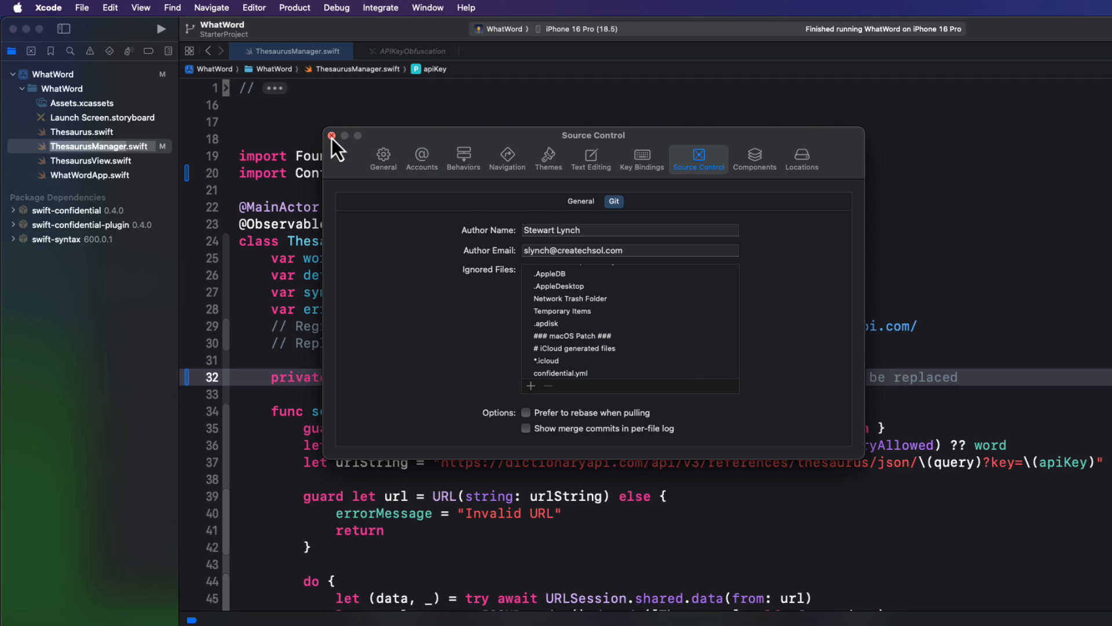
click(380, 7)
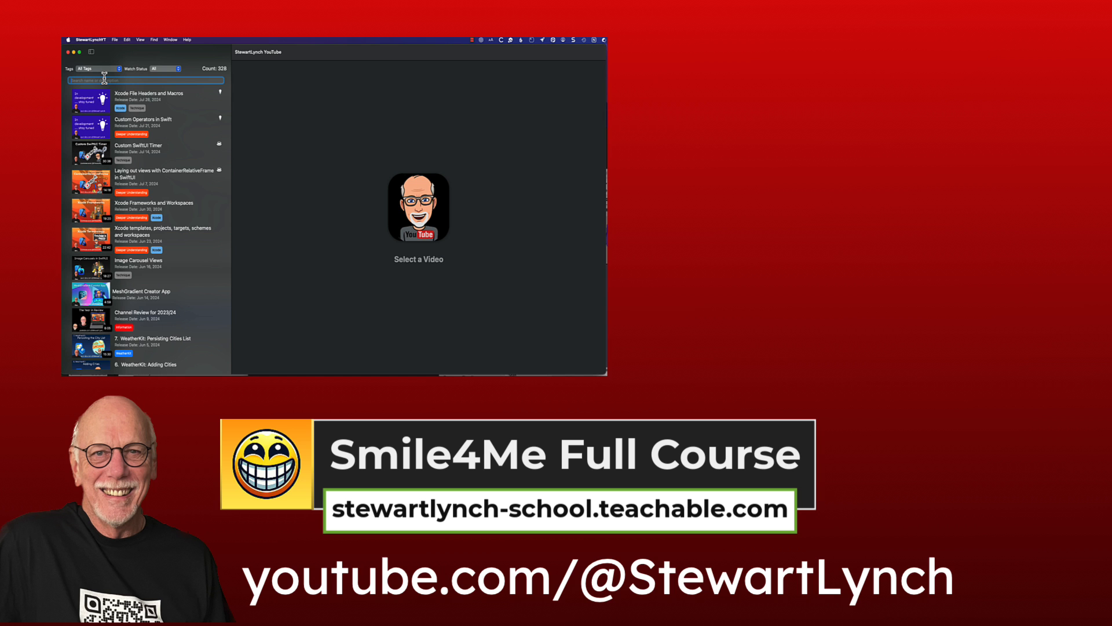
Search the video list for 'Gr', filtering it down to three videos.
text(Gri)
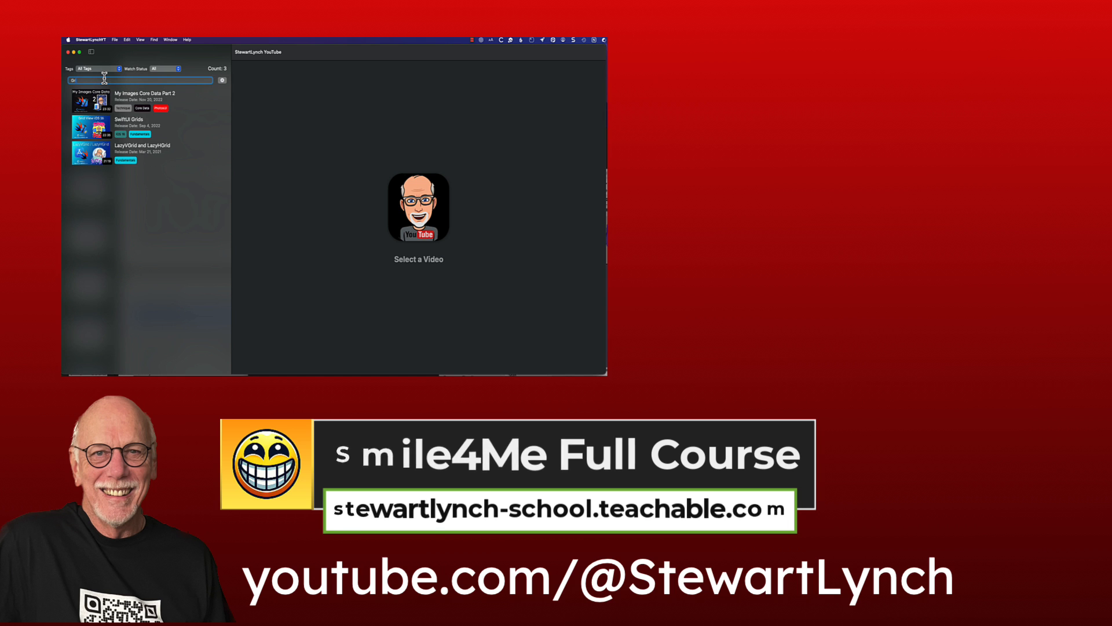